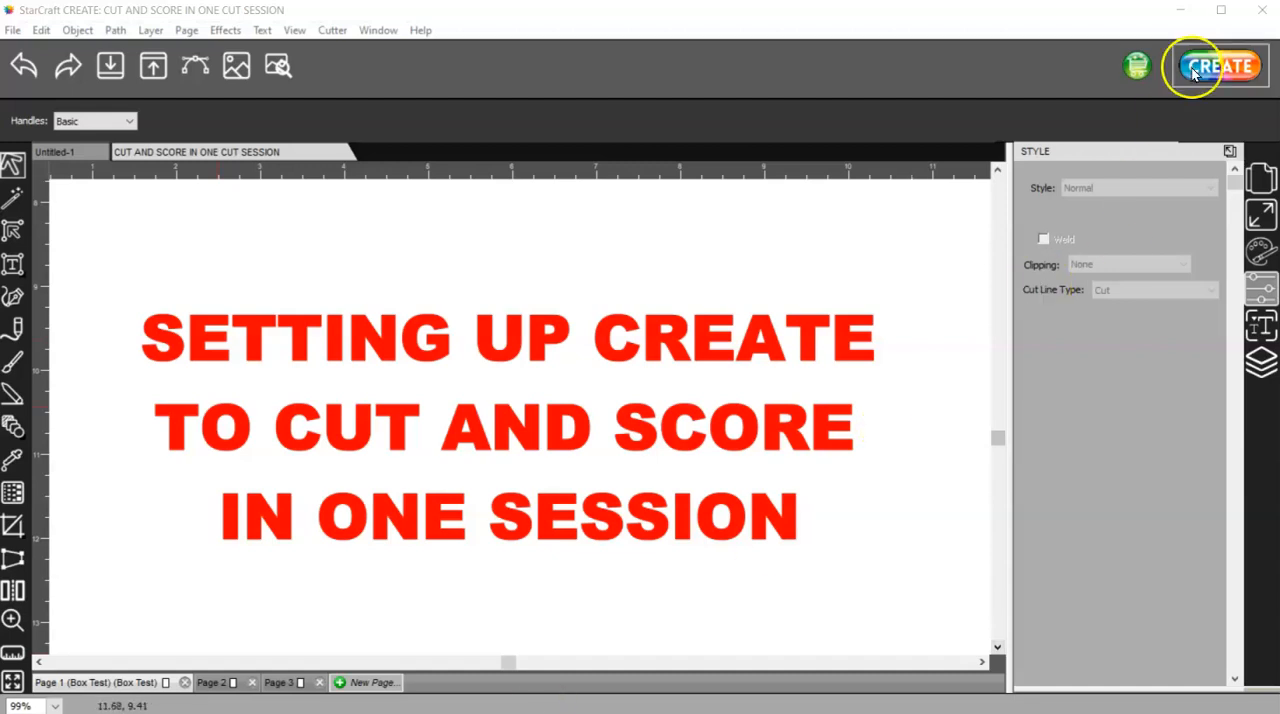
- Review the cut settings for the job and close them unchanged
{"action": "left_click", "coordinate": [1220, 66]}
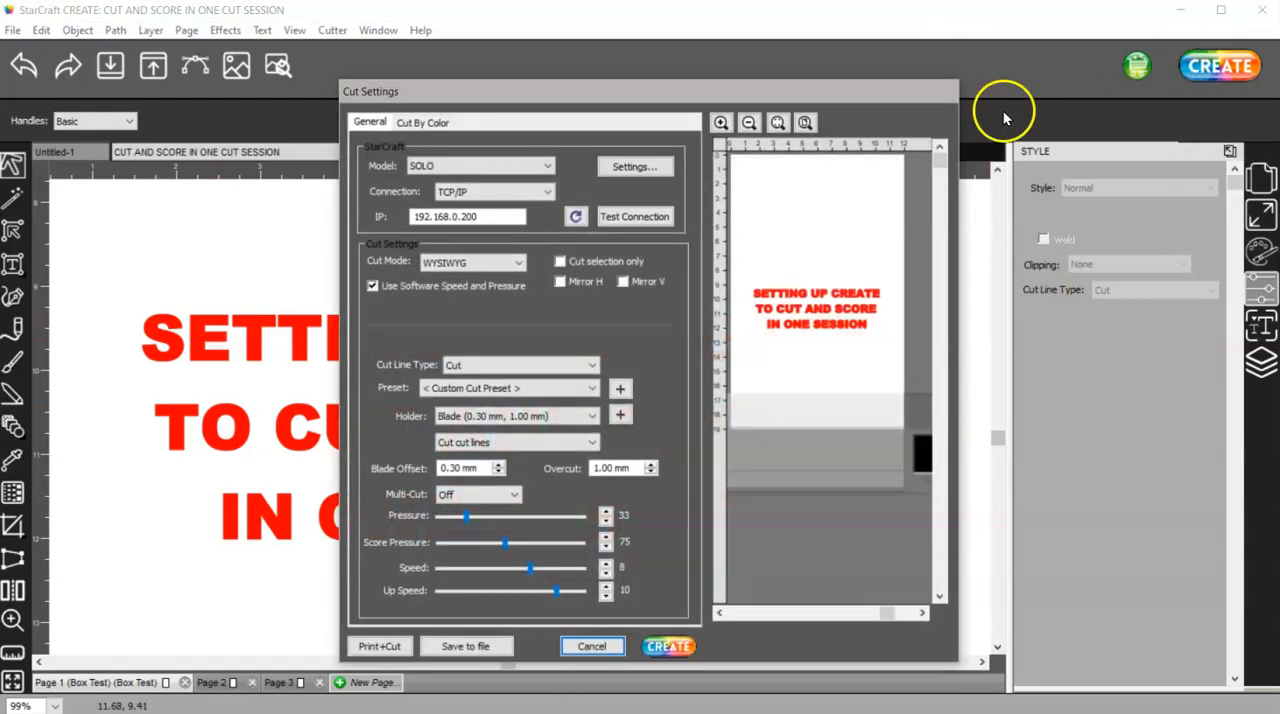
{"action": "mouse_move", "coordinate": [462, 528]}
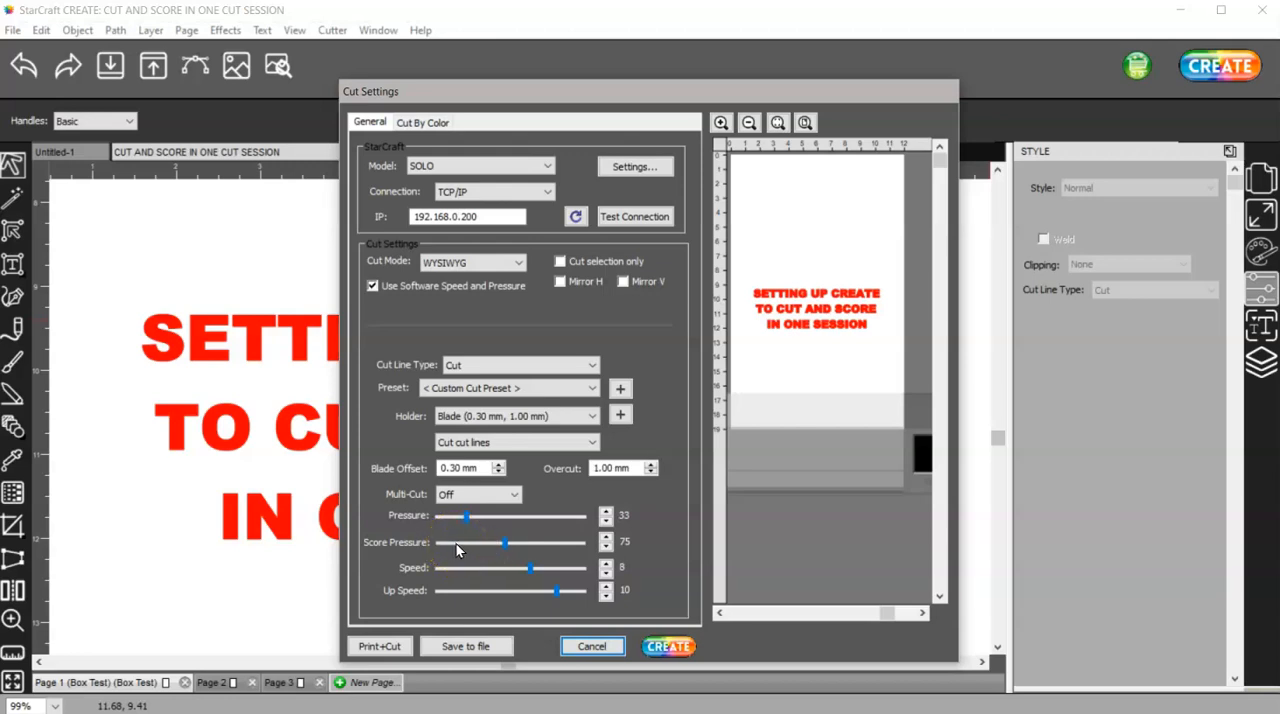
{"action": "mouse_move", "coordinate": [460, 548]}
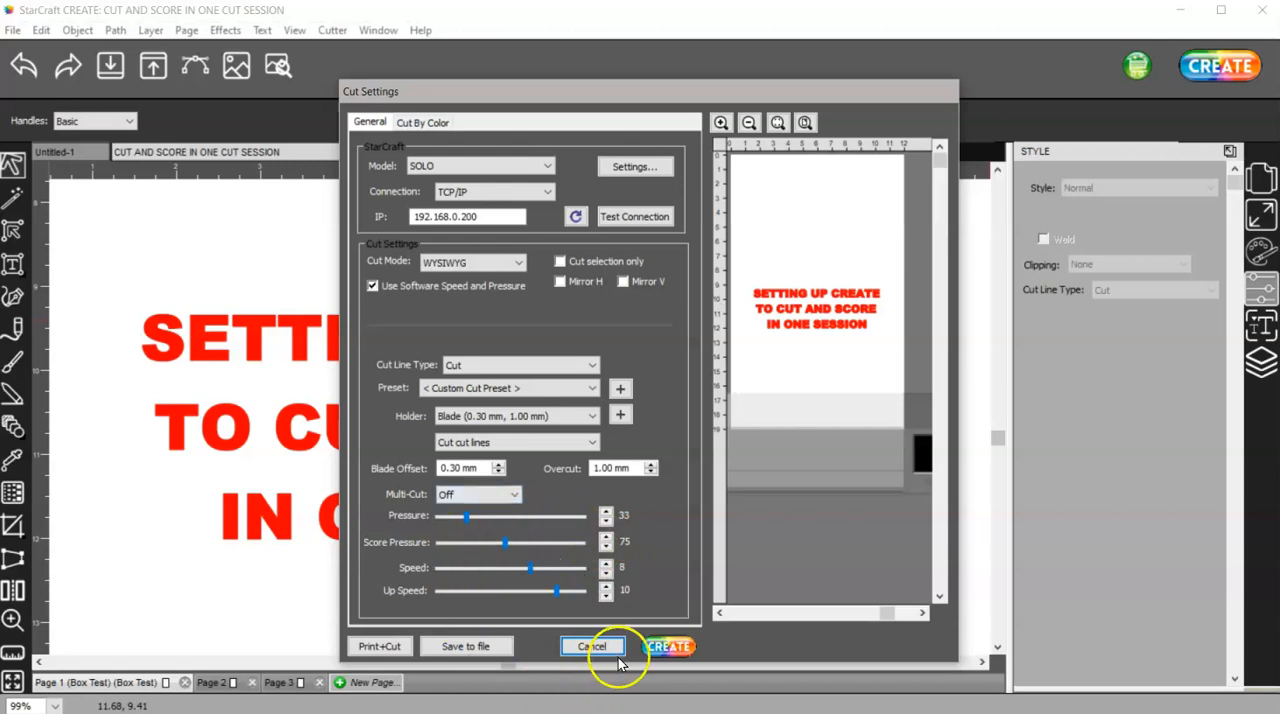
{"action": "left_click", "coordinate": [592, 646]}
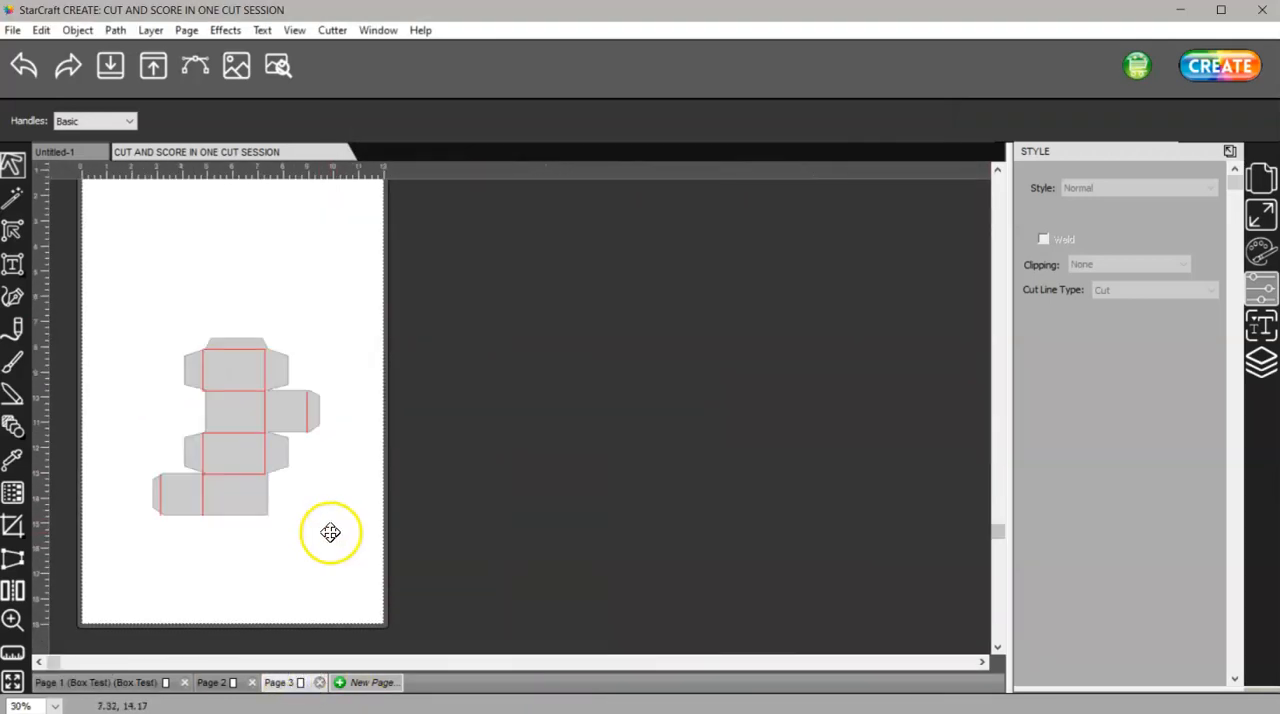
{"action": "mouse_move", "coordinate": [364, 488]}
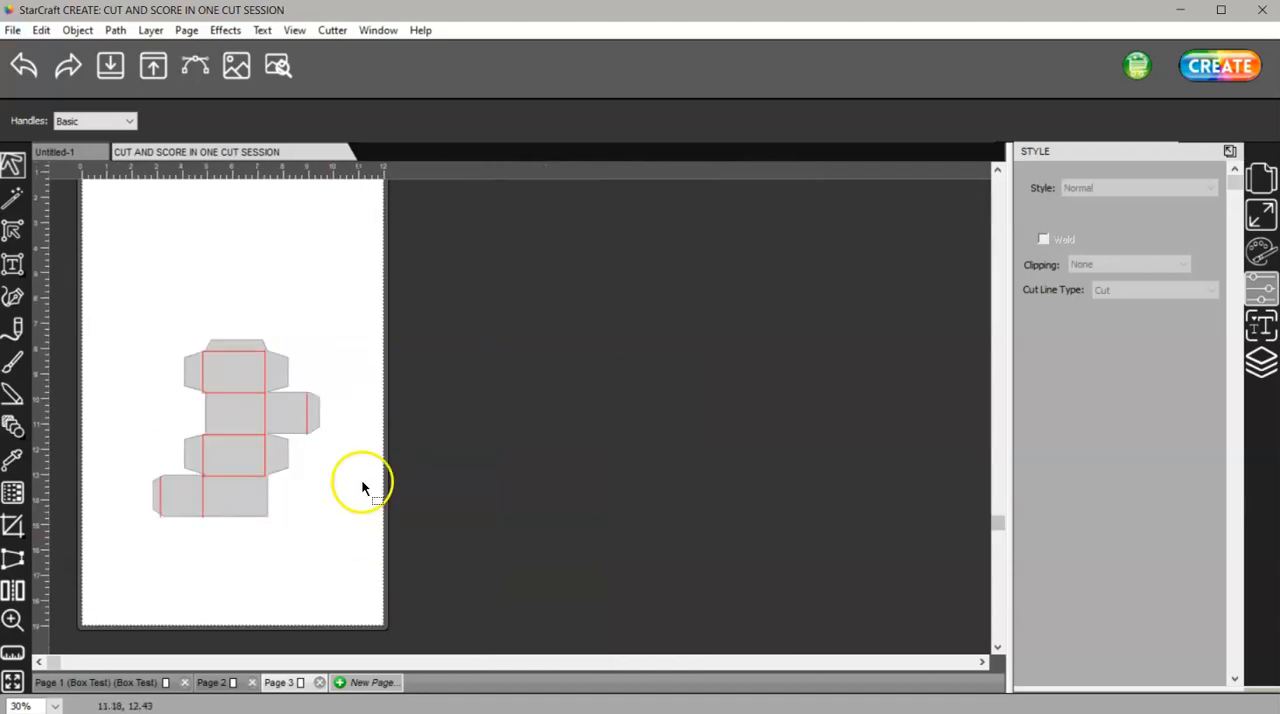
- Move the box template to the bottom-right corner of the page via the Document panel
{"action": "left_click", "coordinate": [1264, 176]}
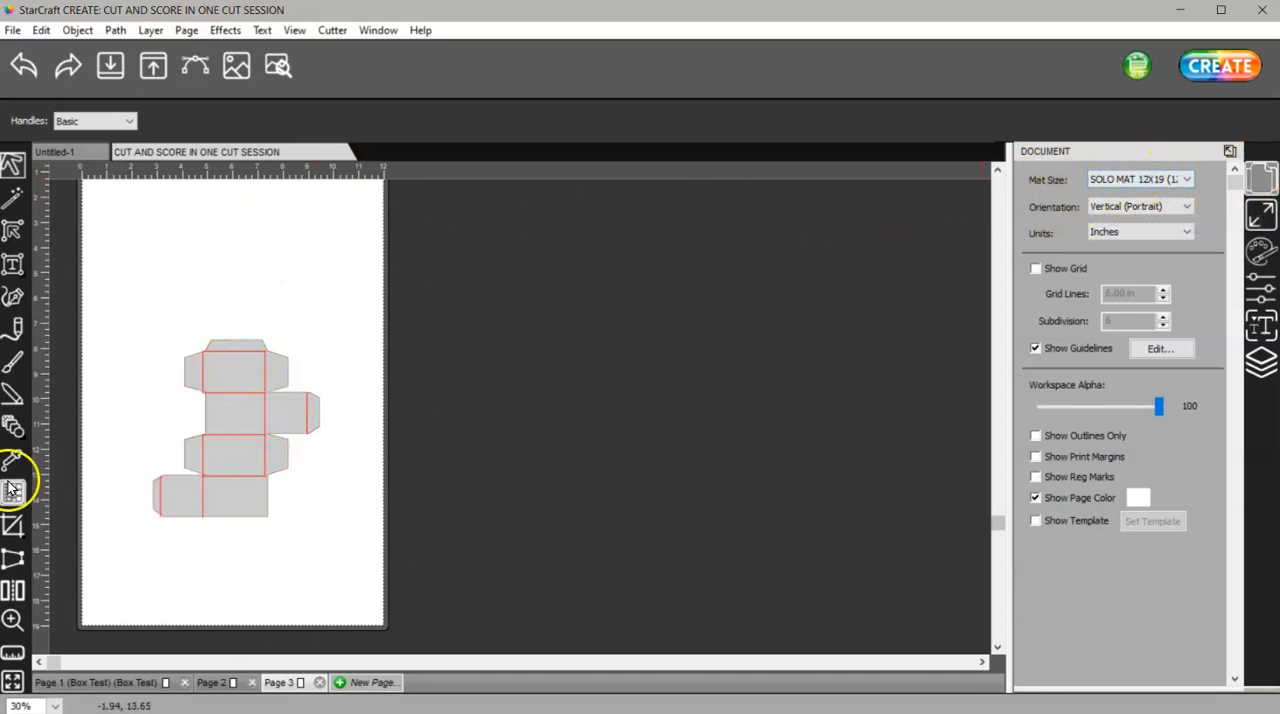
{"action": "left_click", "coordinate": [240, 428]}
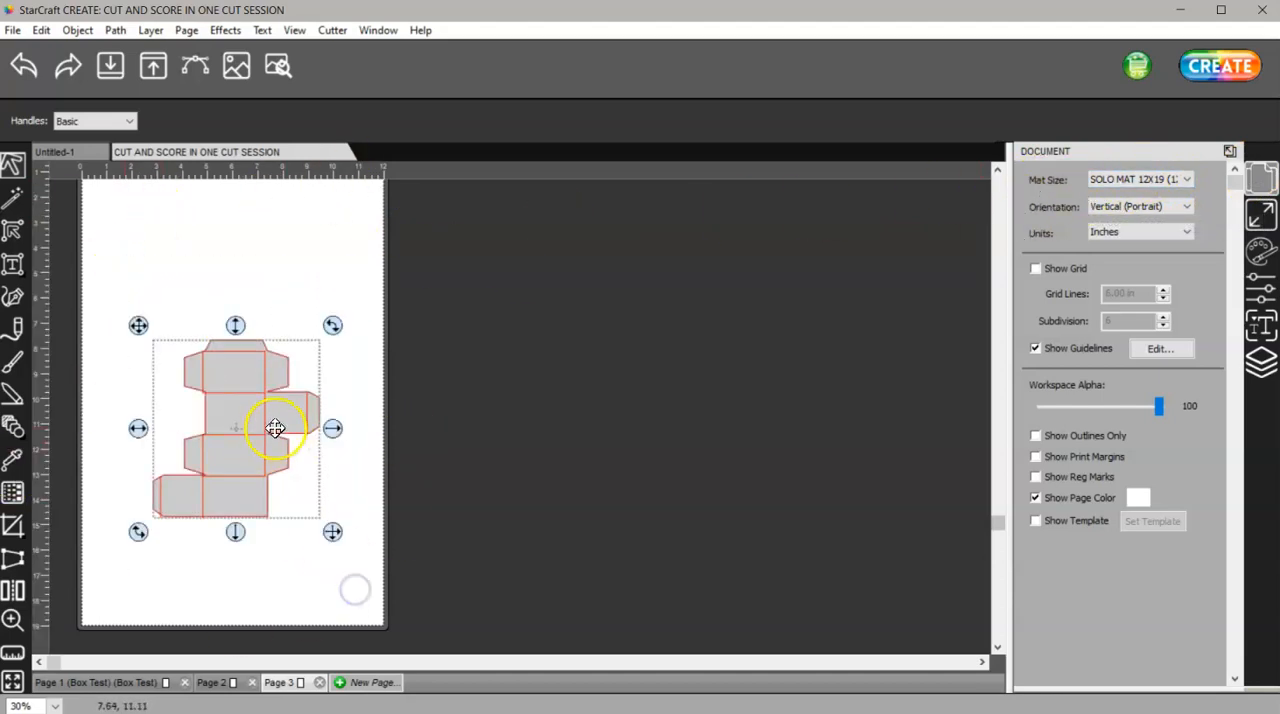
{"action": "left_click_drag", "start_coordinate": [276, 428], "coordinate": [336, 530]}
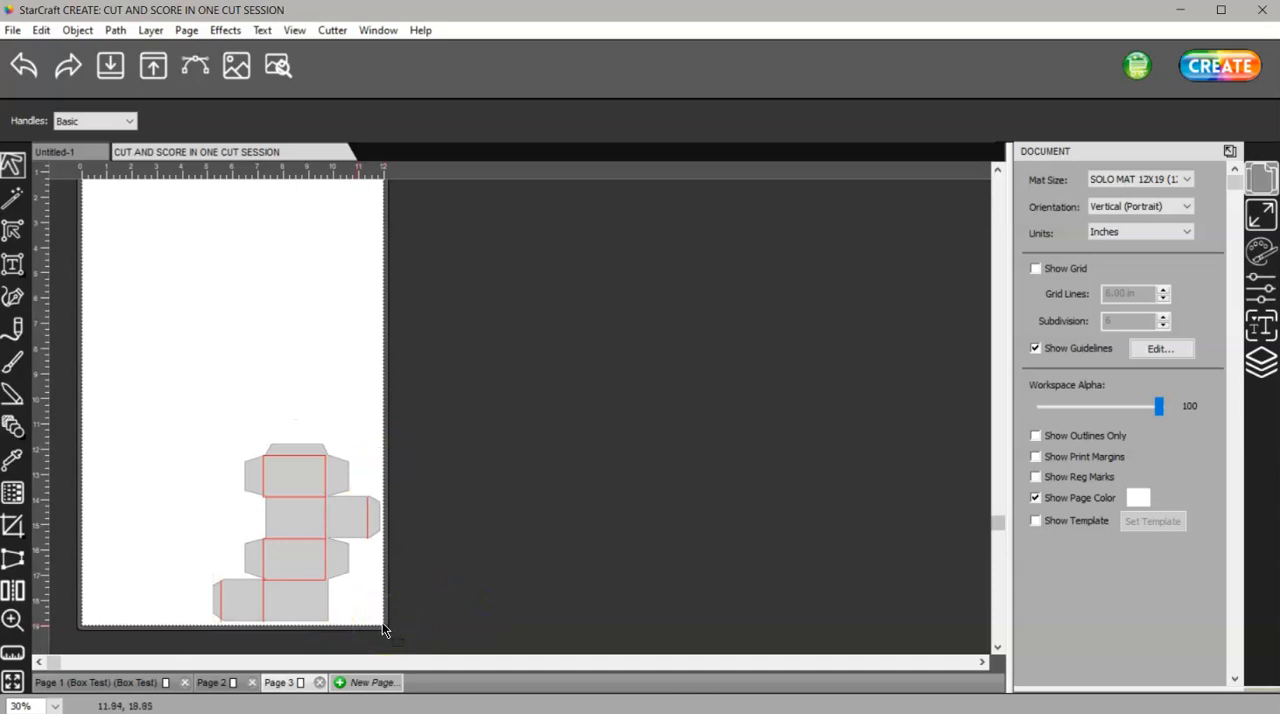
{"action": "mouse_move", "coordinate": [1232, 372]}
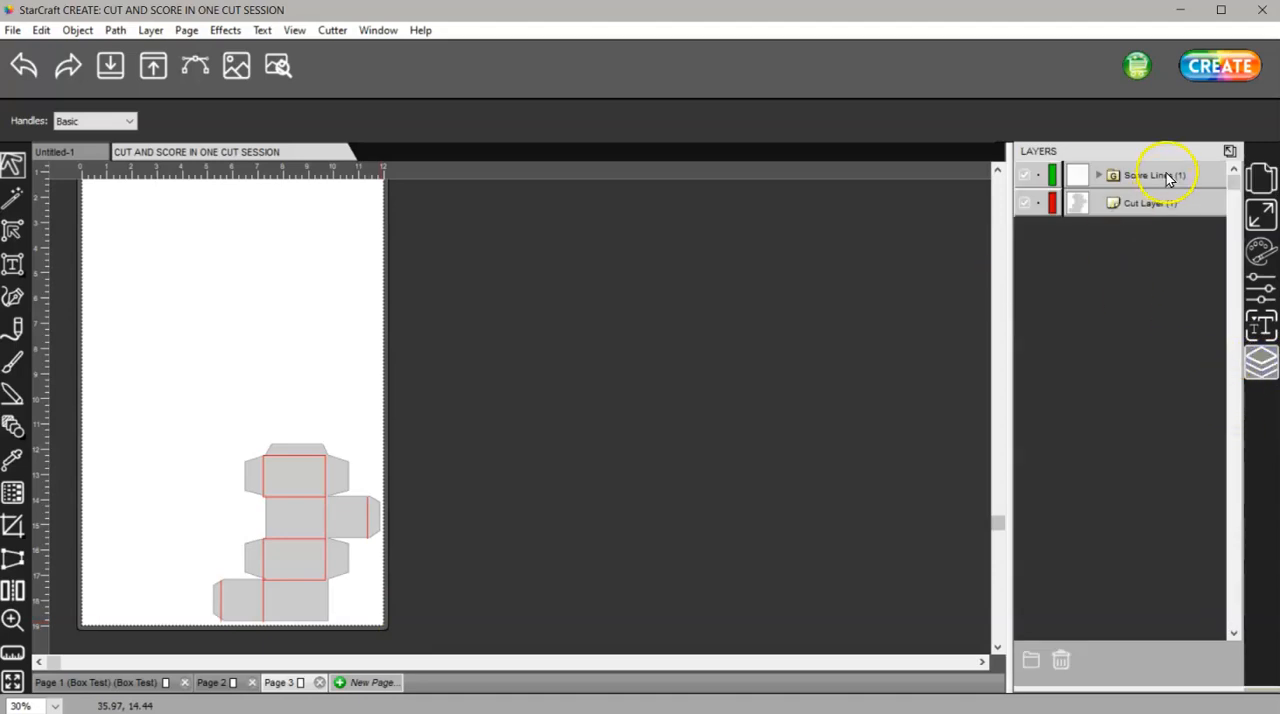
- Select the Score Lines layer and set its Fill to Color (red) in Fill & Stroke
{"action": "left_click", "coordinate": [1150, 176]}
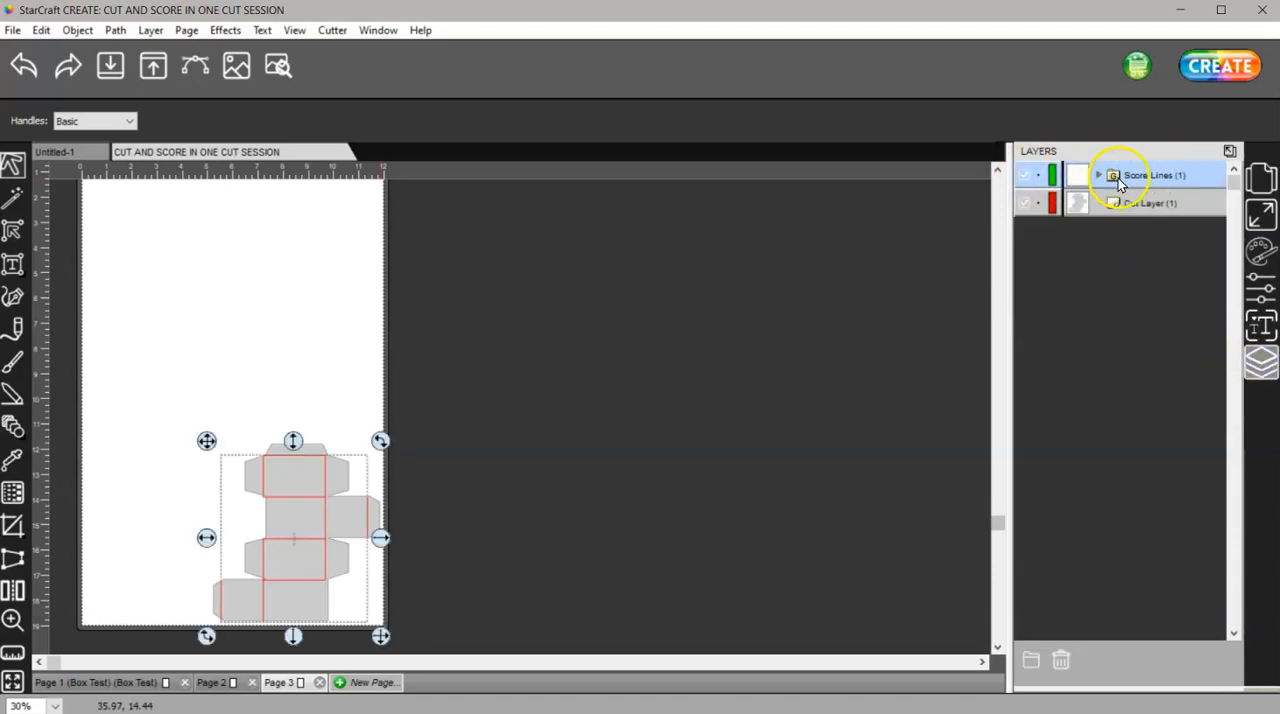
{"action": "left_click", "coordinate": [1100, 176]}
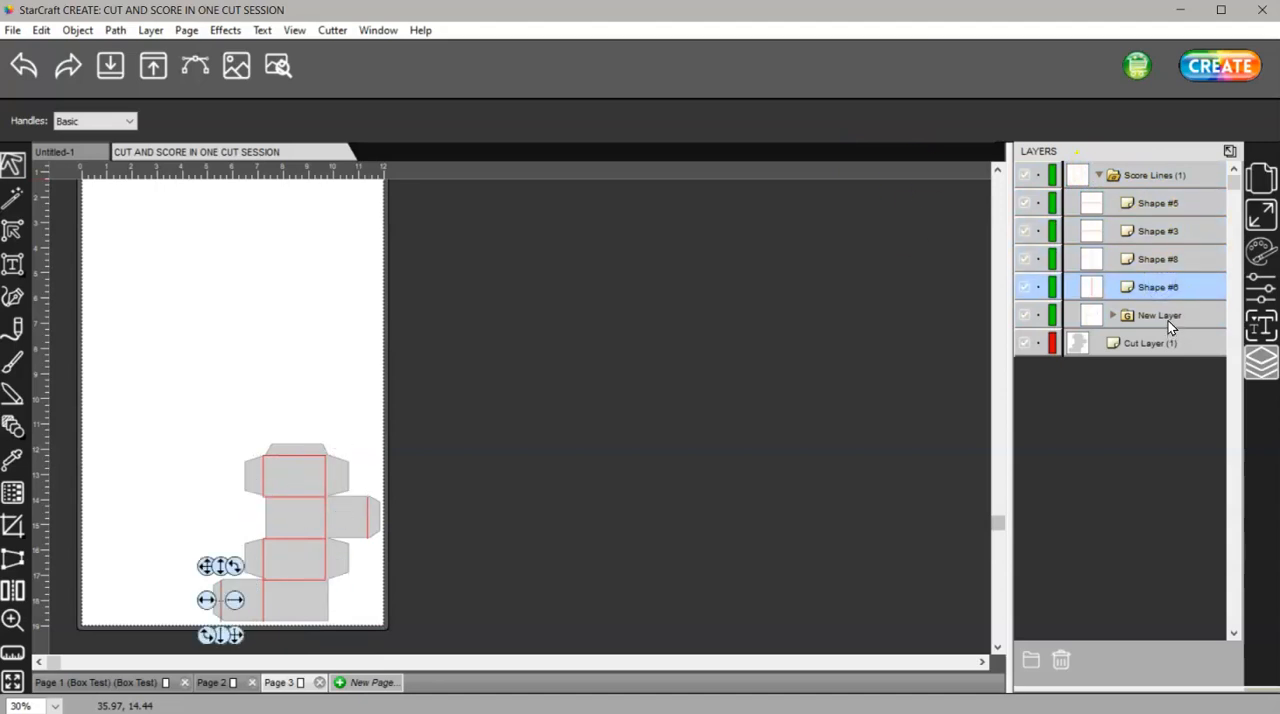
{"action": "left_click", "coordinate": [1098, 176]}
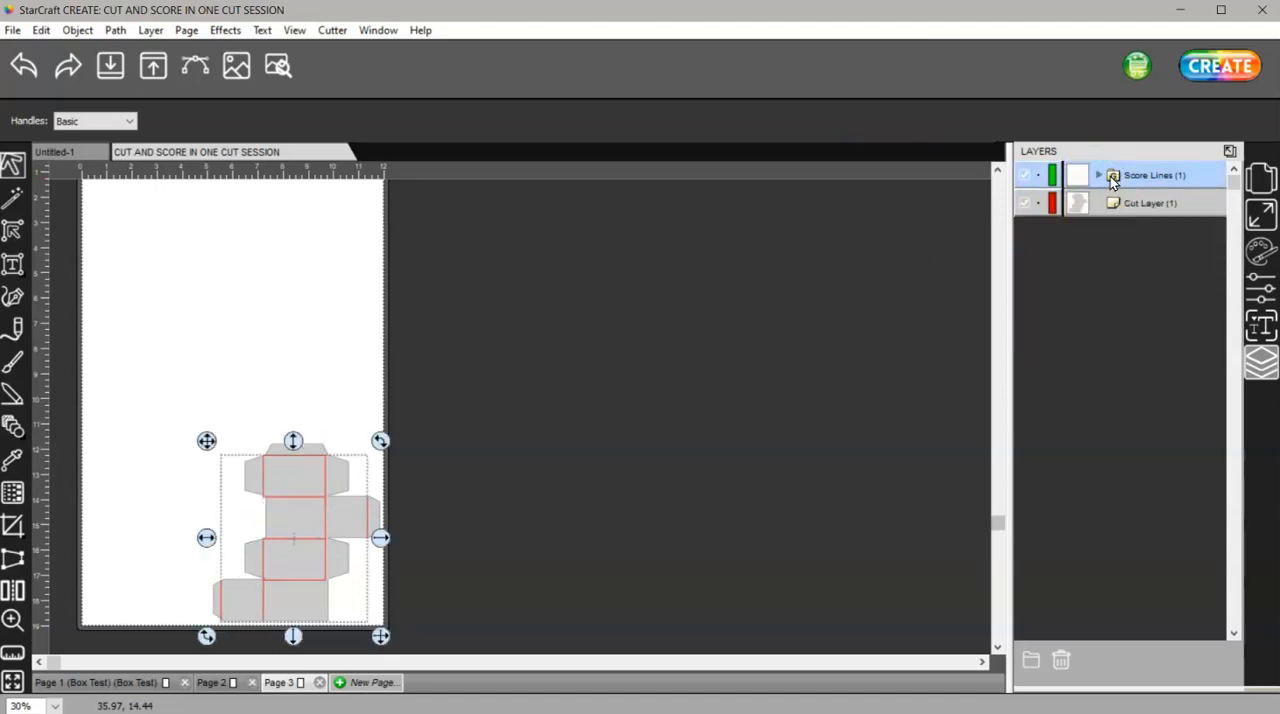
{"action": "left_click", "coordinate": [1144, 176]}
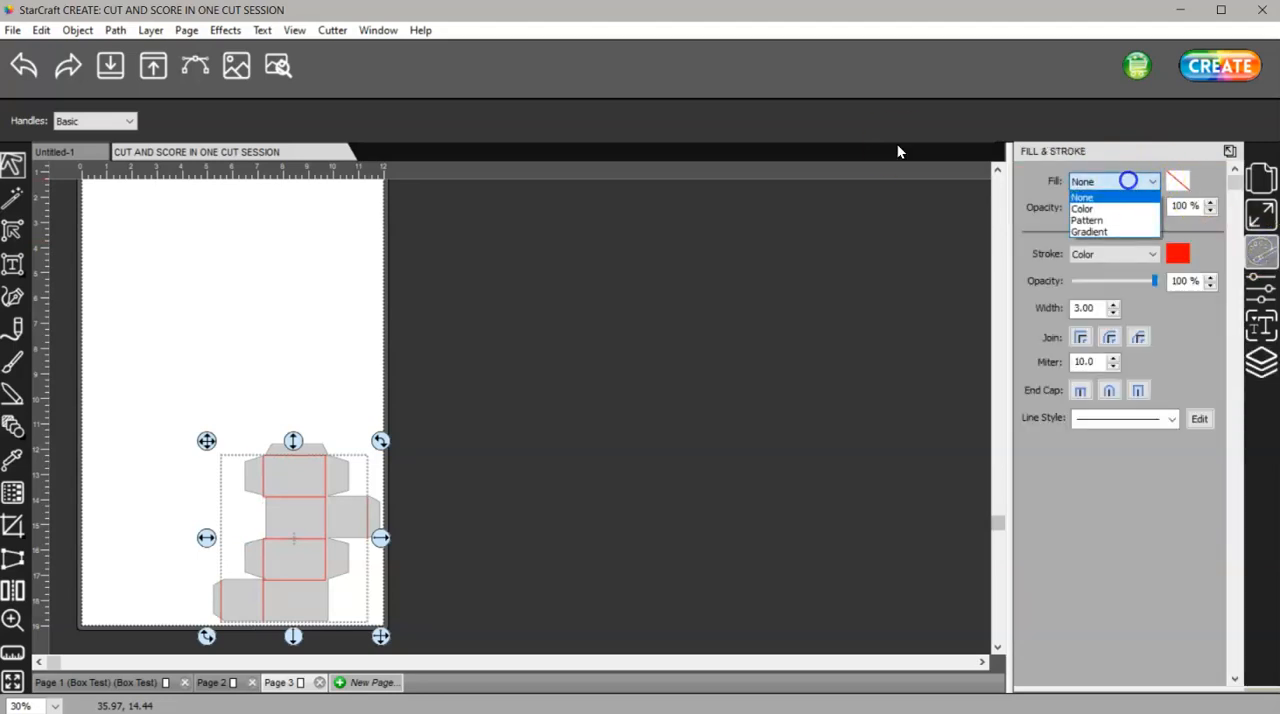
{"action": "left_click", "coordinate": [1082, 208]}
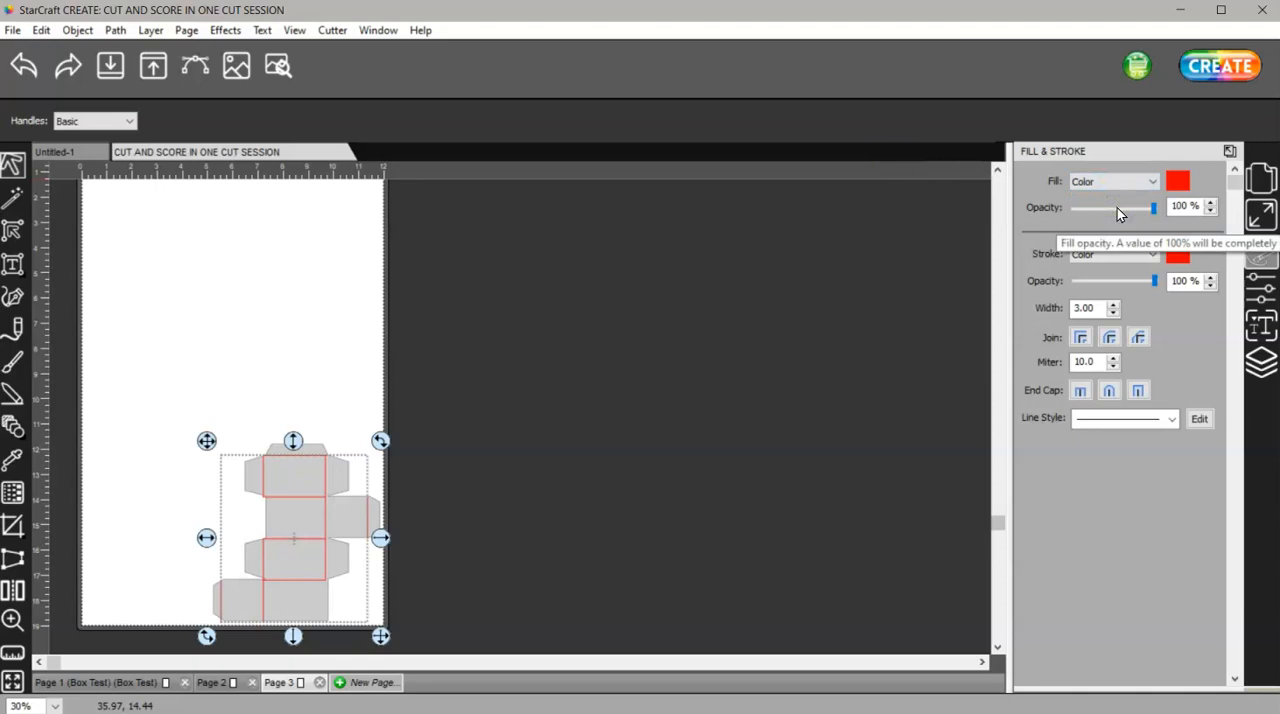
{"action": "mouse_move", "coordinate": [1036, 272]}
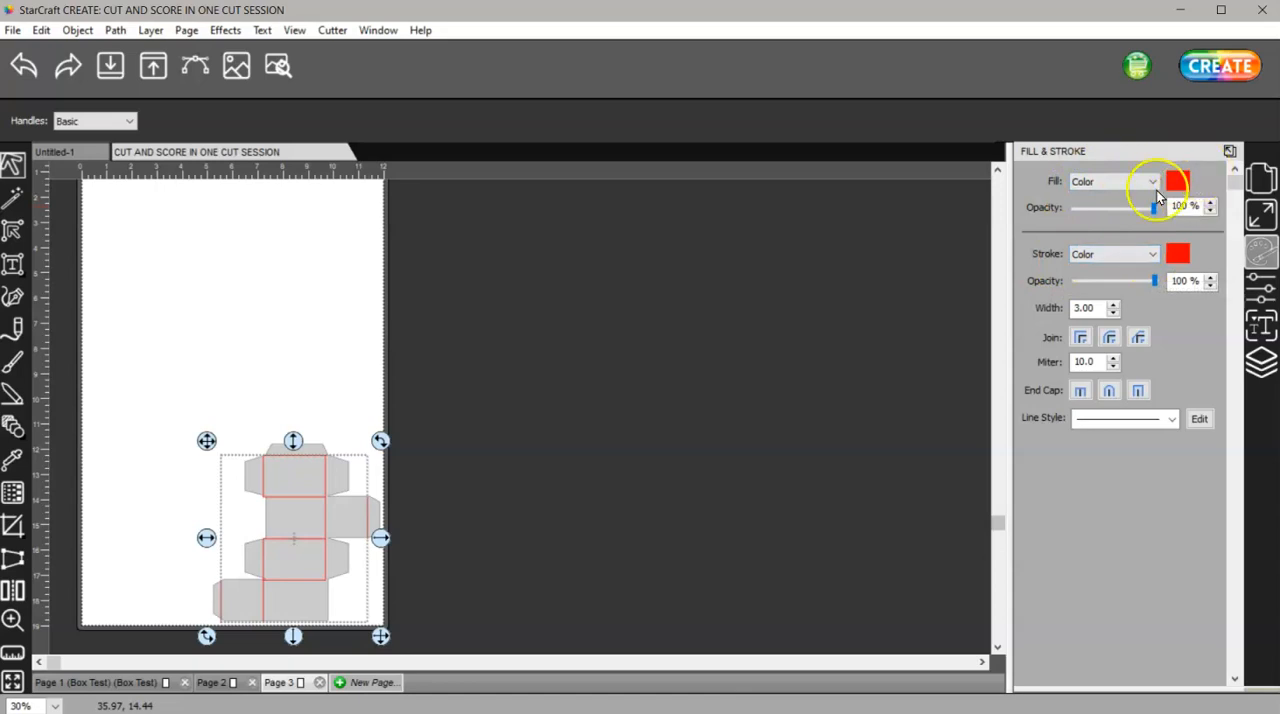
{"action": "mouse_move", "coordinate": [1144, 238]}
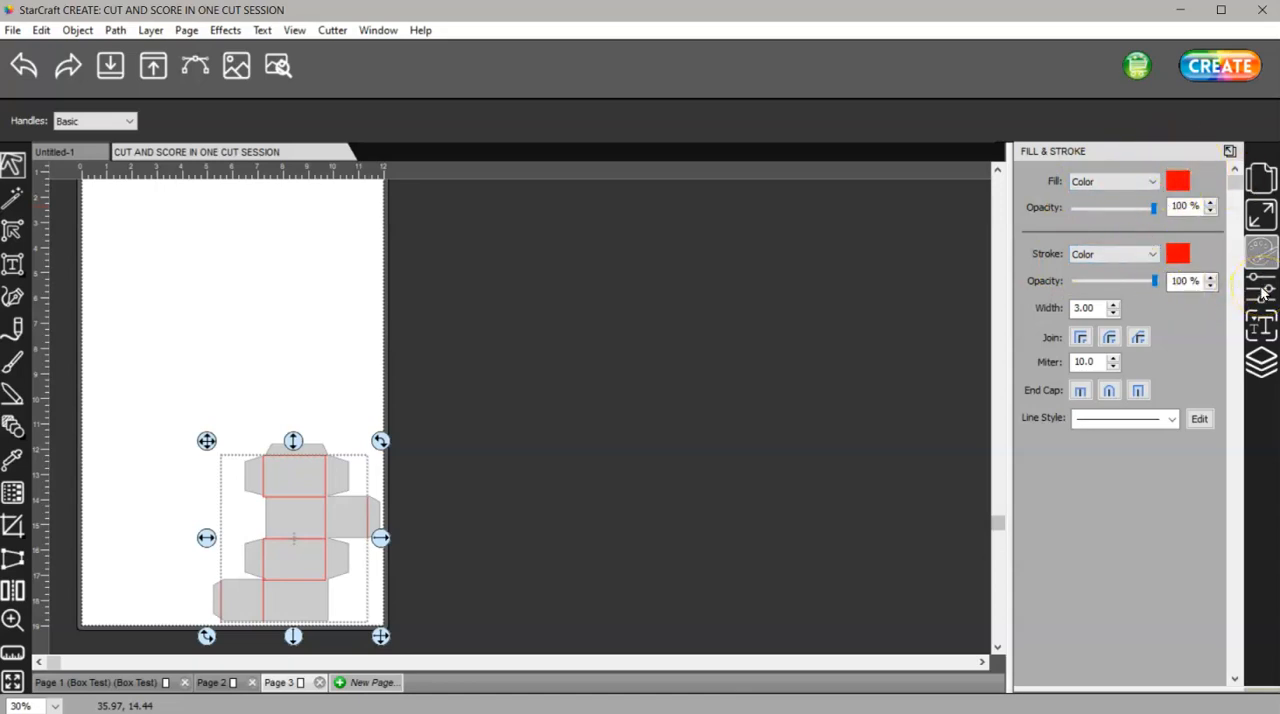
{"action": "left_click", "coordinate": [1260, 290]}
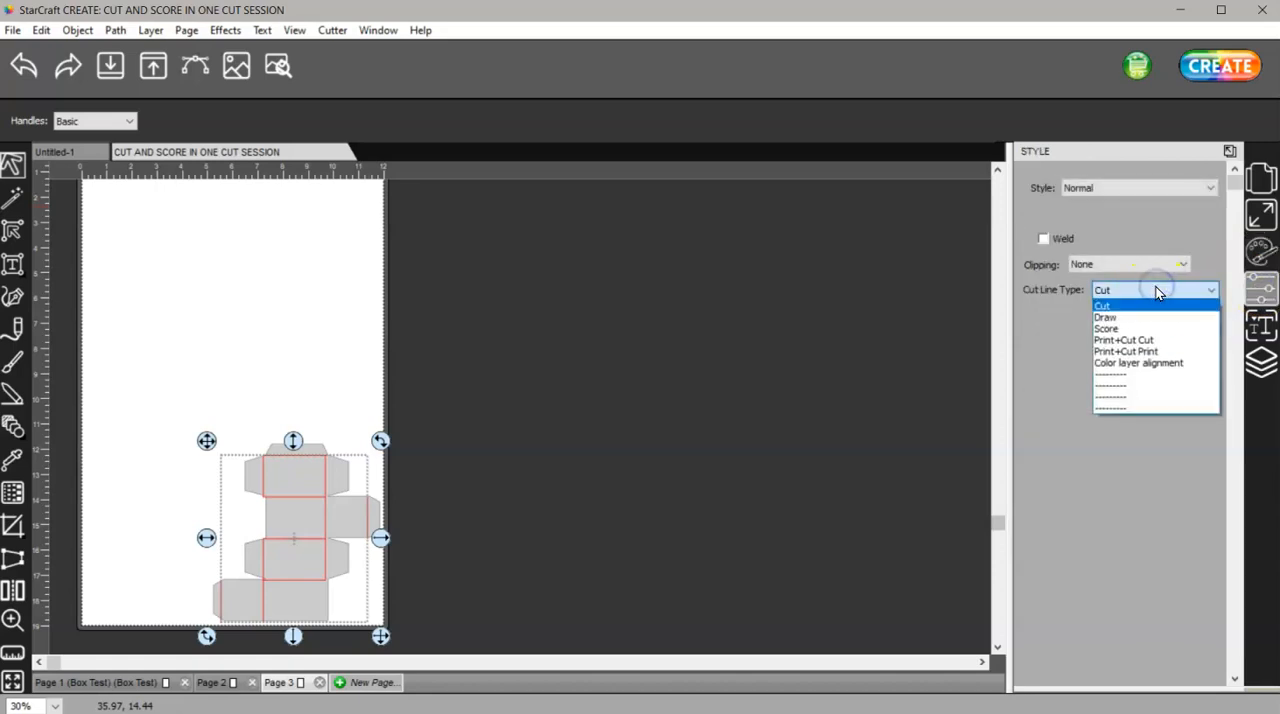
- Set the Score Lines layer's Cut Line Type to Score
{"action": "left_click", "coordinate": [1108, 328]}
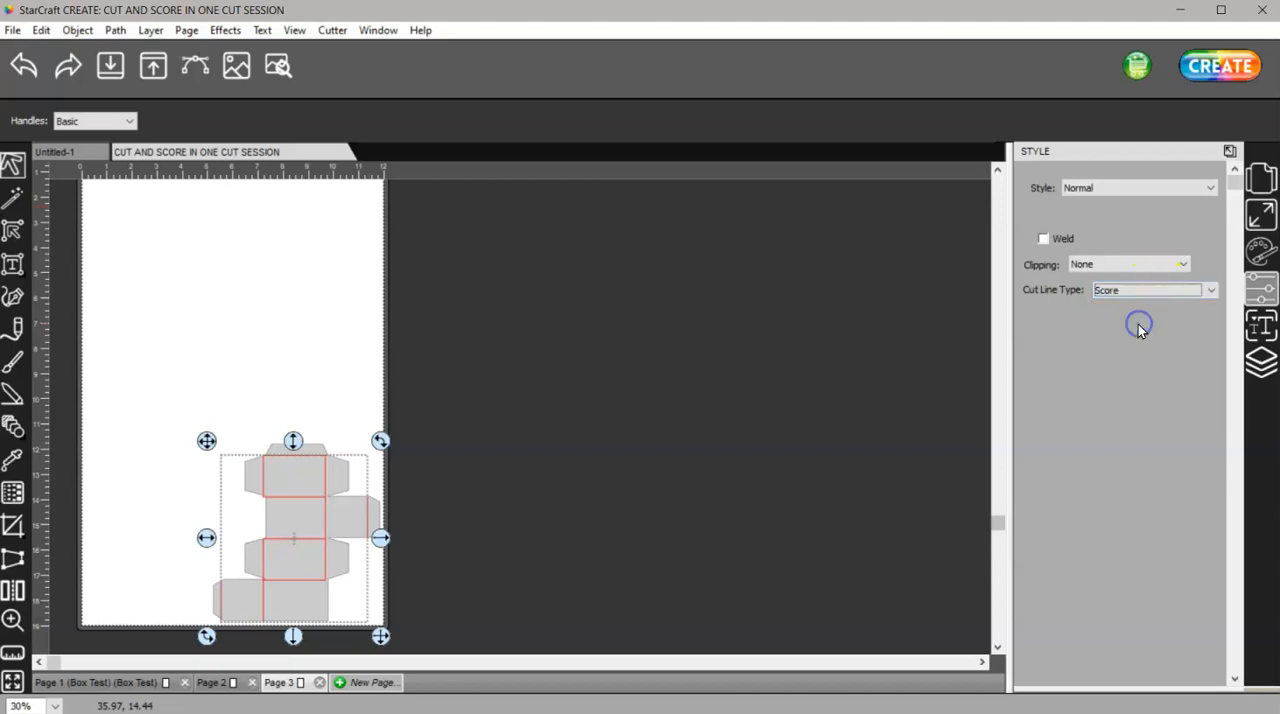
{"action": "left_click", "coordinate": [1260, 364]}
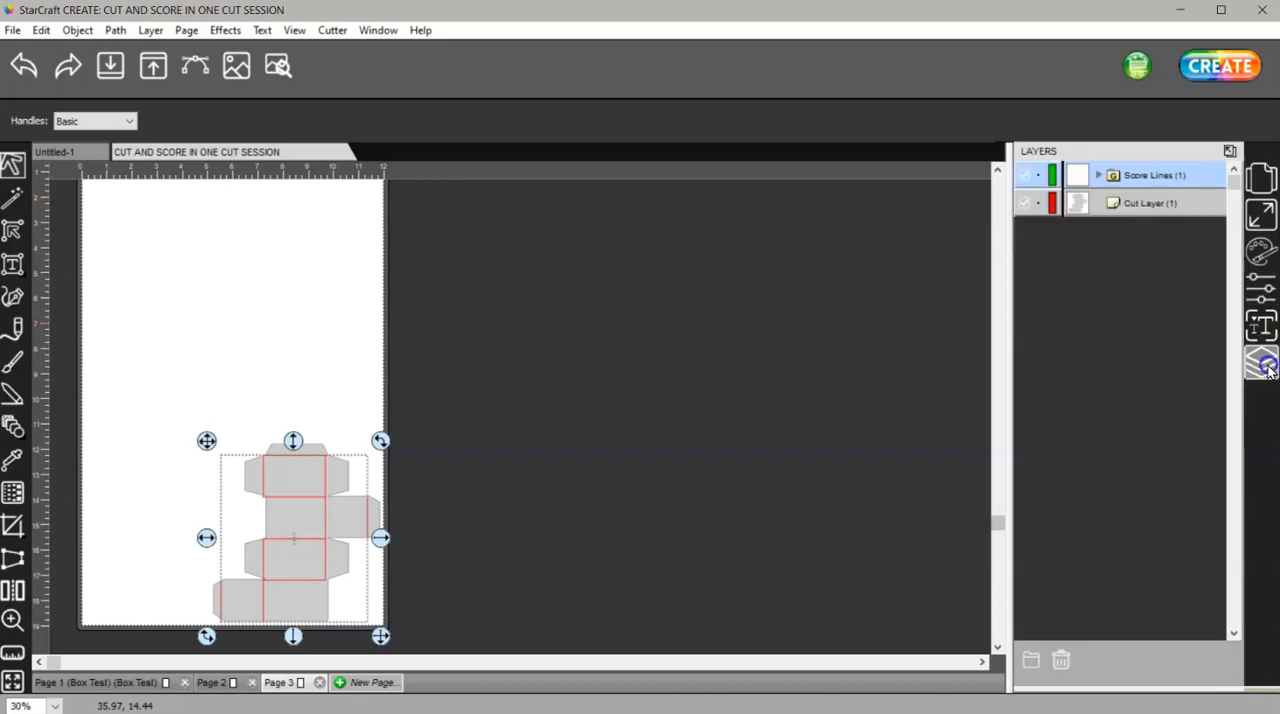
{"action": "left_click", "coordinate": [1140, 204]}
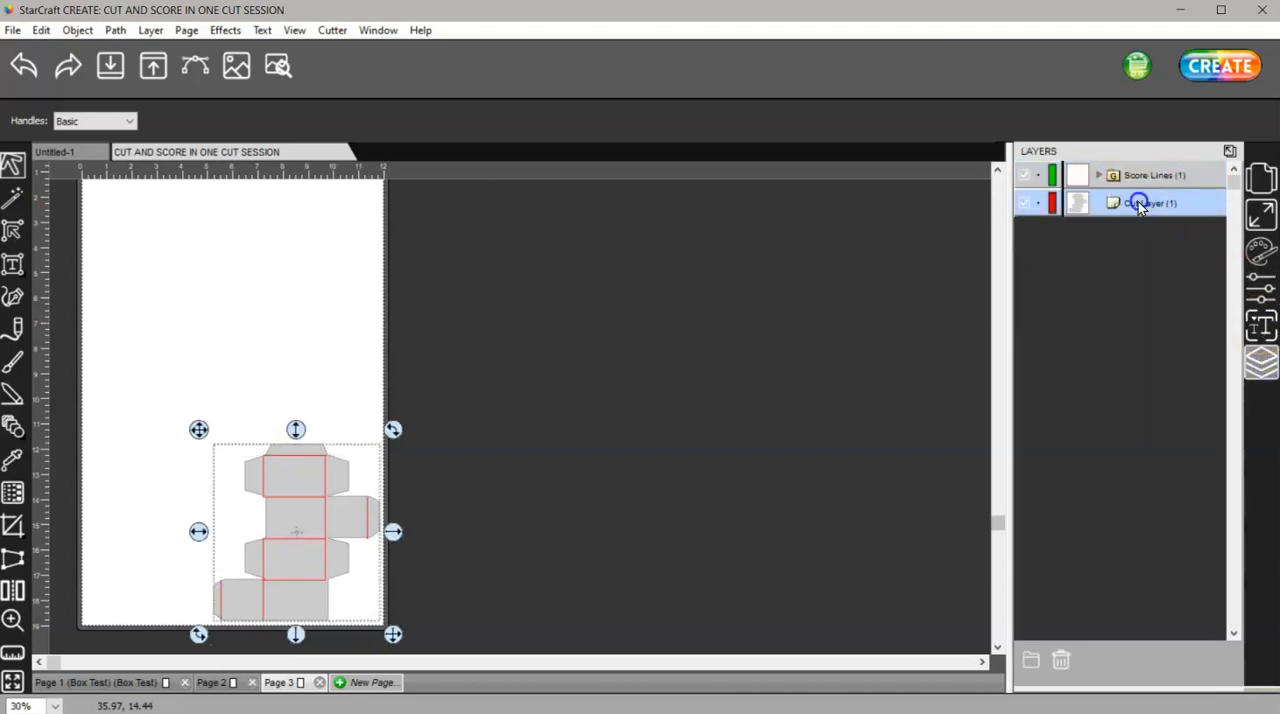
- Check that the Cut Layer's Cut Line Type remains Cut
{"action": "left_click", "coordinate": [1136, 204]}
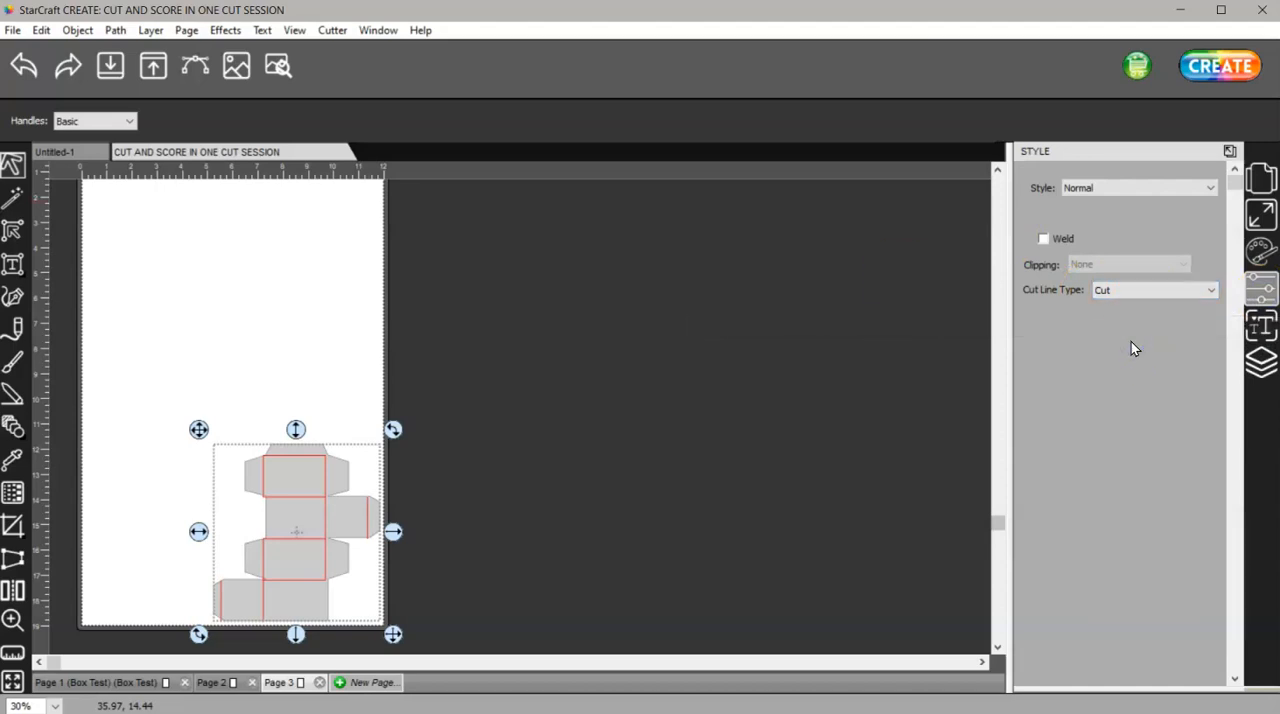
{"action": "left_click", "coordinate": [1262, 366]}
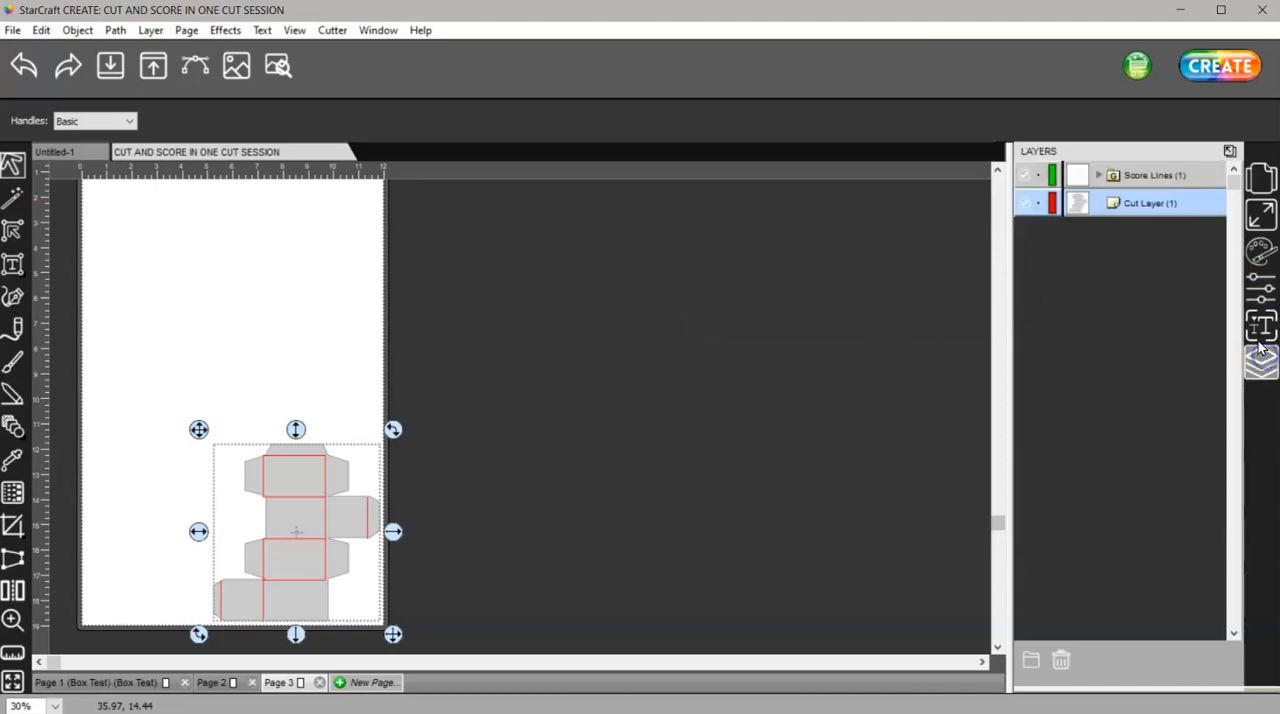
{"action": "mouse_move", "coordinate": [1262, 296]}
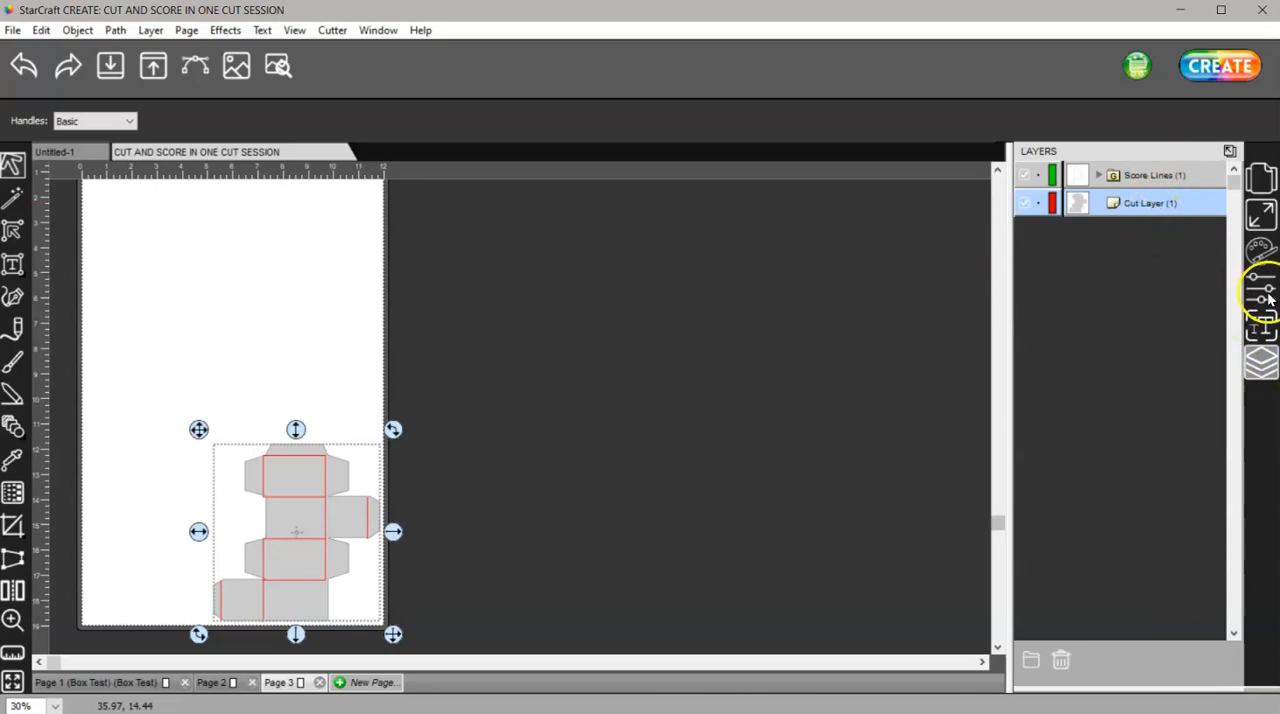
{"action": "left_click", "coordinate": [1260, 294]}
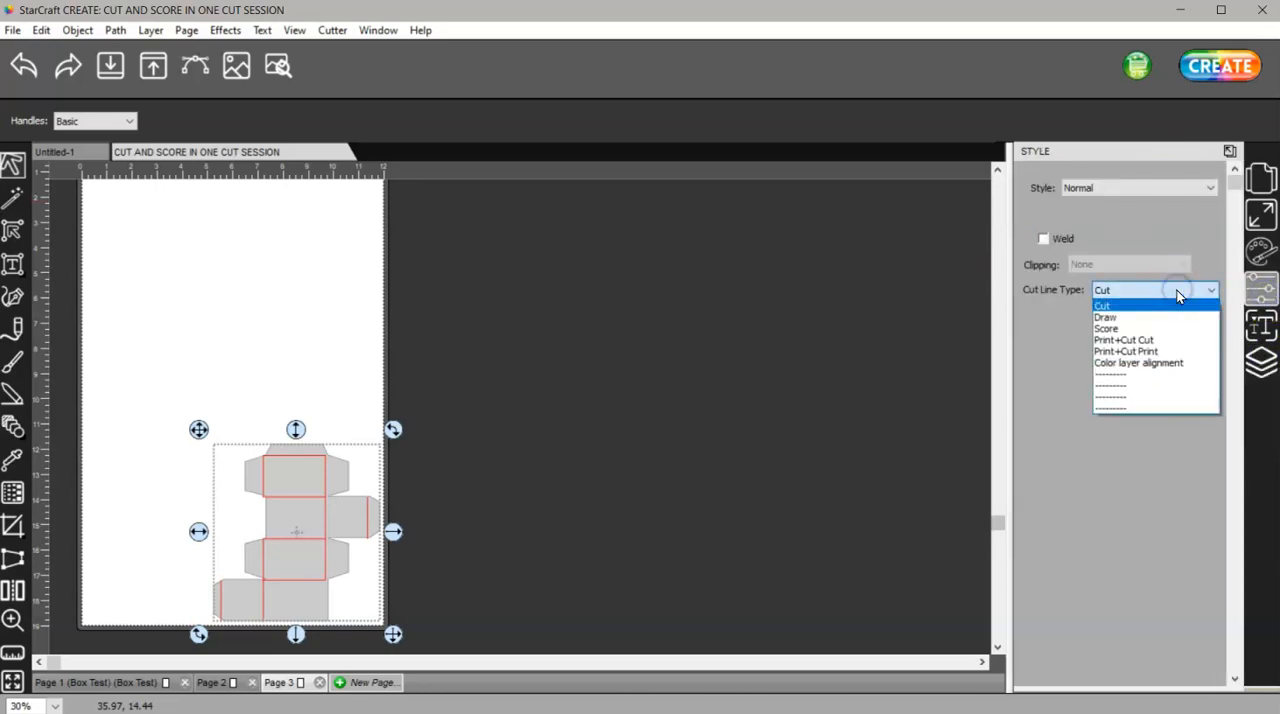
{"action": "mouse_move", "coordinate": [1174, 320]}
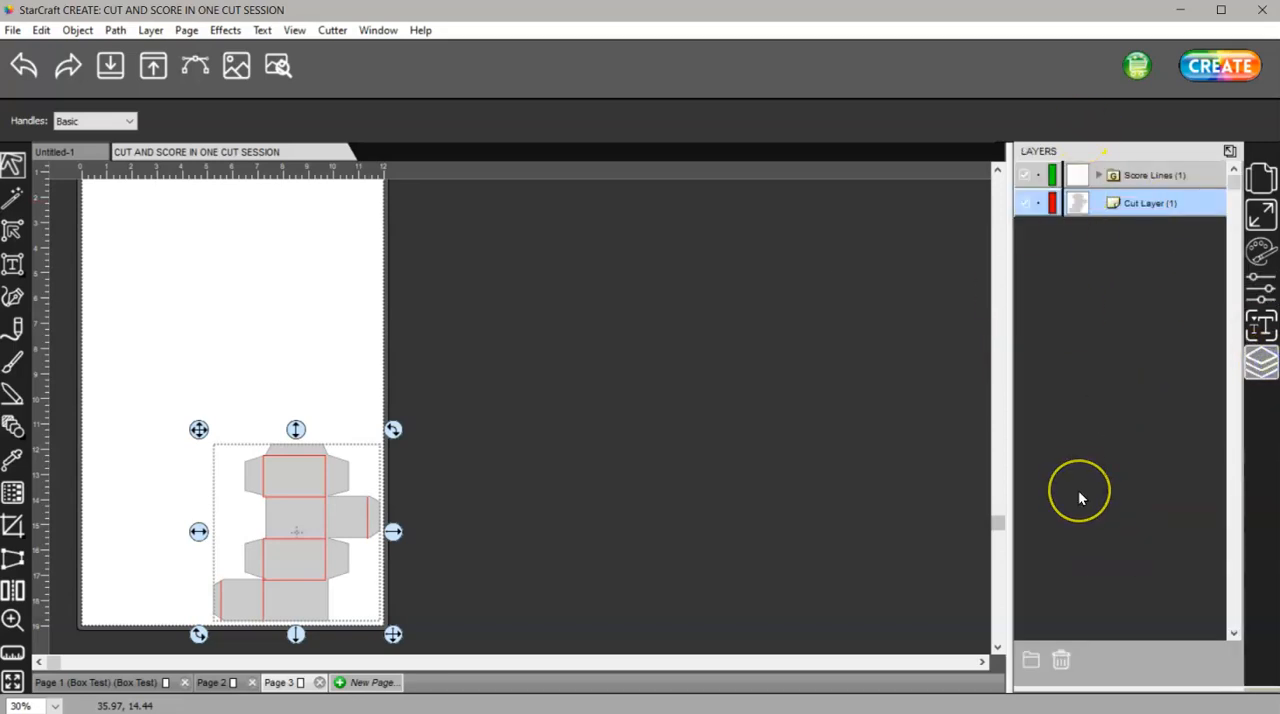
{"action": "mouse_move", "coordinate": [1076, 500]}
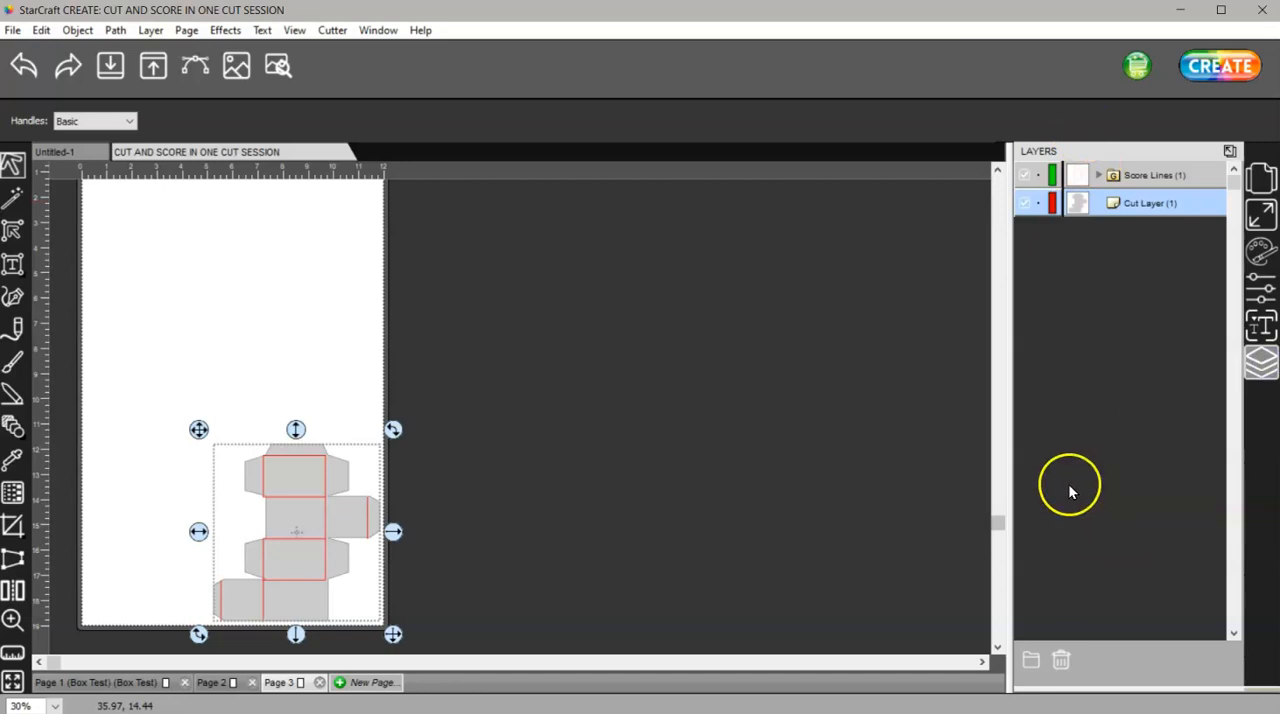
{"action": "mouse_move", "coordinate": [1224, 336]}
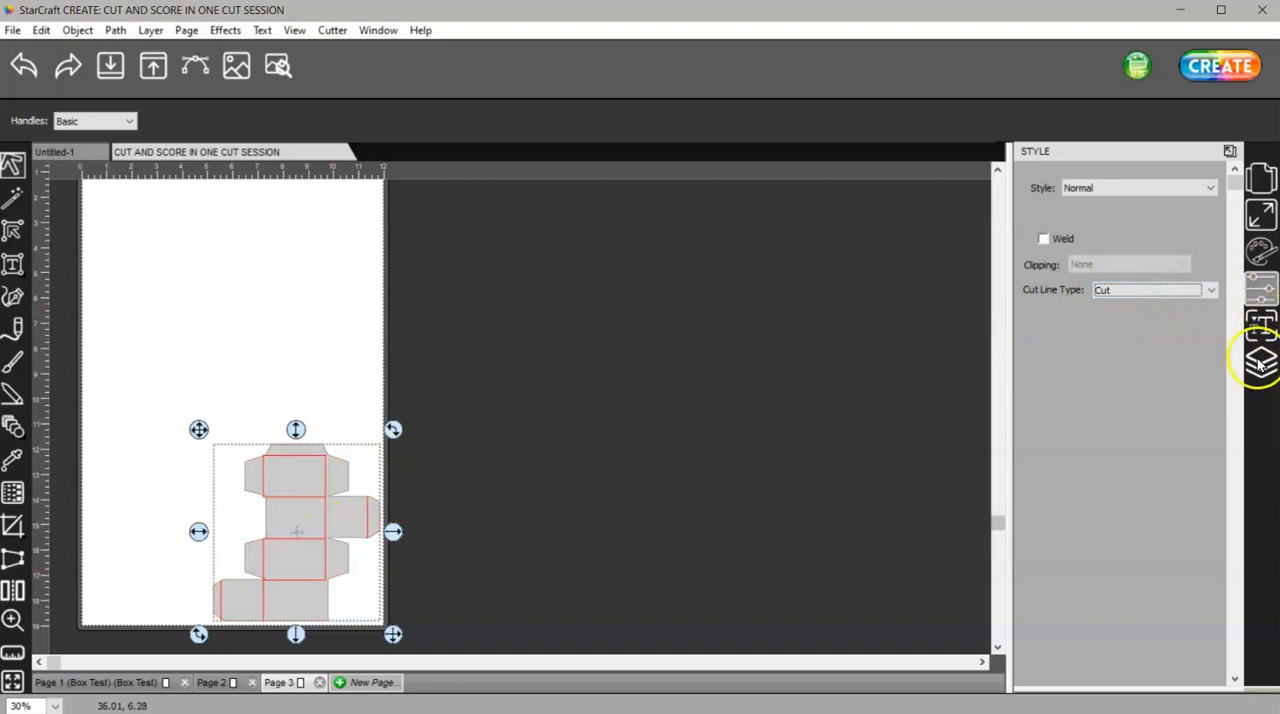
- Bring up Cut Settings via CREATE and keep Use Software Speed and Pressure checked
{"action": "left_click", "coordinate": [1264, 364]}
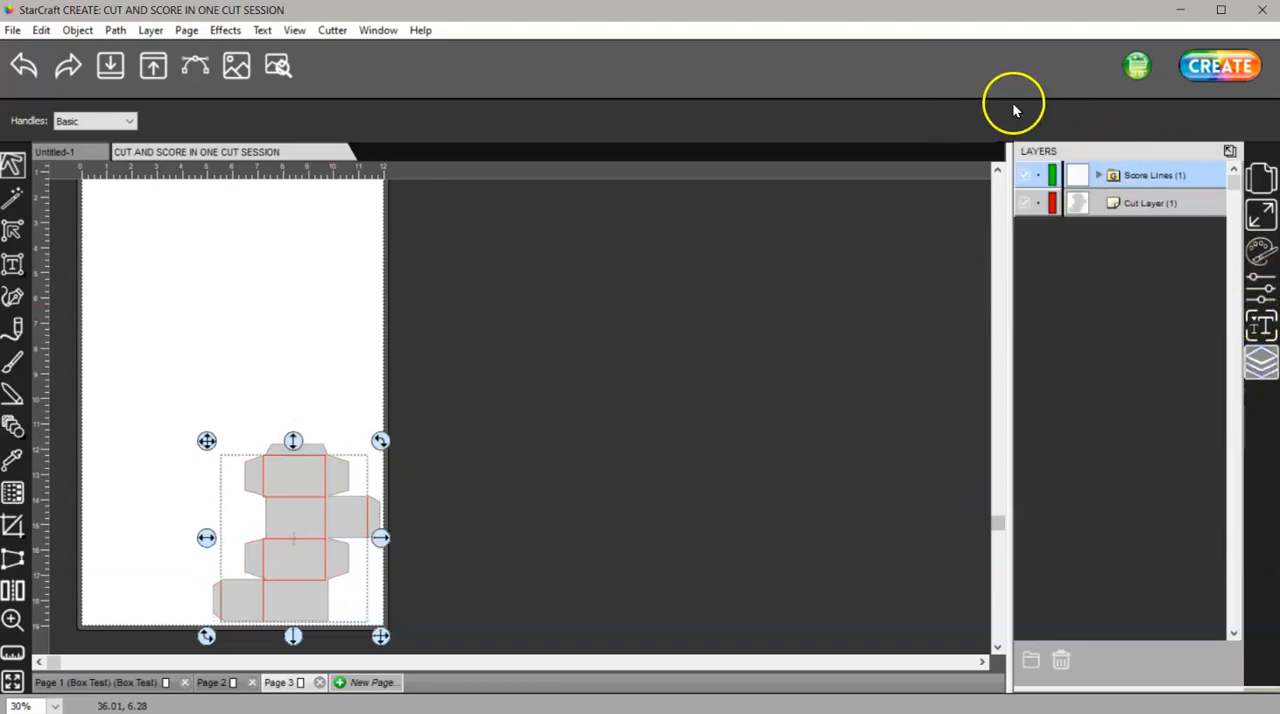
{"action": "left_click", "coordinate": [1220, 66]}
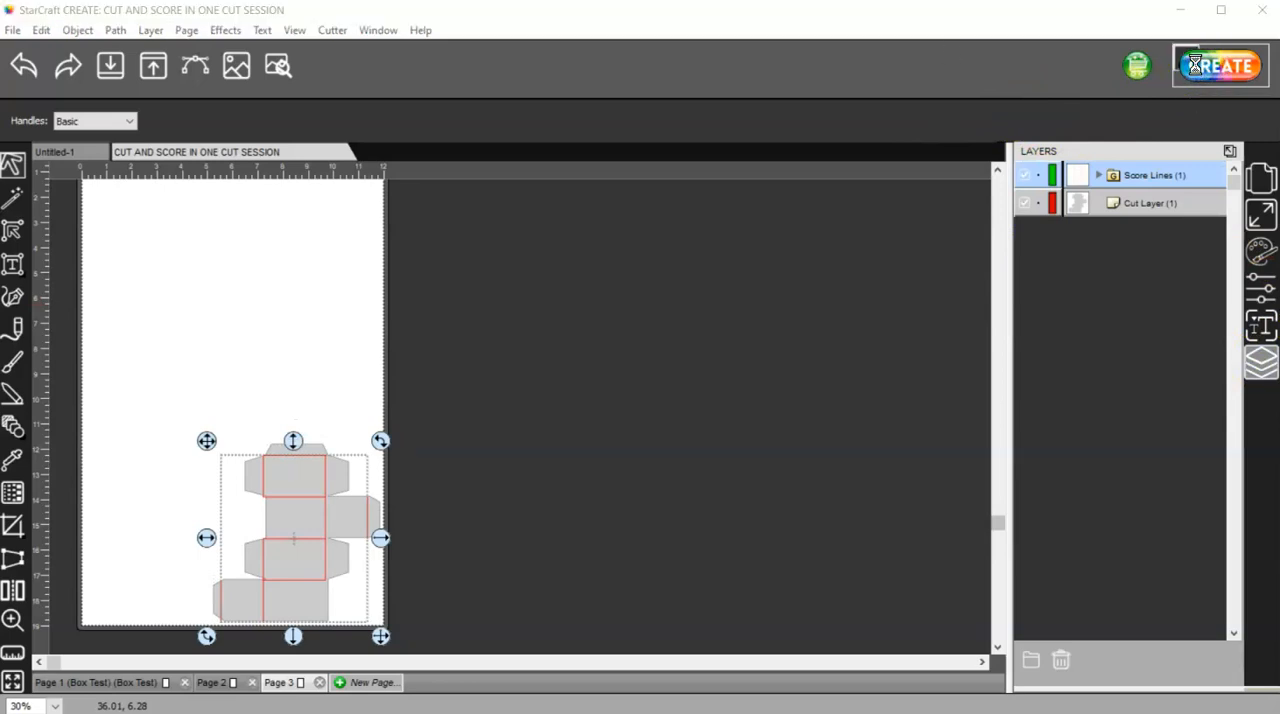
{"action": "left_click", "coordinate": [1220, 64]}
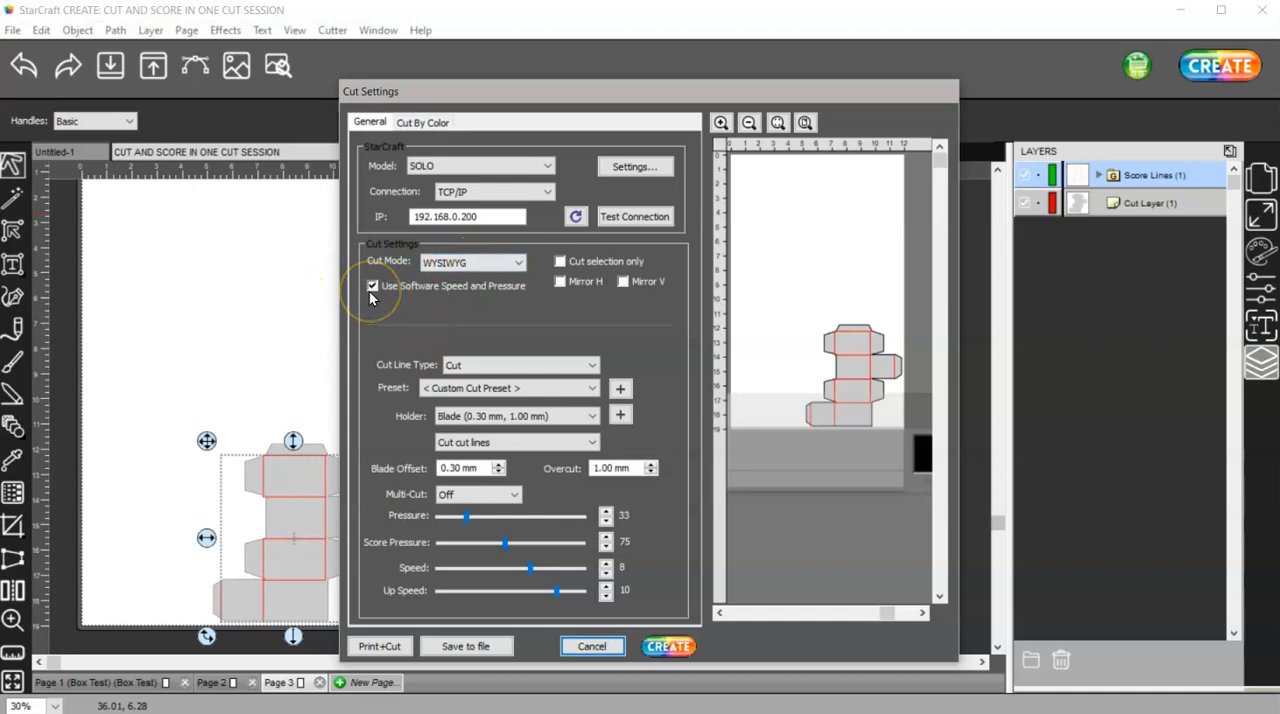
{"action": "mouse_move", "coordinate": [384, 308]}
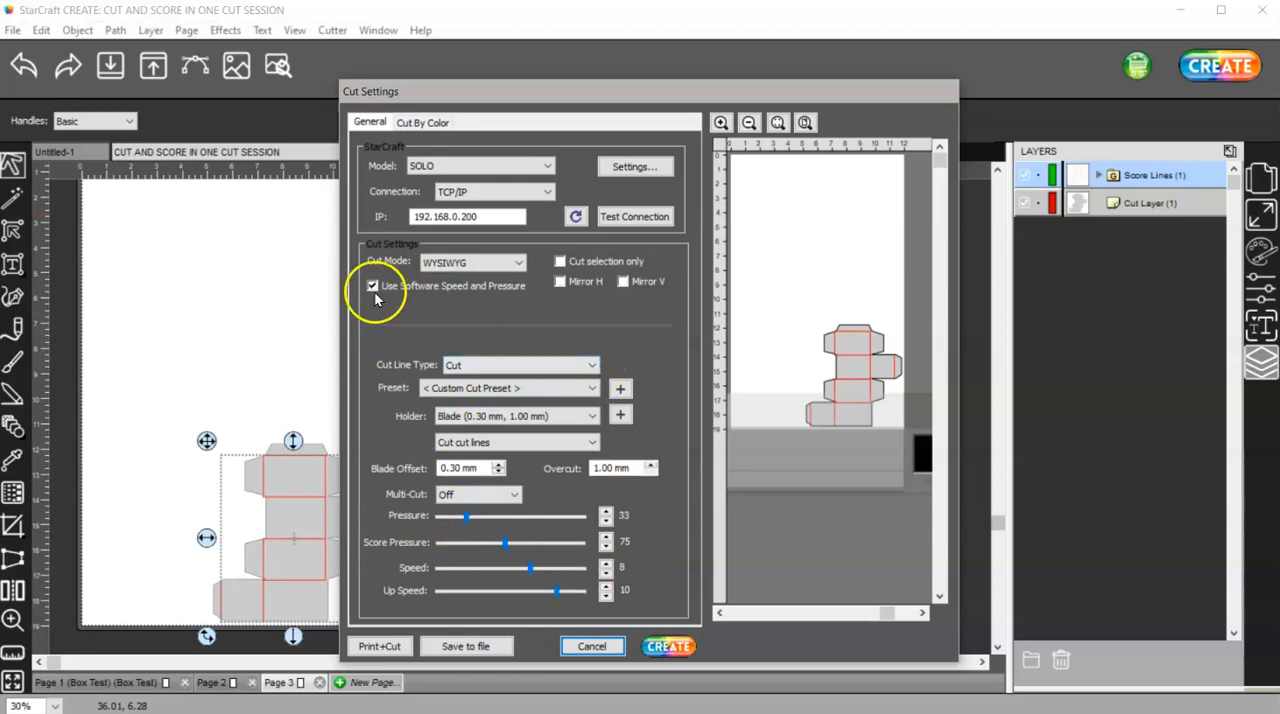
{"action": "left_click", "coordinate": [372, 284]}
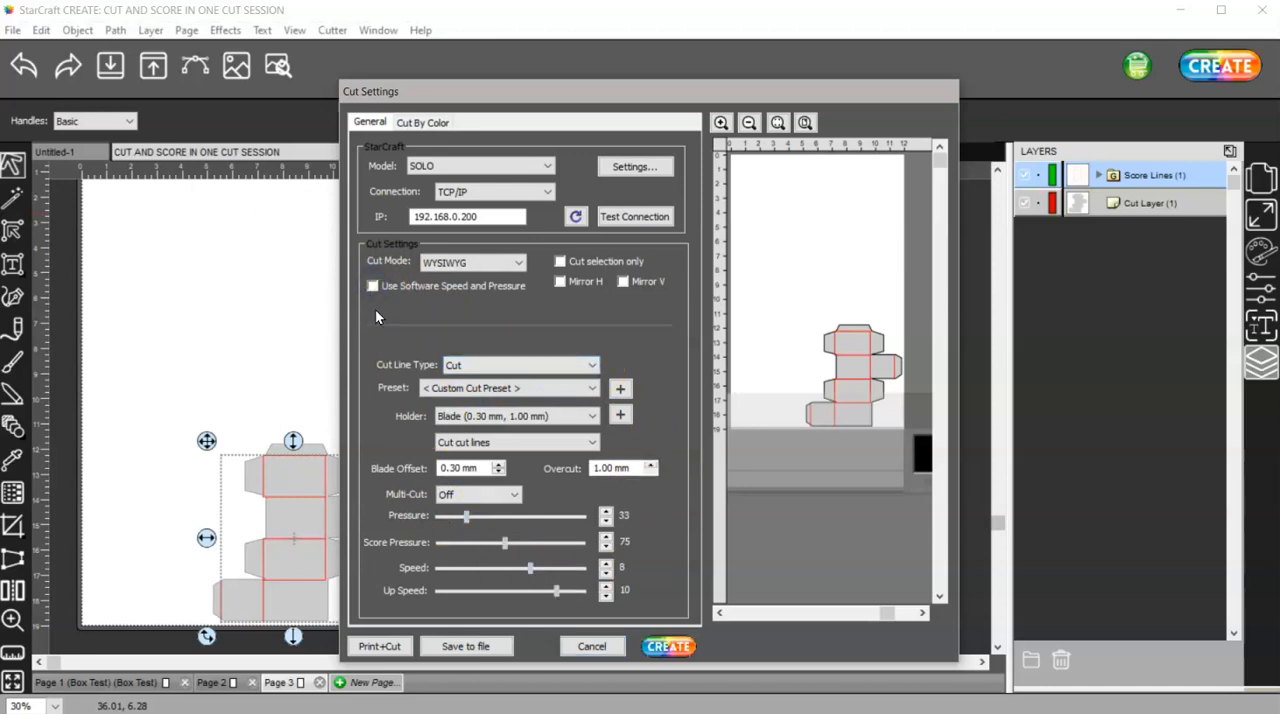
{"action": "left_click", "coordinate": [372, 284]}
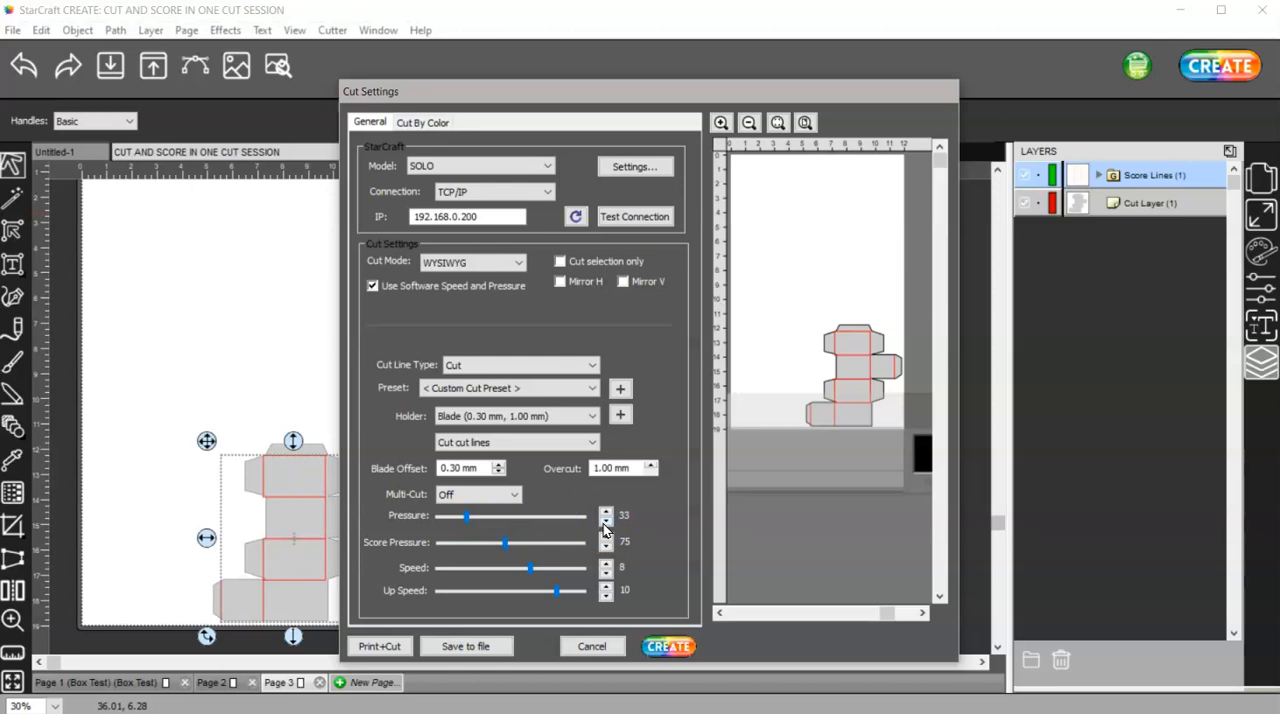
- Add a new preset and name it 65LB CARD CUT from the current values
{"action": "left_click", "coordinate": [620, 388]}
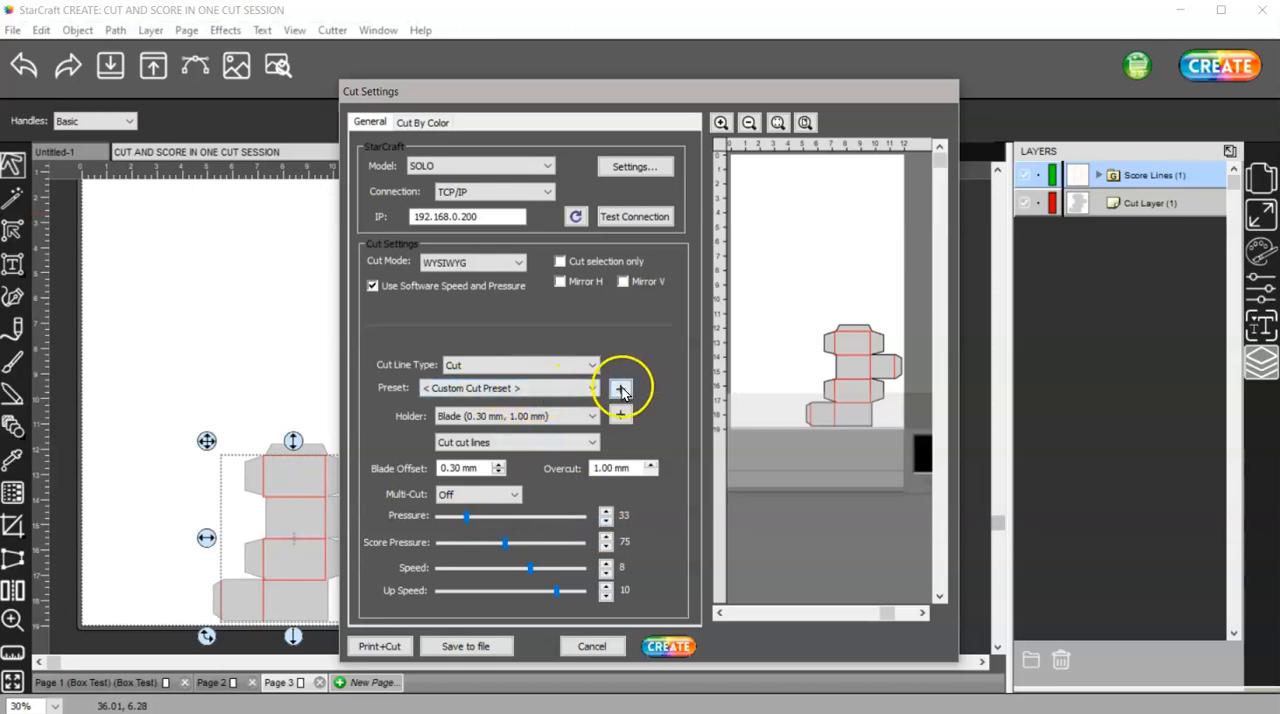
{"action": "left_click", "coordinate": [620, 388]}
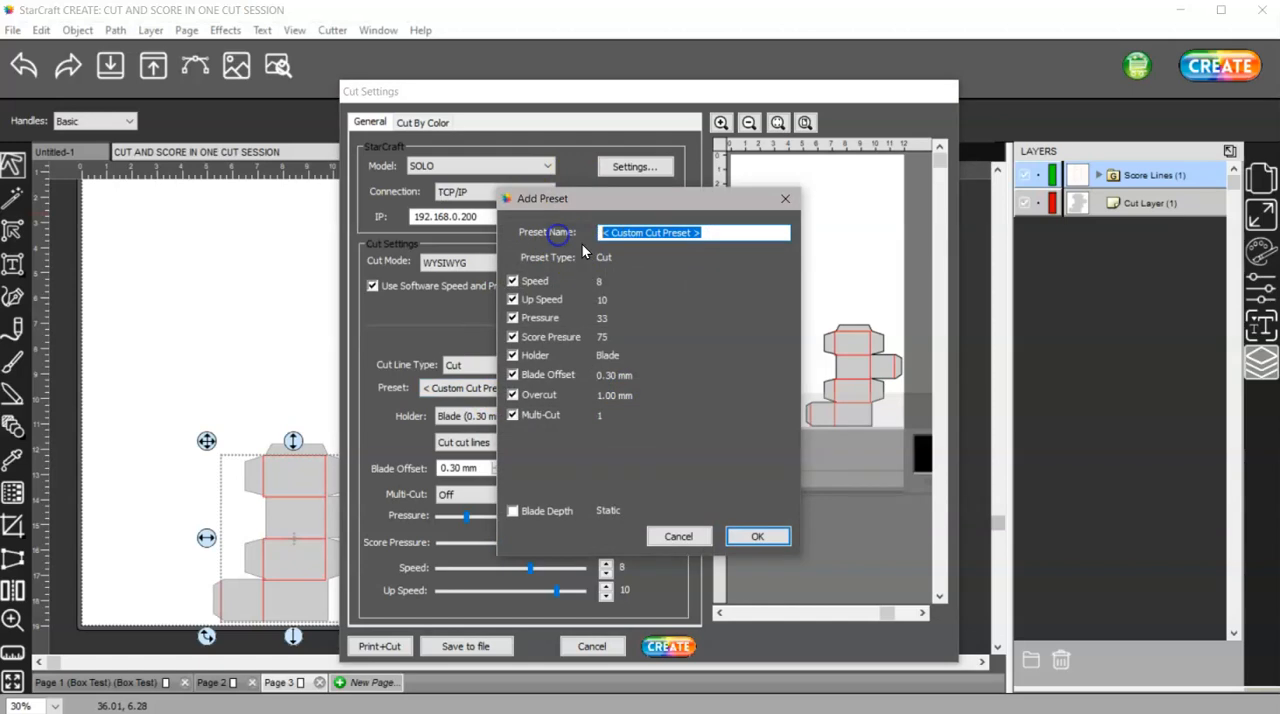
{"action": "type", "text": "65LB"}
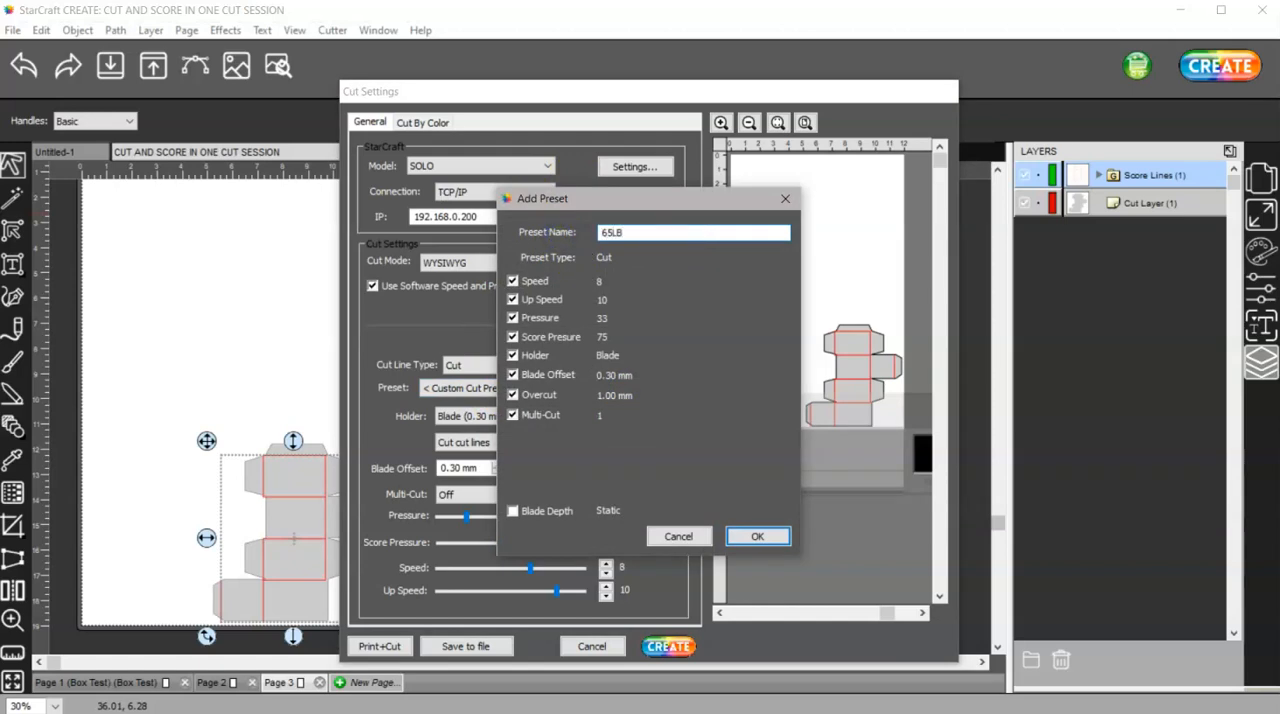
{"action": "type", "text": "CARD UT"}
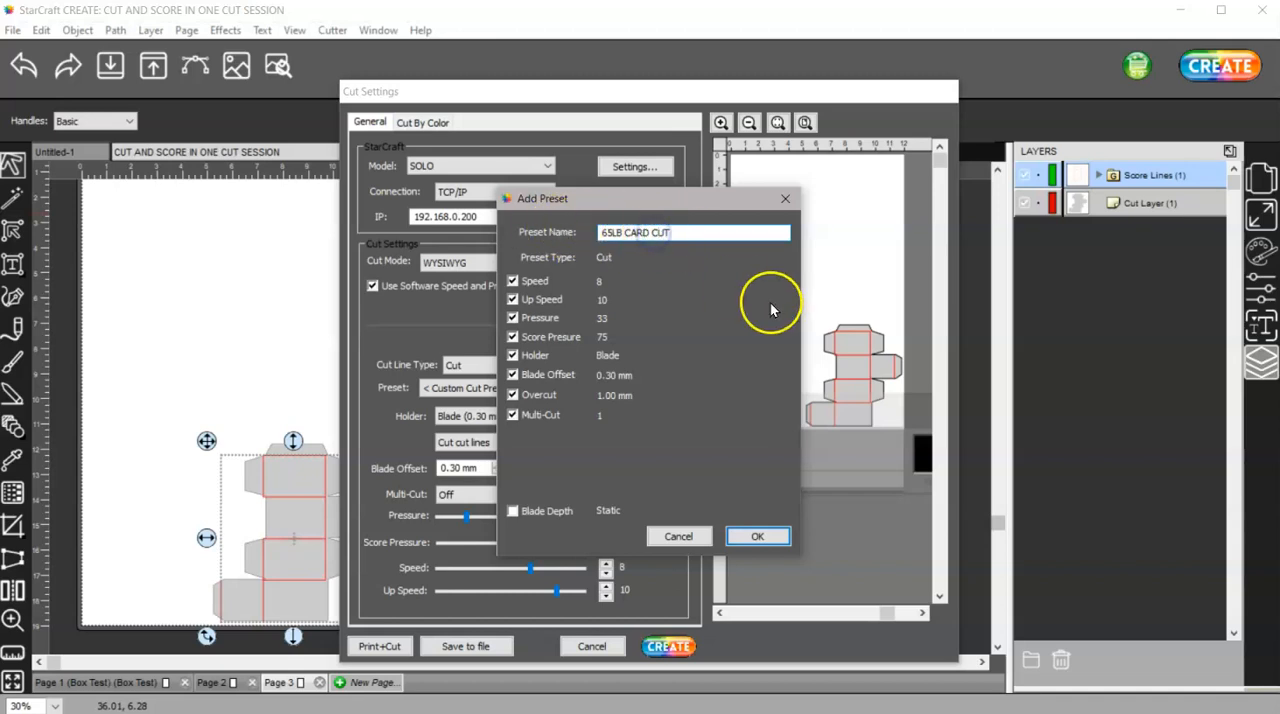
{"action": "mouse_move", "coordinate": [608, 438]}
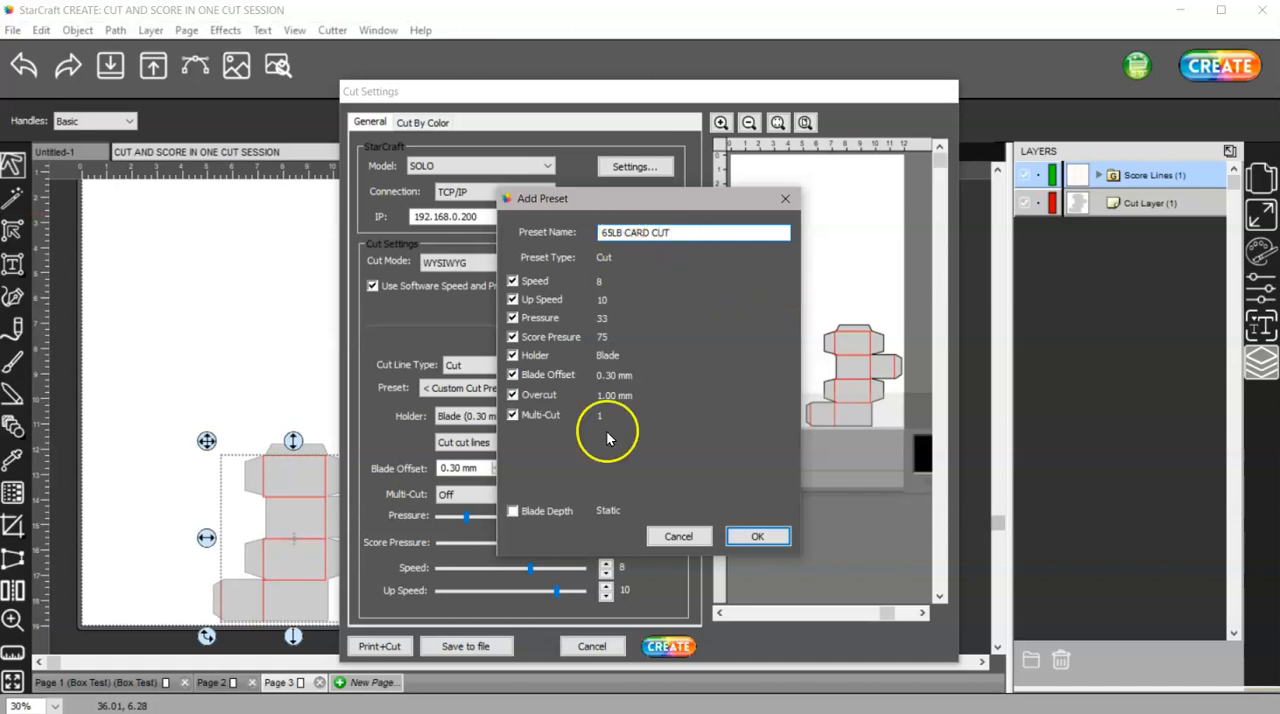
{"action": "mouse_move", "coordinate": [544, 340]}
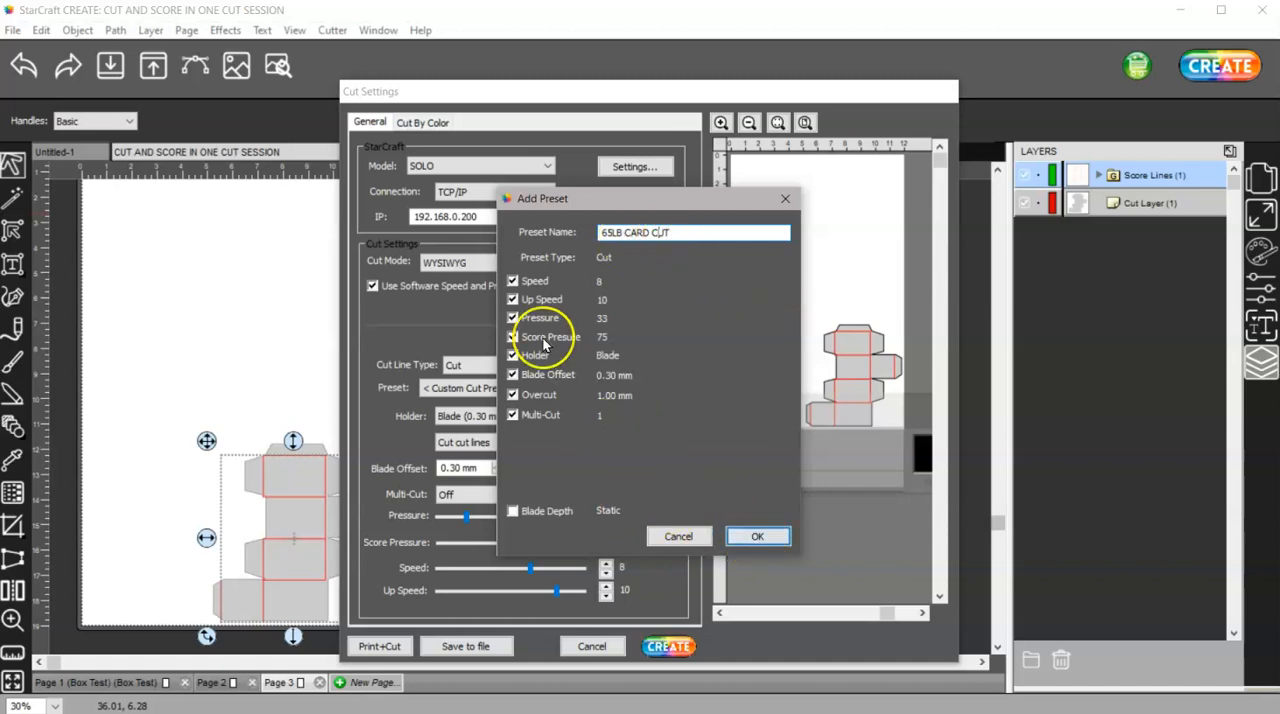
{"action": "left_click", "coordinate": [512, 336]}
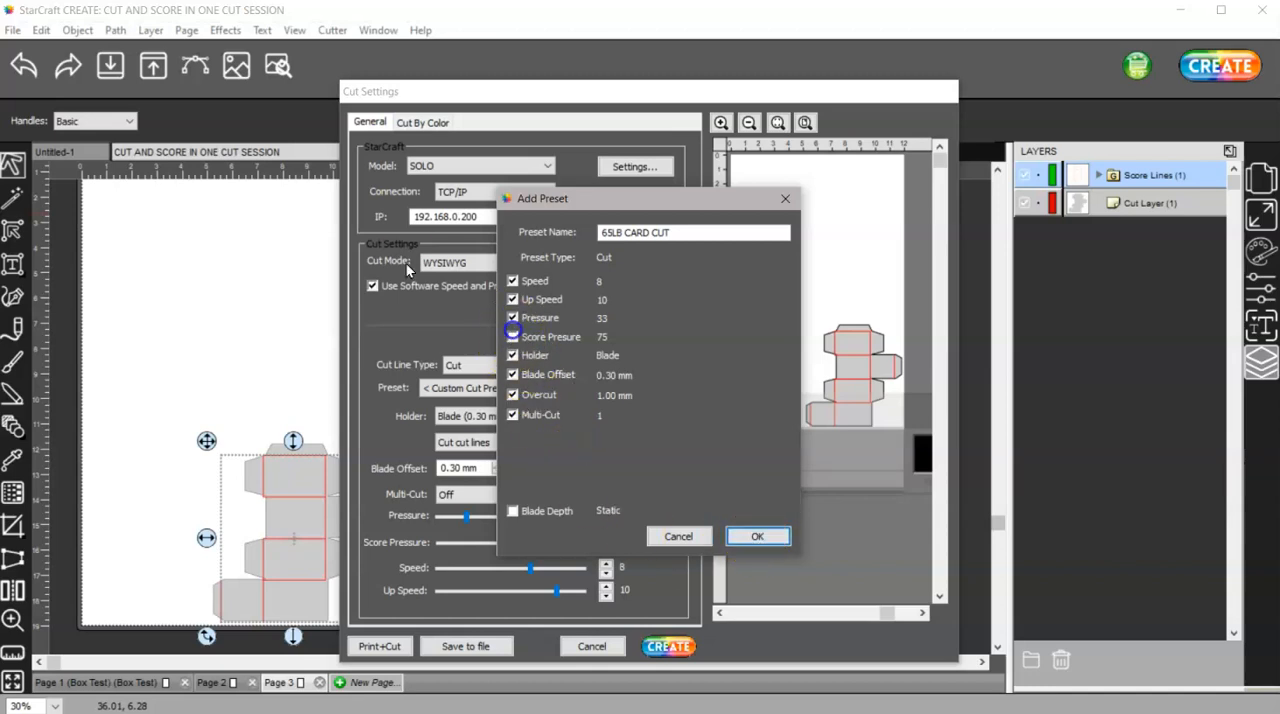
- Save the 65LB CARD CUT preset and set the Holder to < Custom Cut Preset >
{"action": "left_click", "coordinate": [758, 536]}
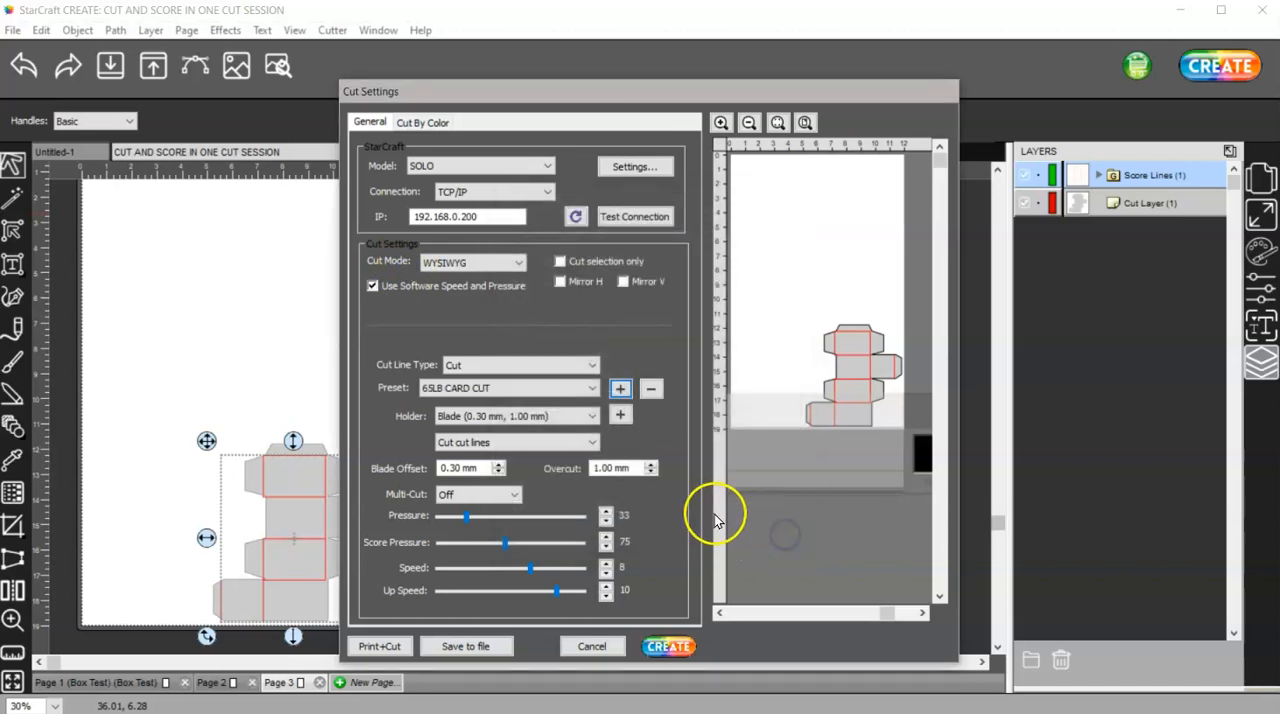
{"action": "left_click", "coordinate": [508, 388]}
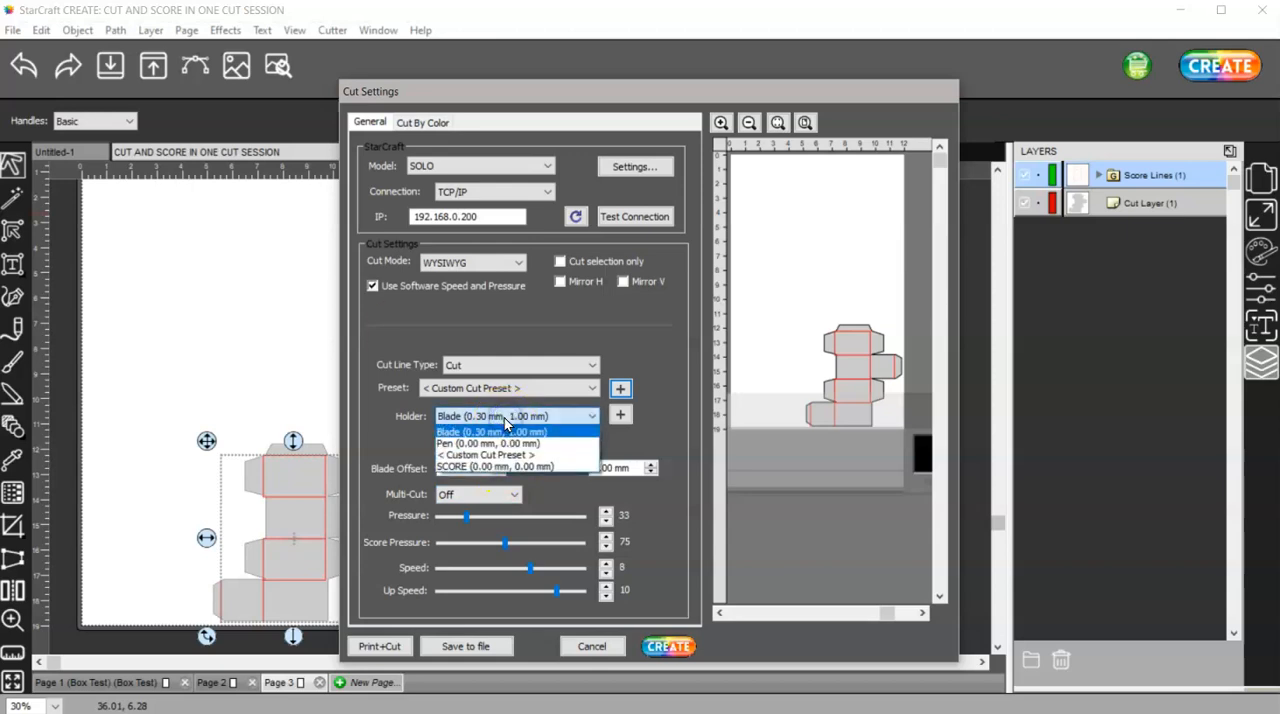
{"action": "mouse_move", "coordinate": [516, 456]}
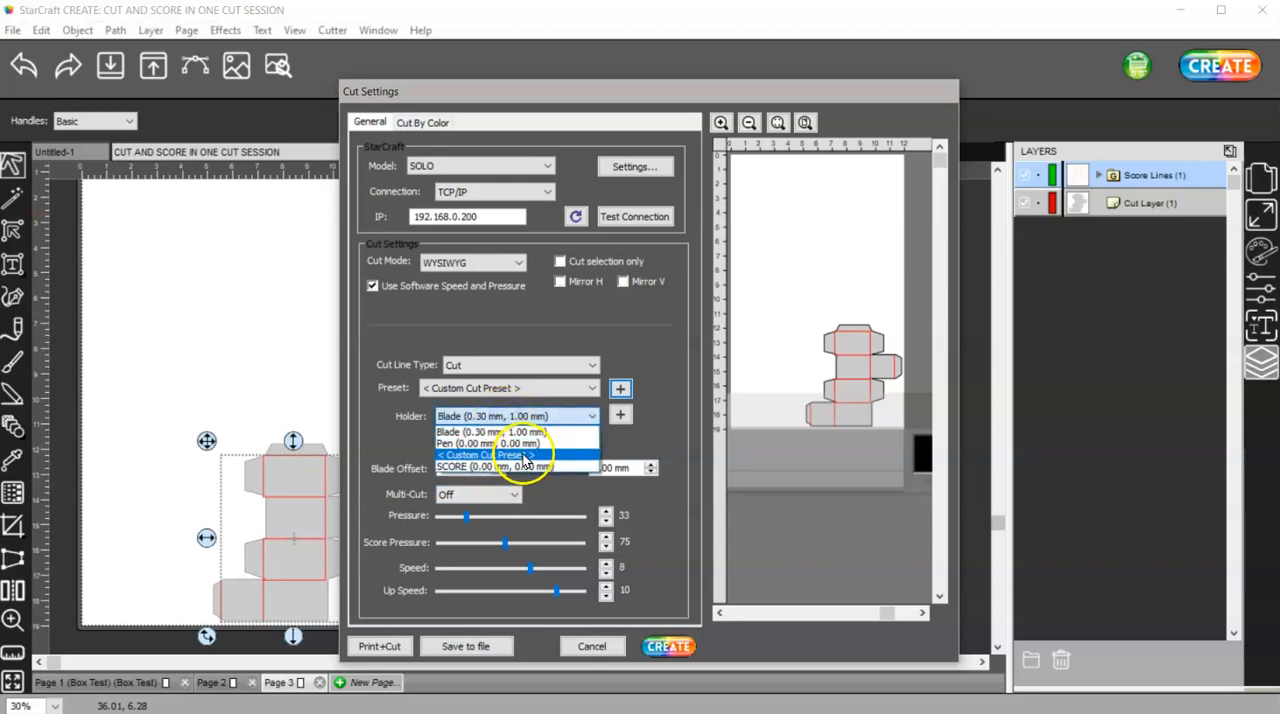
{"action": "left_click", "coordinate": [510, 454]}
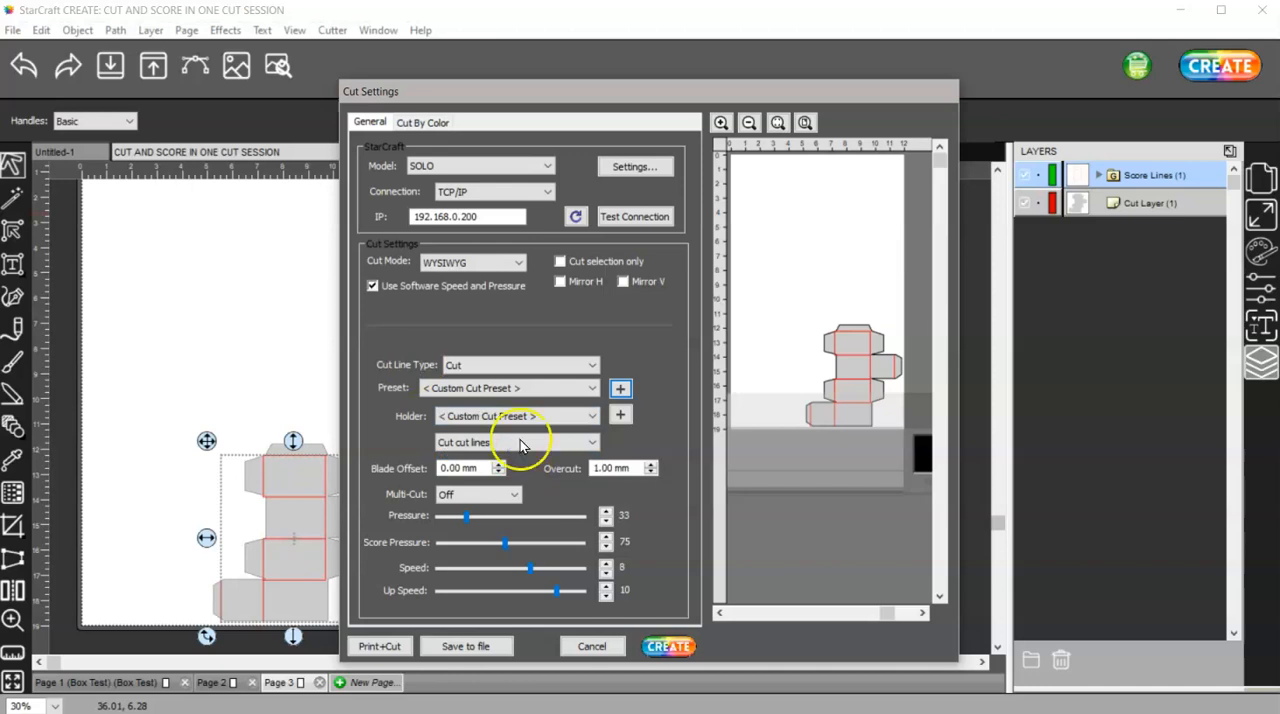
{"action": "left_click", "coordinate": [516, 416]}
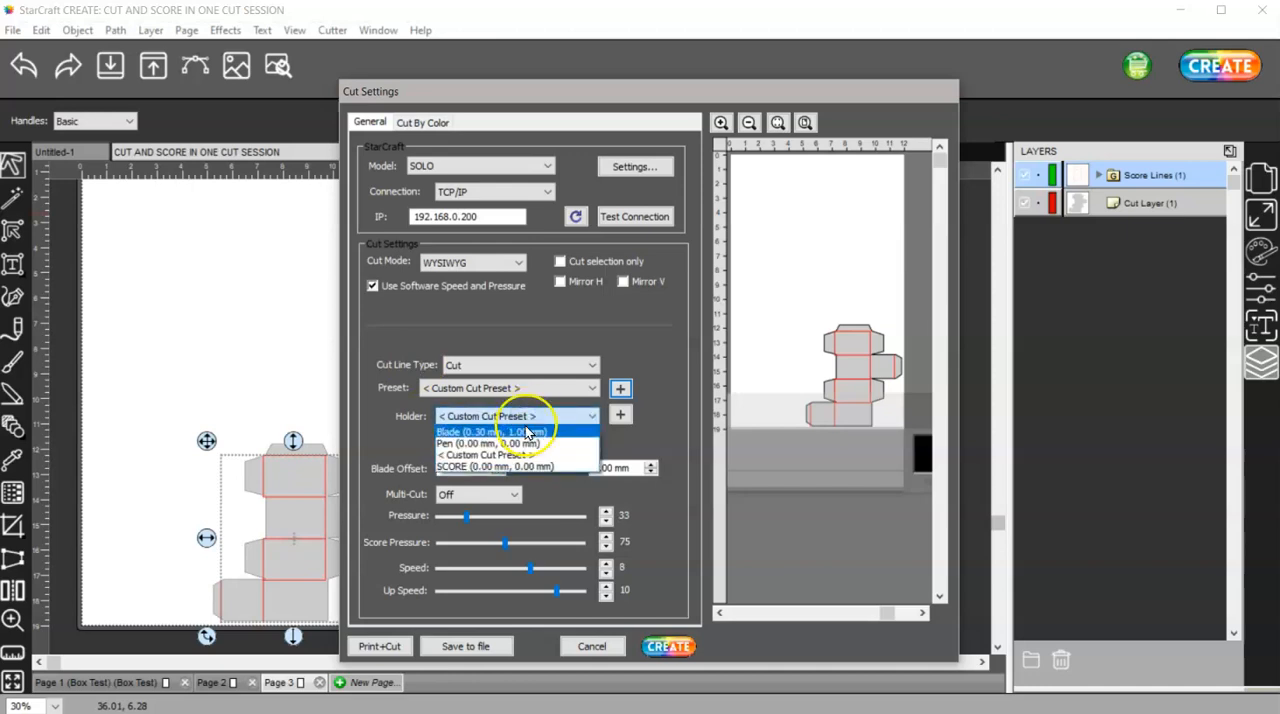
{"action": "mouse_move", "coordinate": [532, 472]}
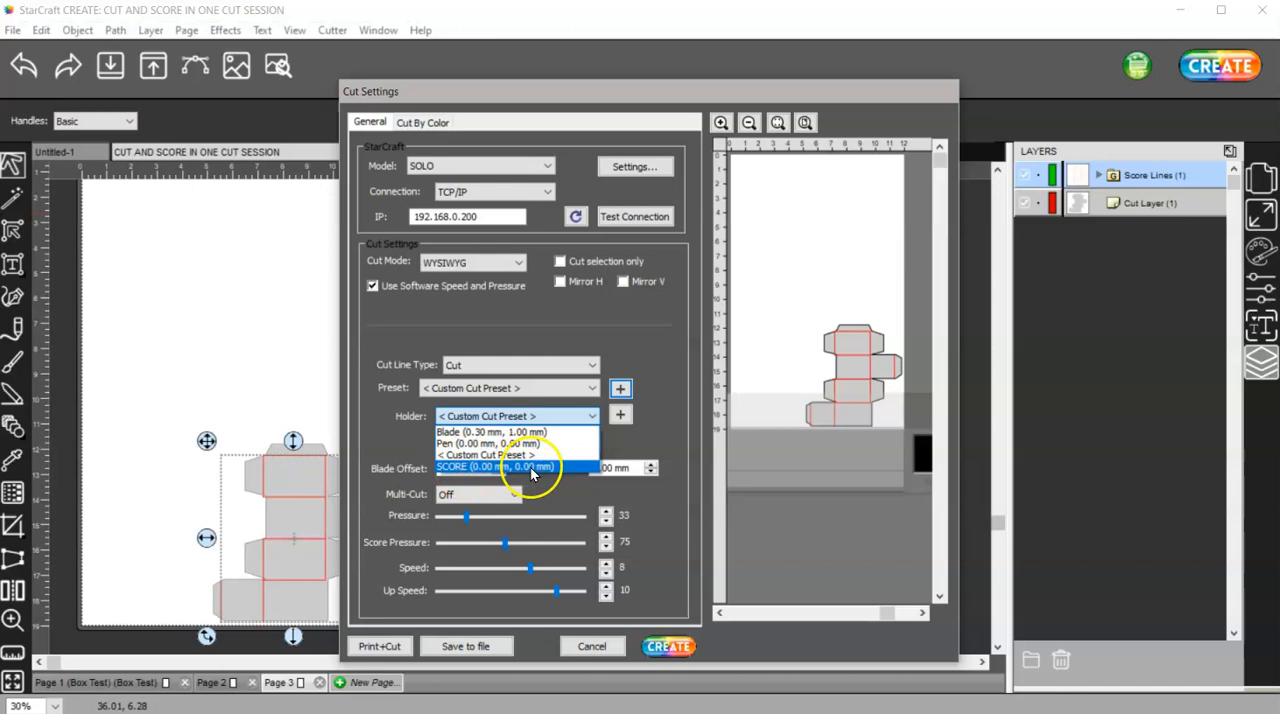
{"action": "mouse_move", "coordinate": [556, 472]}
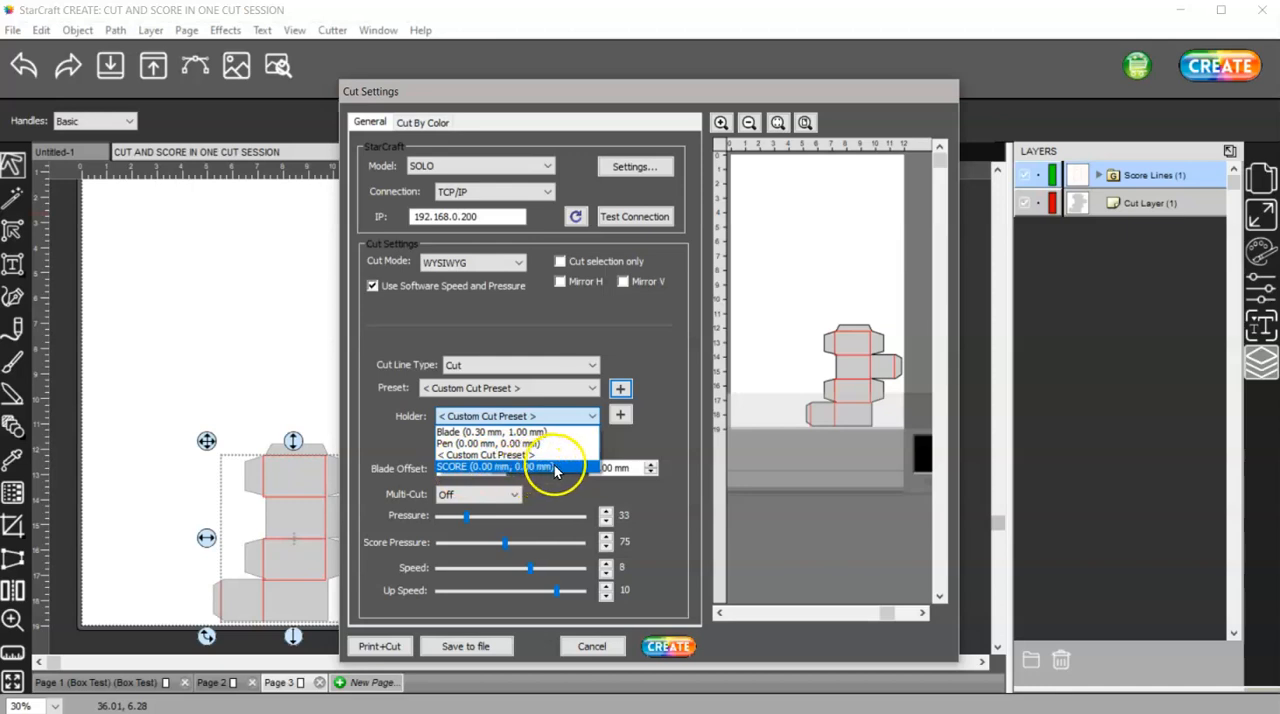
- Reopen the holder choices and keep the custom holder with zero blade offset and overcut
{"action": "left_click", "coordinate": [490, 468]}
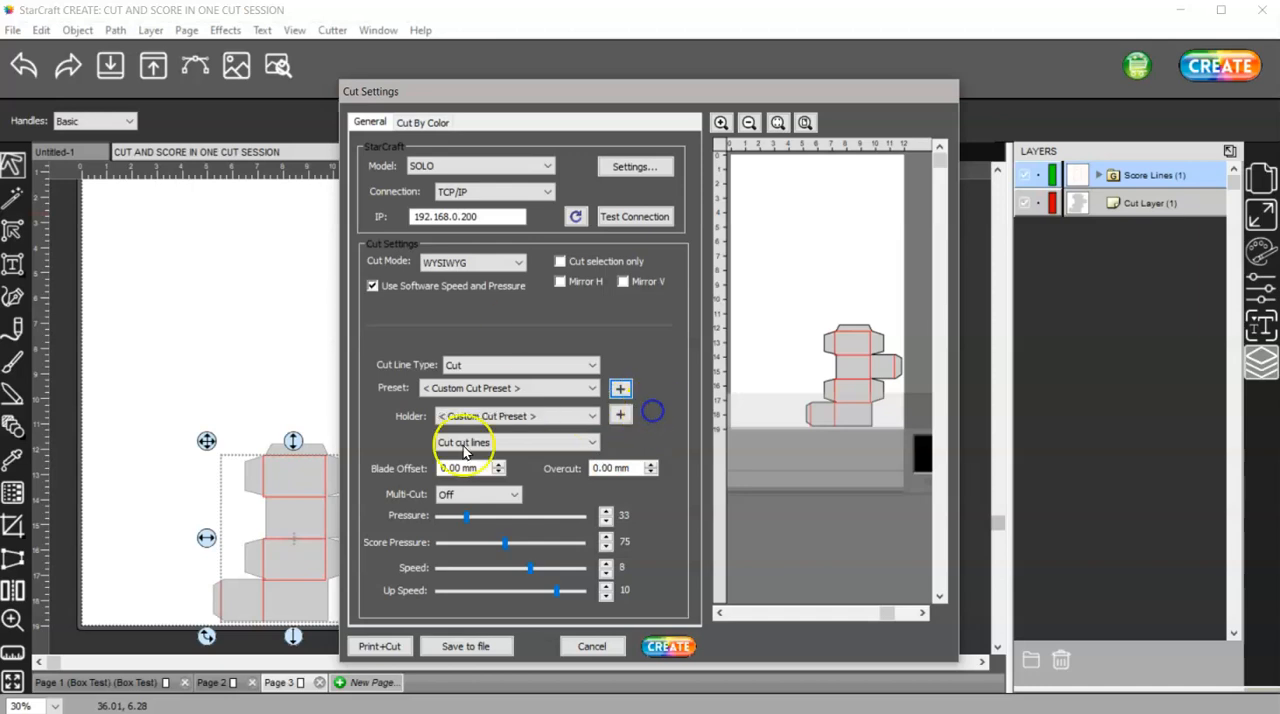
{"action": "left_click", "coordinate": [516, 416]}
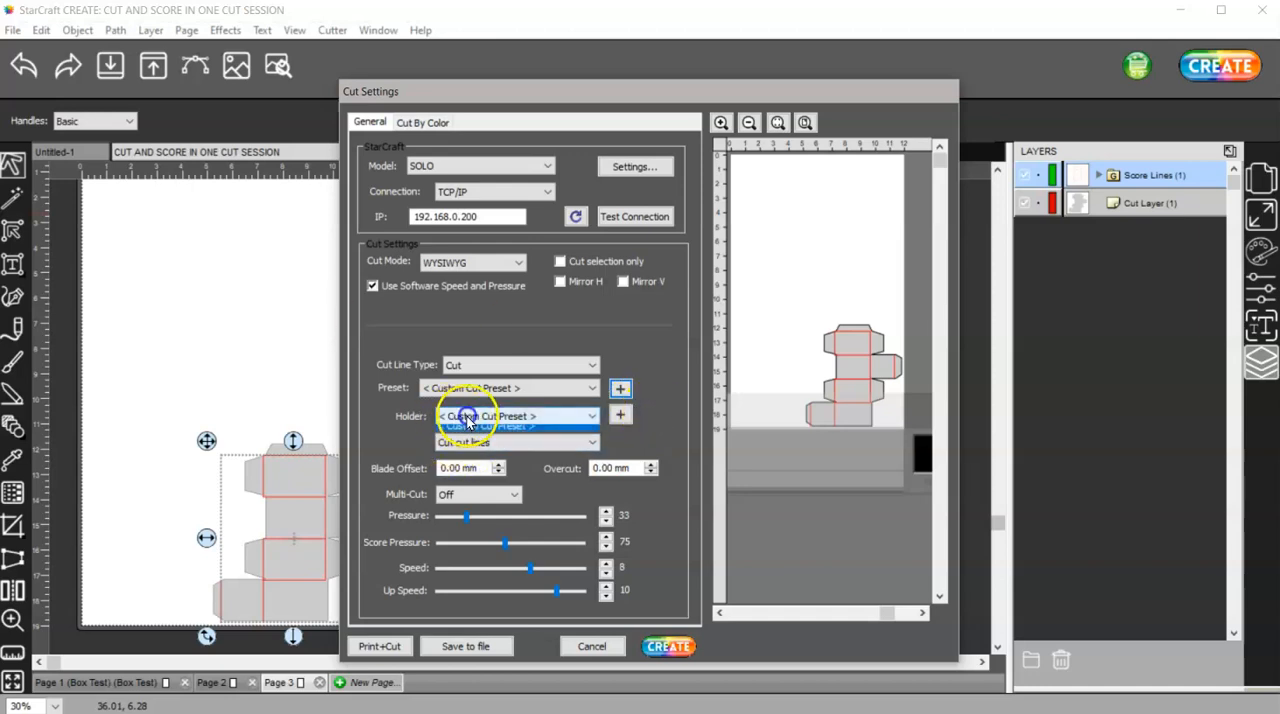
{"action": "left_click", "coordinate": [516, 416]}
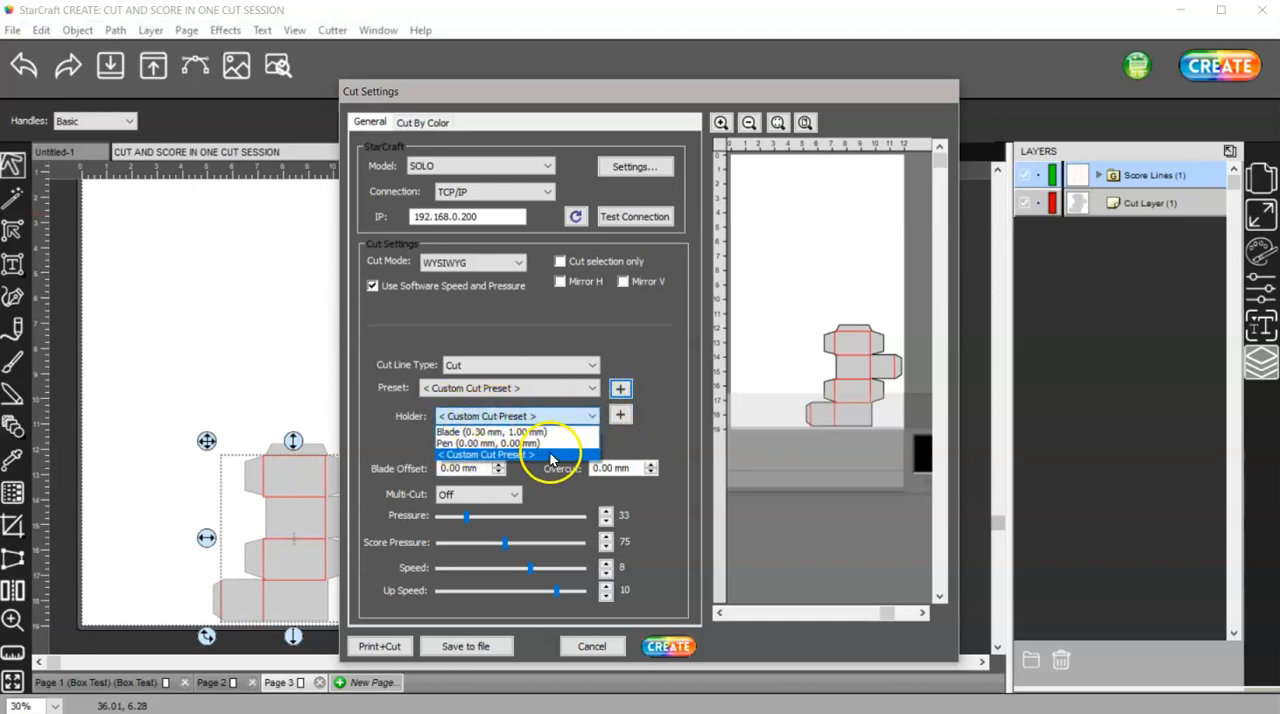
{"action": "left_click", "coordinate": [516, 452]}
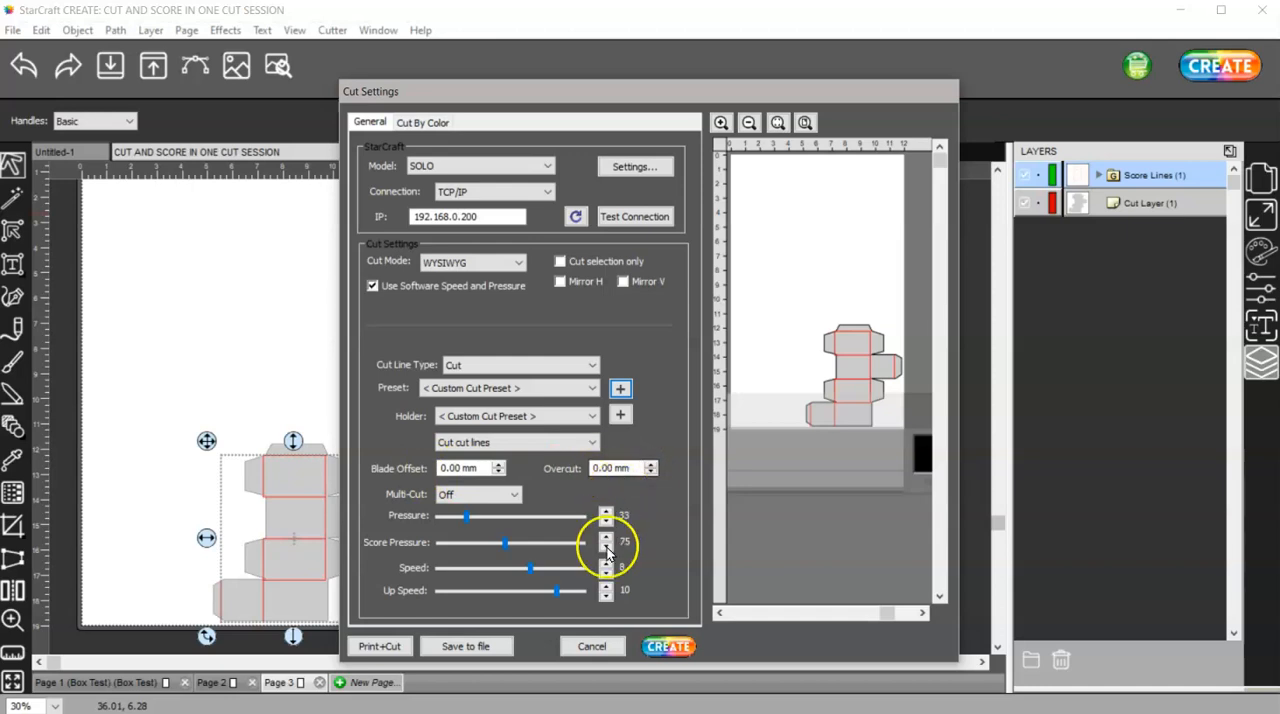
- Set multi-cut to 2 times and save a new preset named 65LBCARD SCORE
{"action": "left_click", "coordinate": [476, 494]}
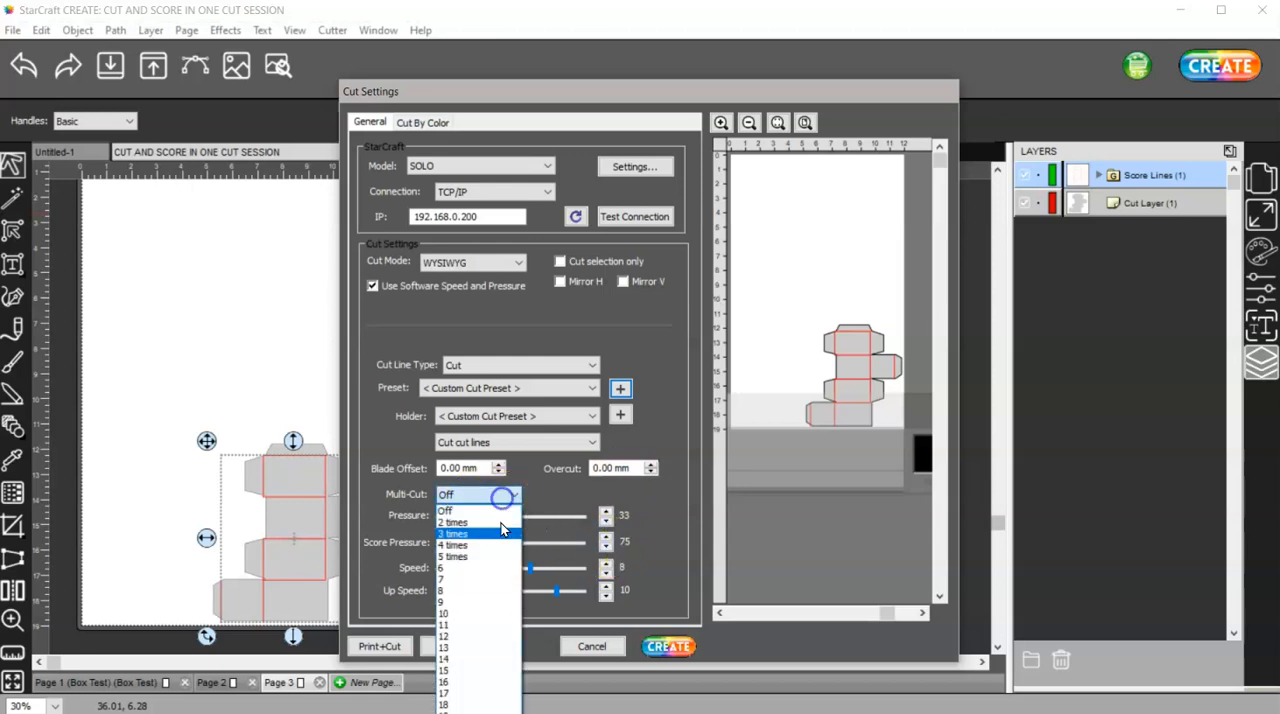
{"action": "left_click", "coordinate": [452, 522]}
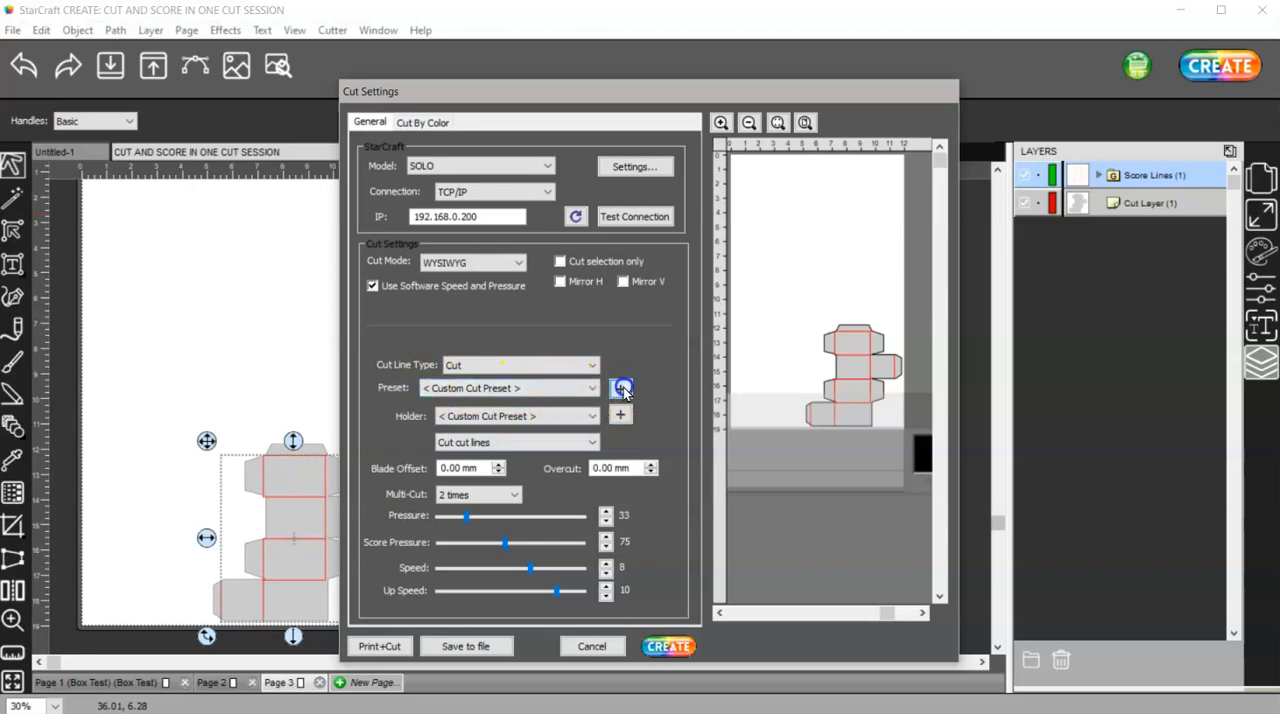
{"action": "left_click", "coordinate": [620, 388]}
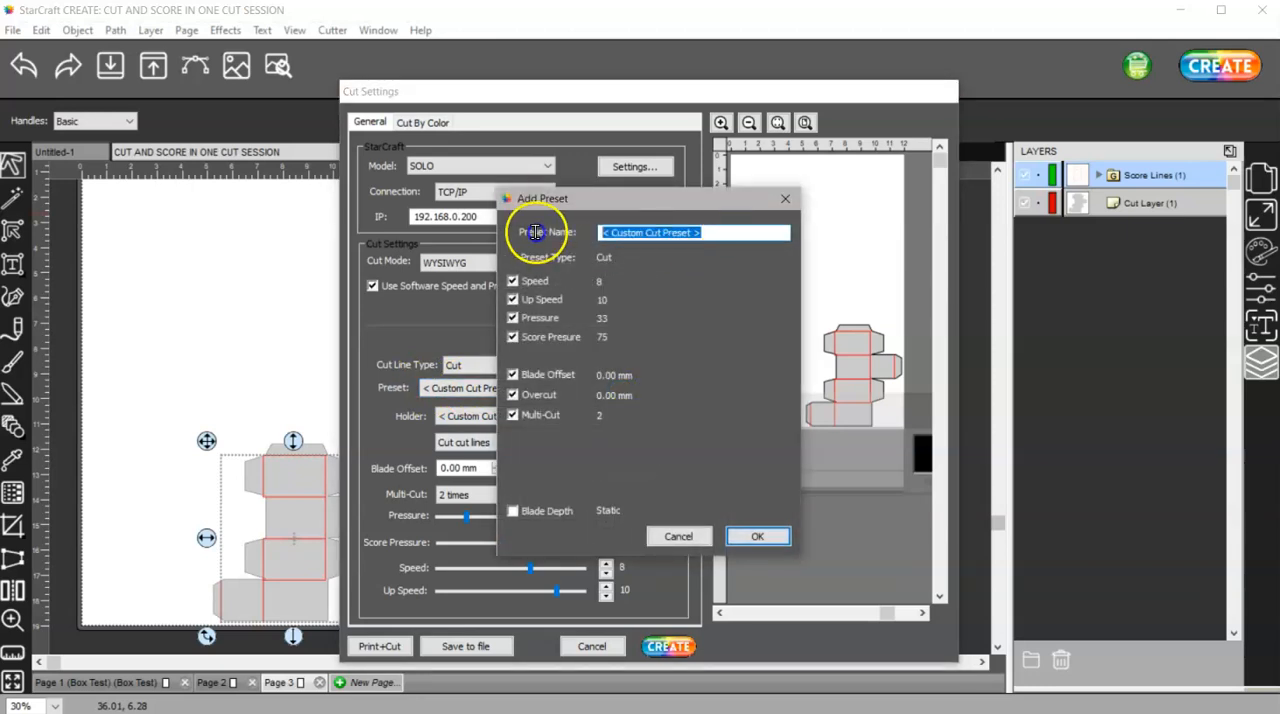
{"action": "mouse_move", "coordinate": [548, 248]}
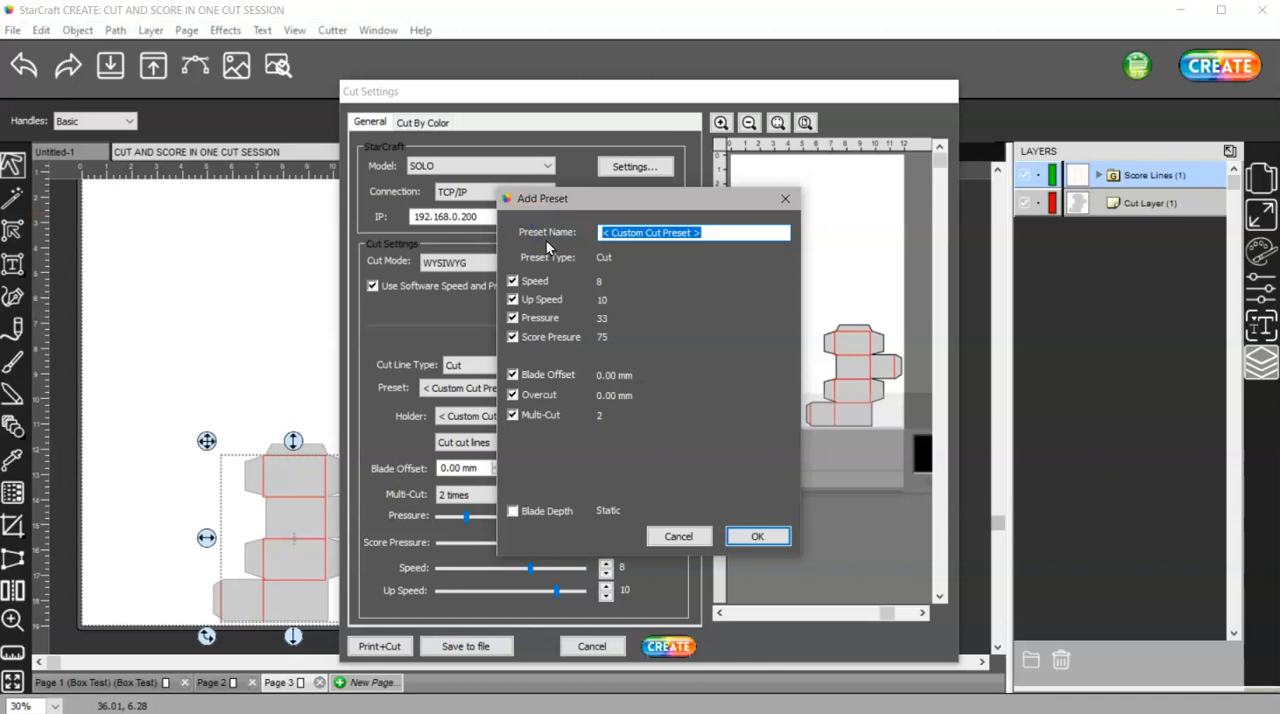
{"action": "type", "text": "65LB SCORE"}
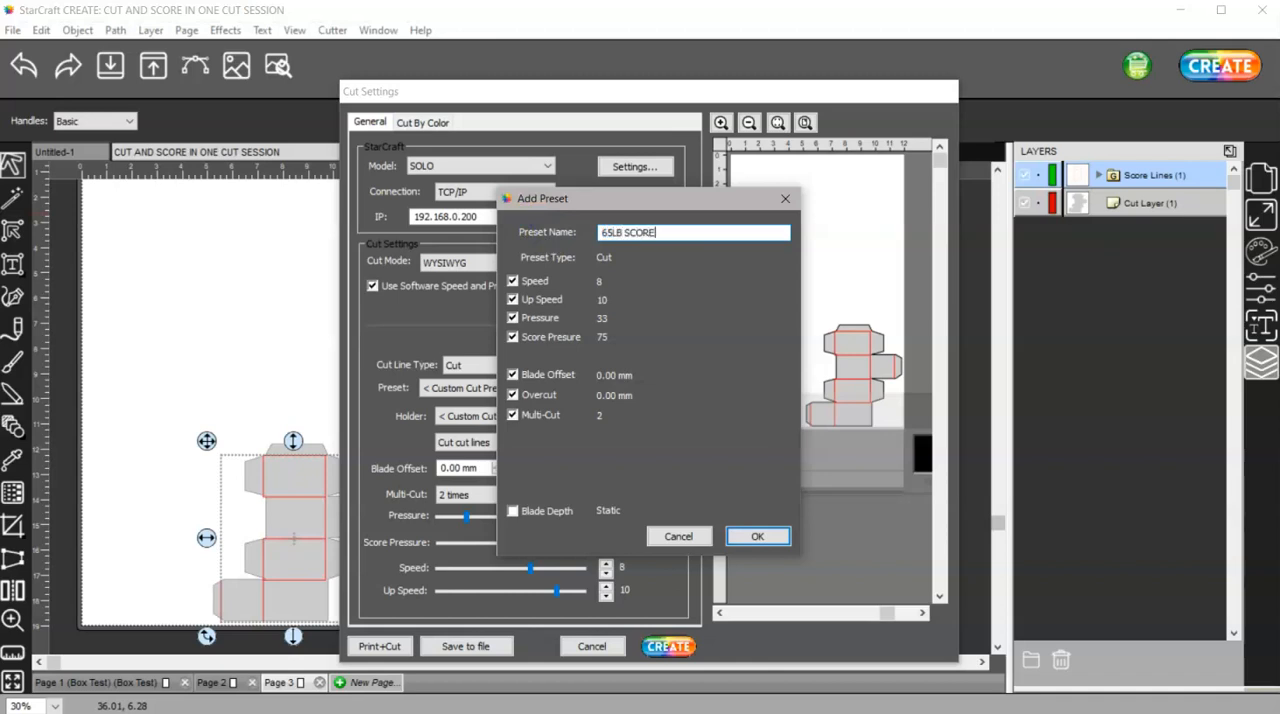
{"action": "left_click", "coordinate": [624, 234]}
{"action": "type", "text": "CARD"}
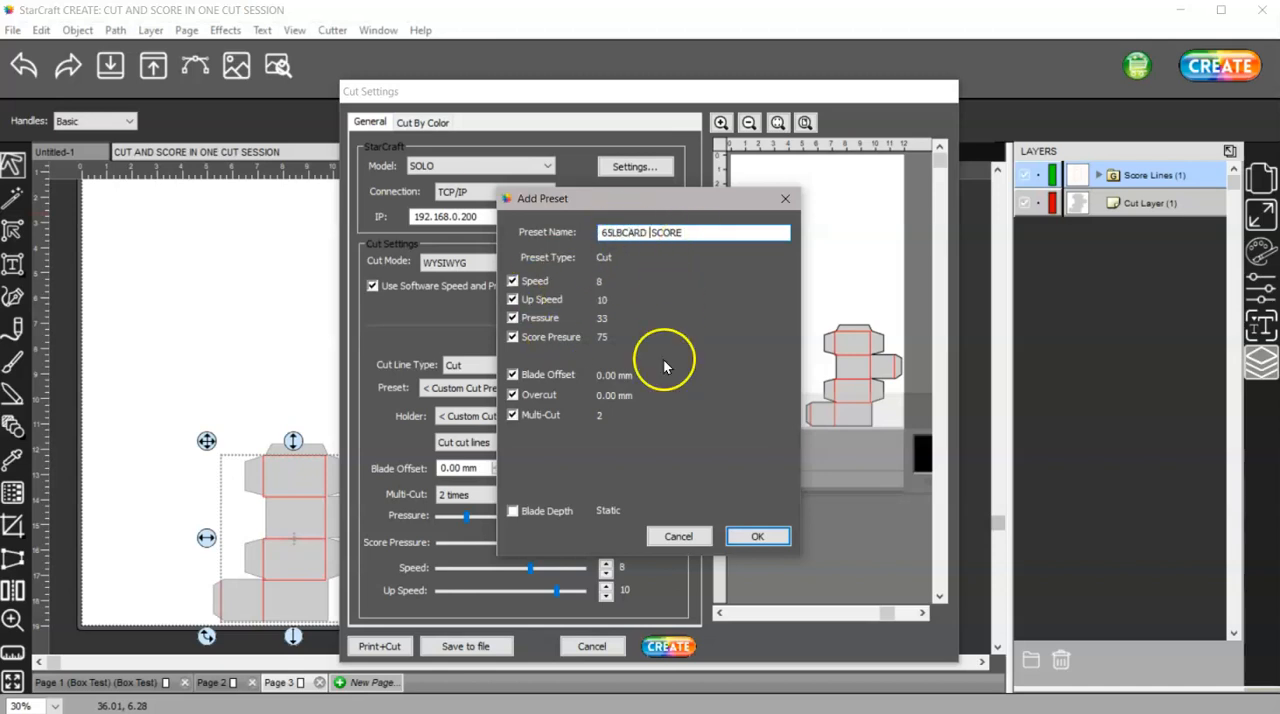
{"action": "left_click", "coordinate": [756, 536]}
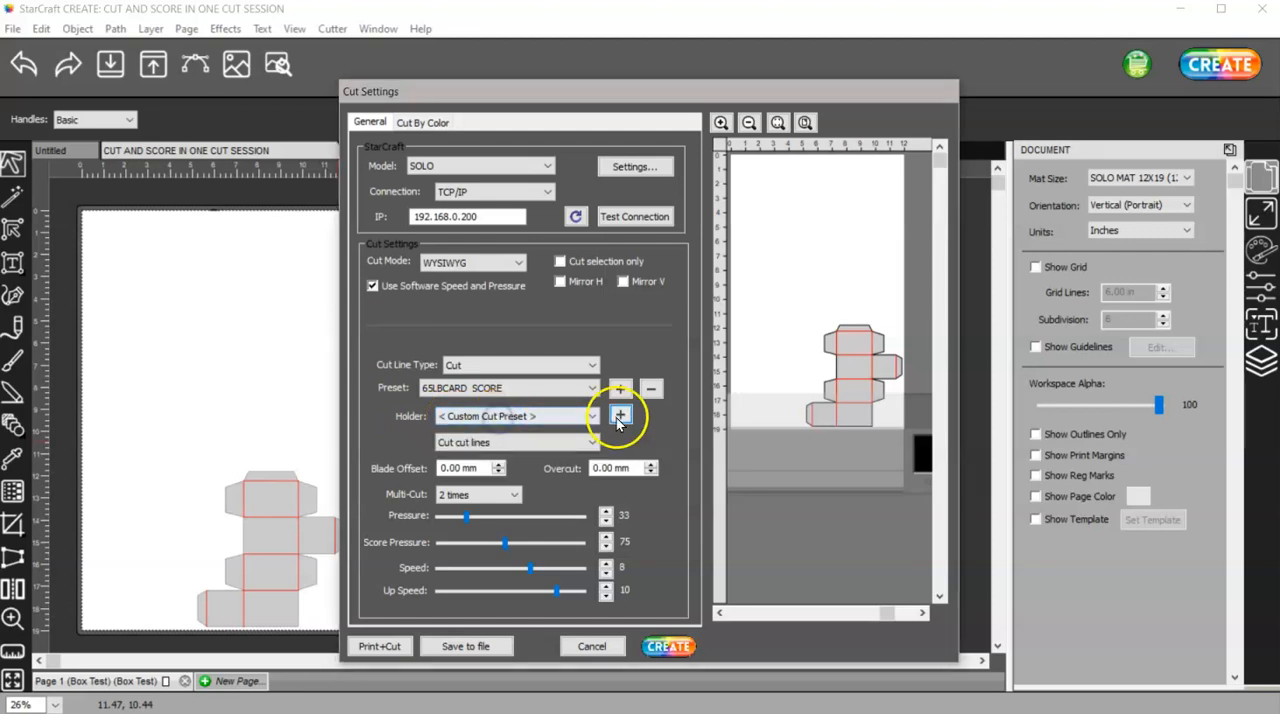
- Add a holder preset named SCORE with zero blade offset and overcut, keeping the custom cut holder
{"action": "left_click", "coordinate": [624, 416]}
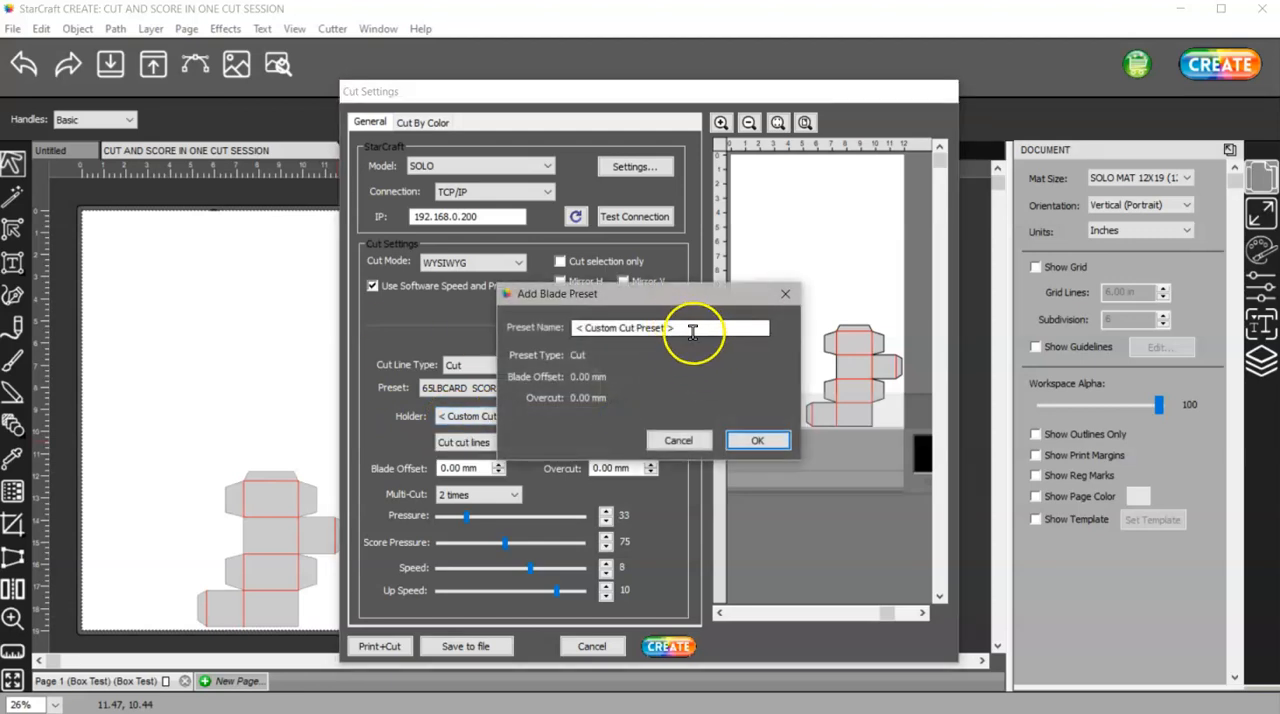
{"action": "type", "text": "S"}
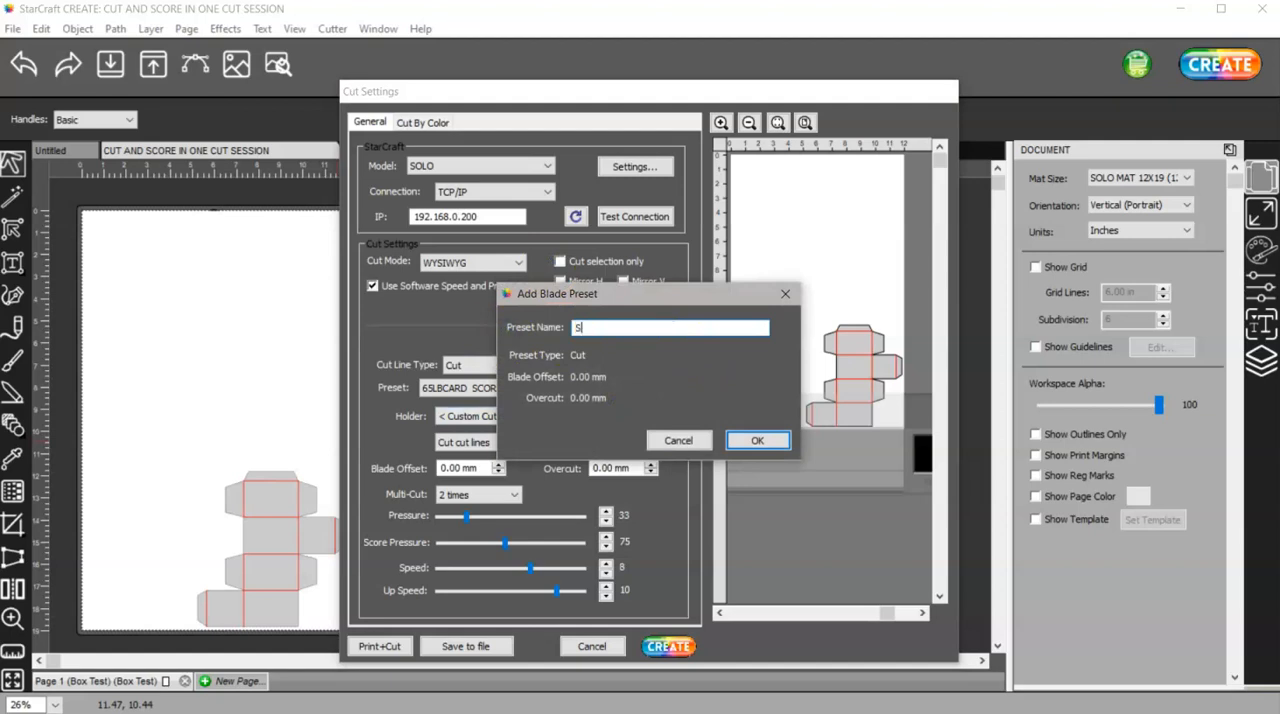
{"action": "type", "text": "CORE"}
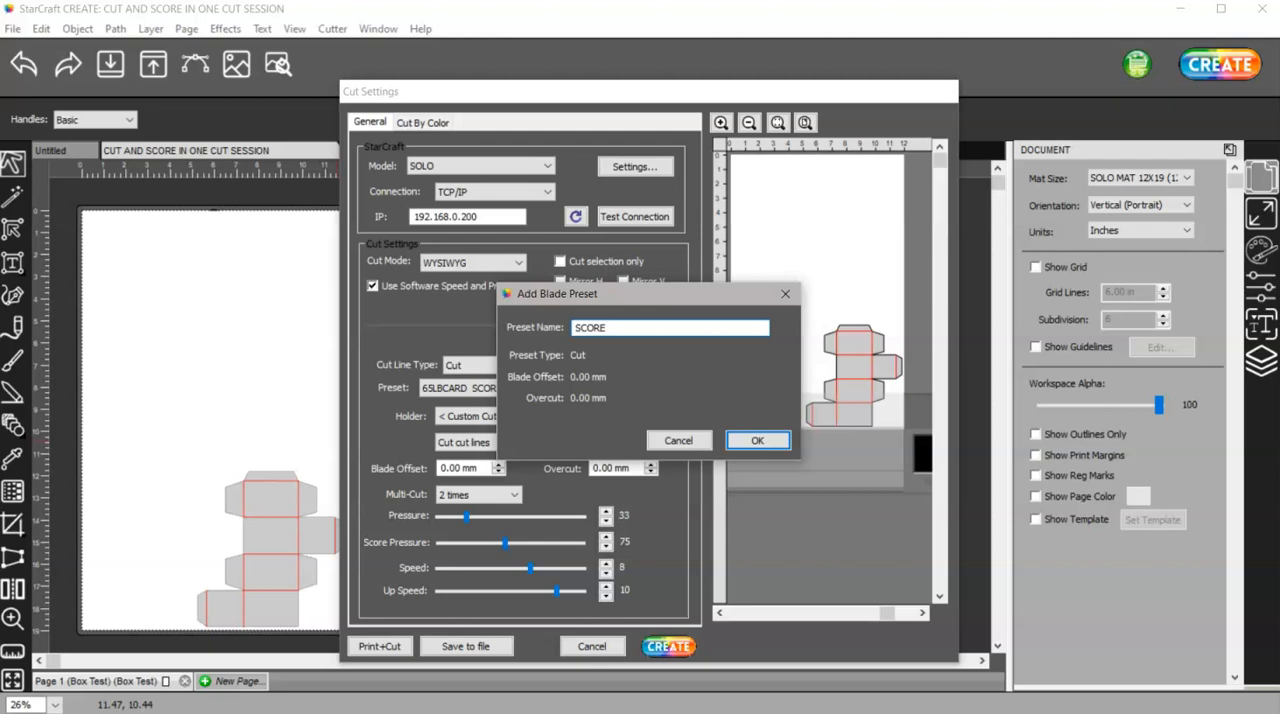
{"action": "type", "text": "00"}
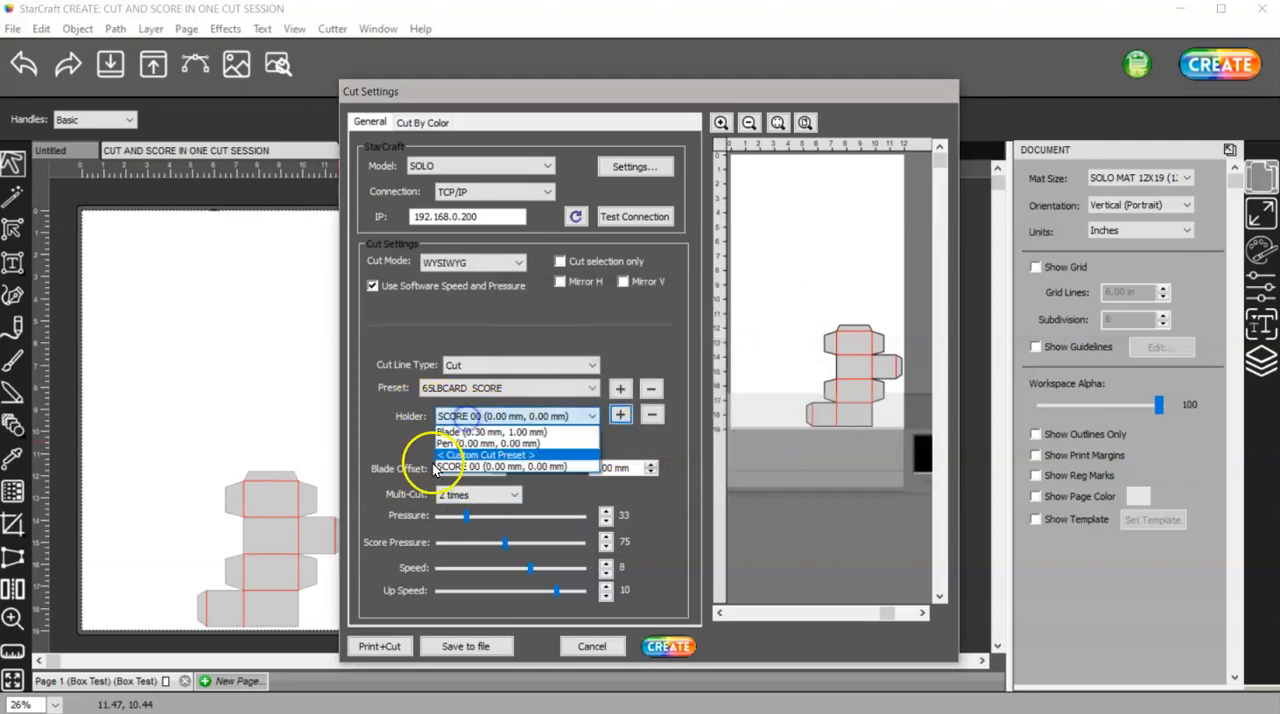
{"action": "left_click", "coordinate": [502, 464]}
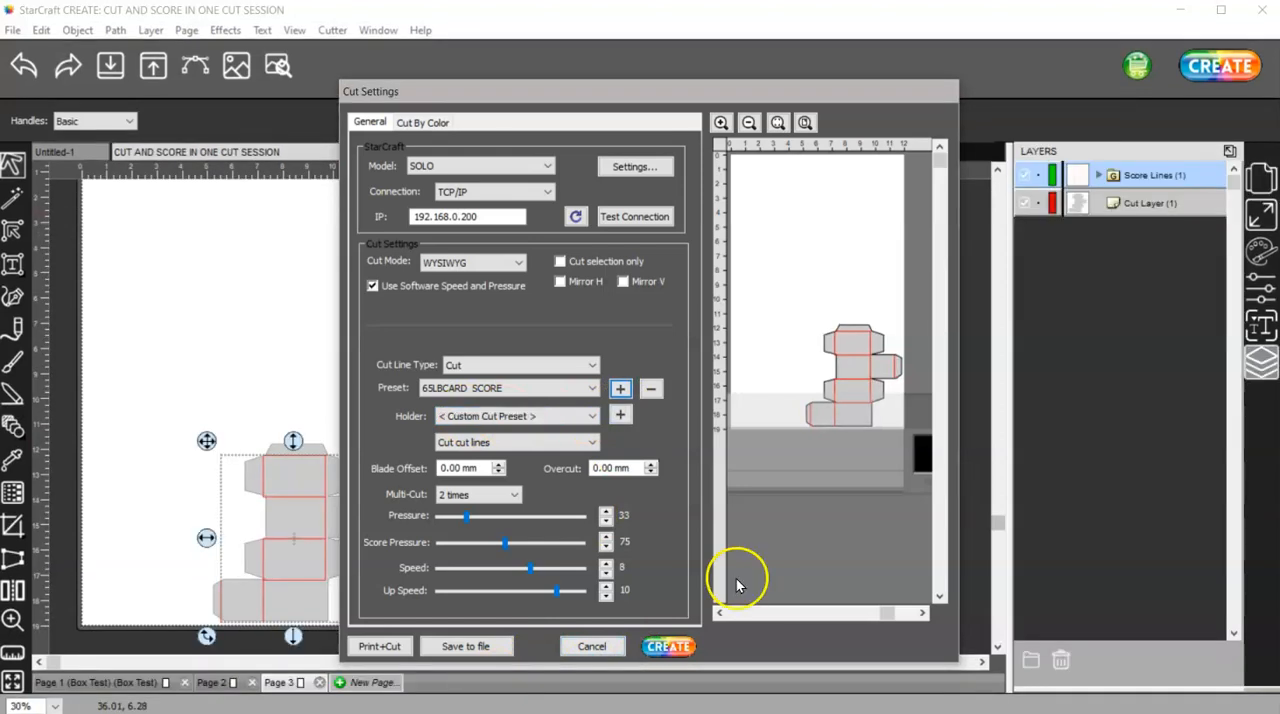
{"action": "mouse_move", "coordinate": [428, 112]}
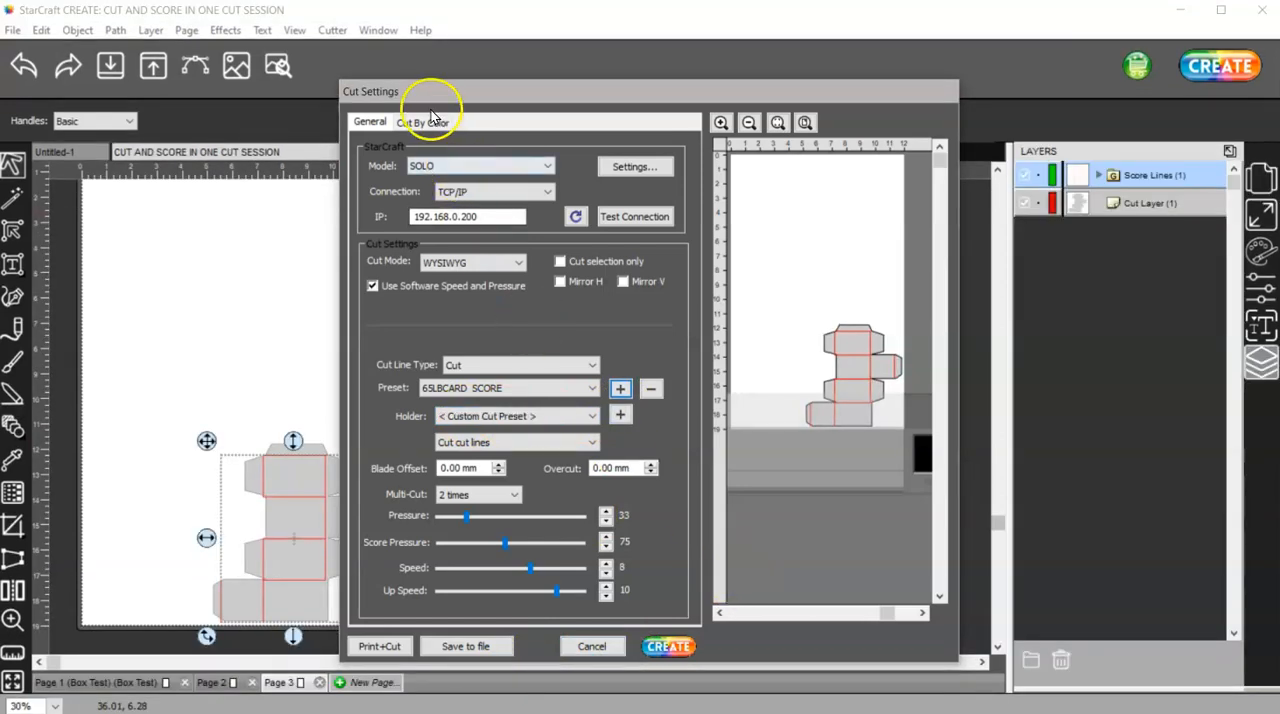
- In Cut By Color choose separate jobs per colour and move the red row to the top
{"action": "left_click", "coordinate": [424, 120]}
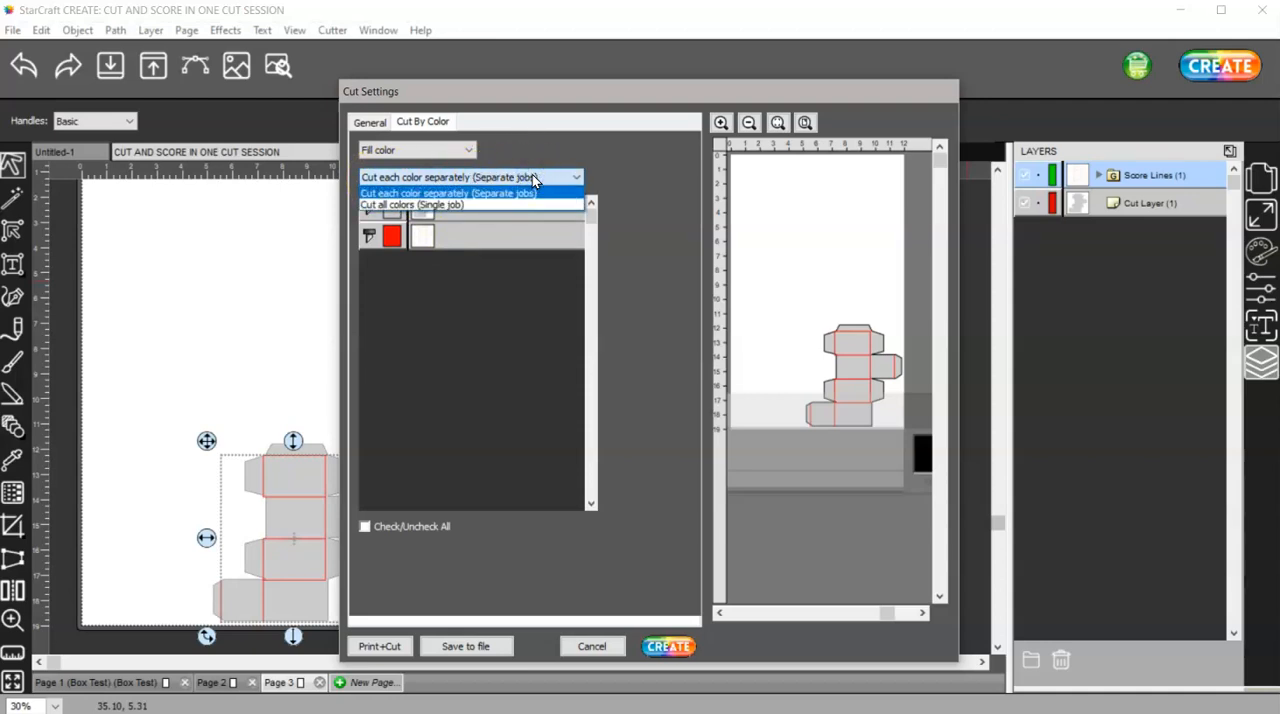
{"action": "mouse_move", "coordinate": [532, 212]}
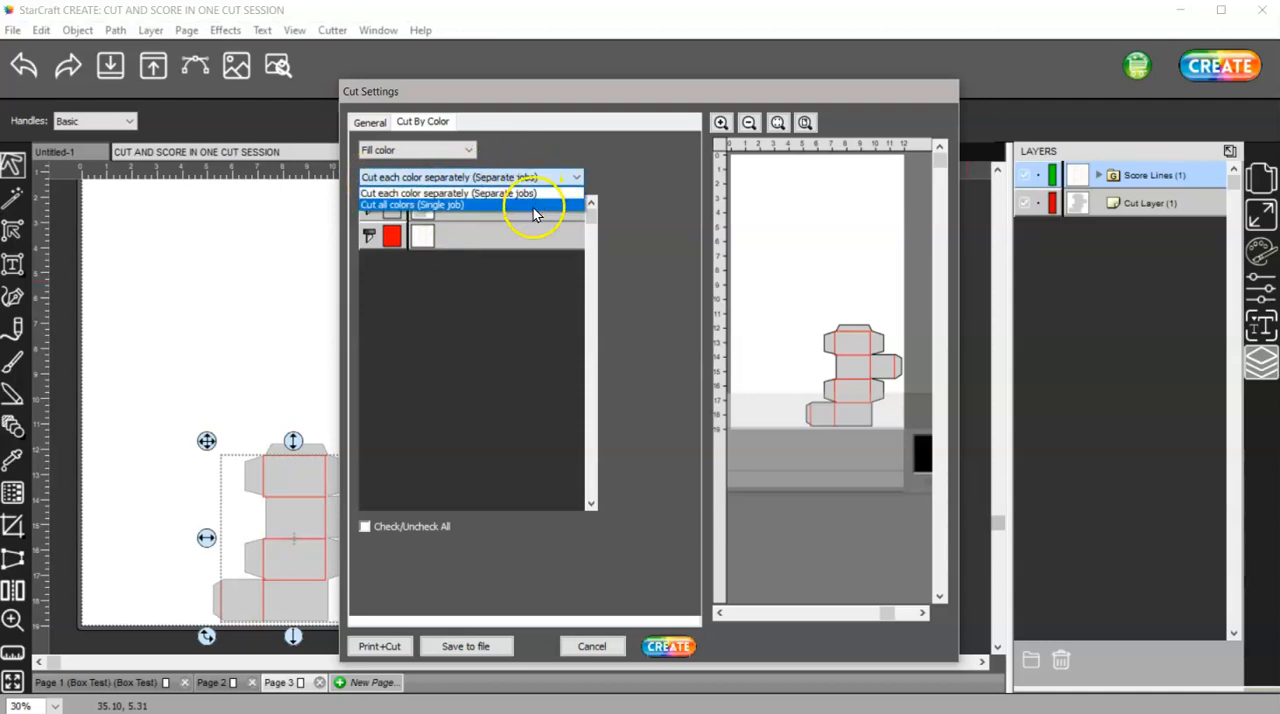
{"action": "left_click", "coordinate": [460, 192]}
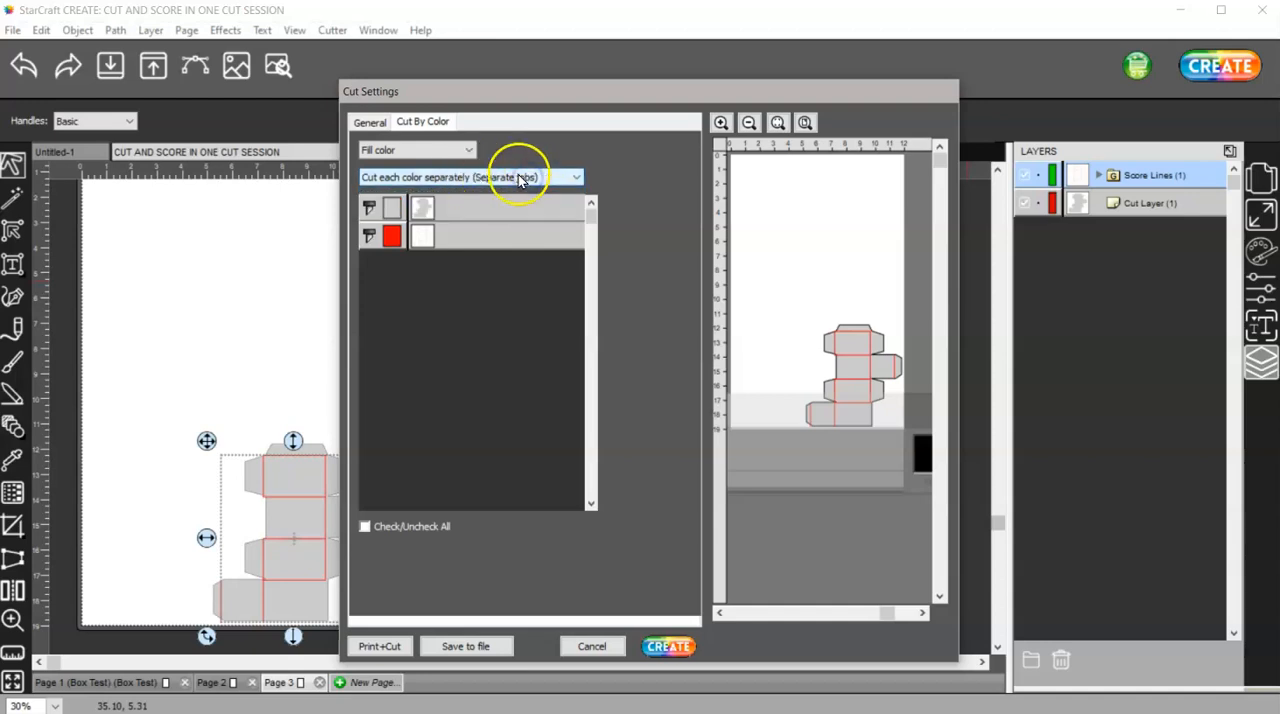
{"action": "left_click", "coordinate": [464, 236]}
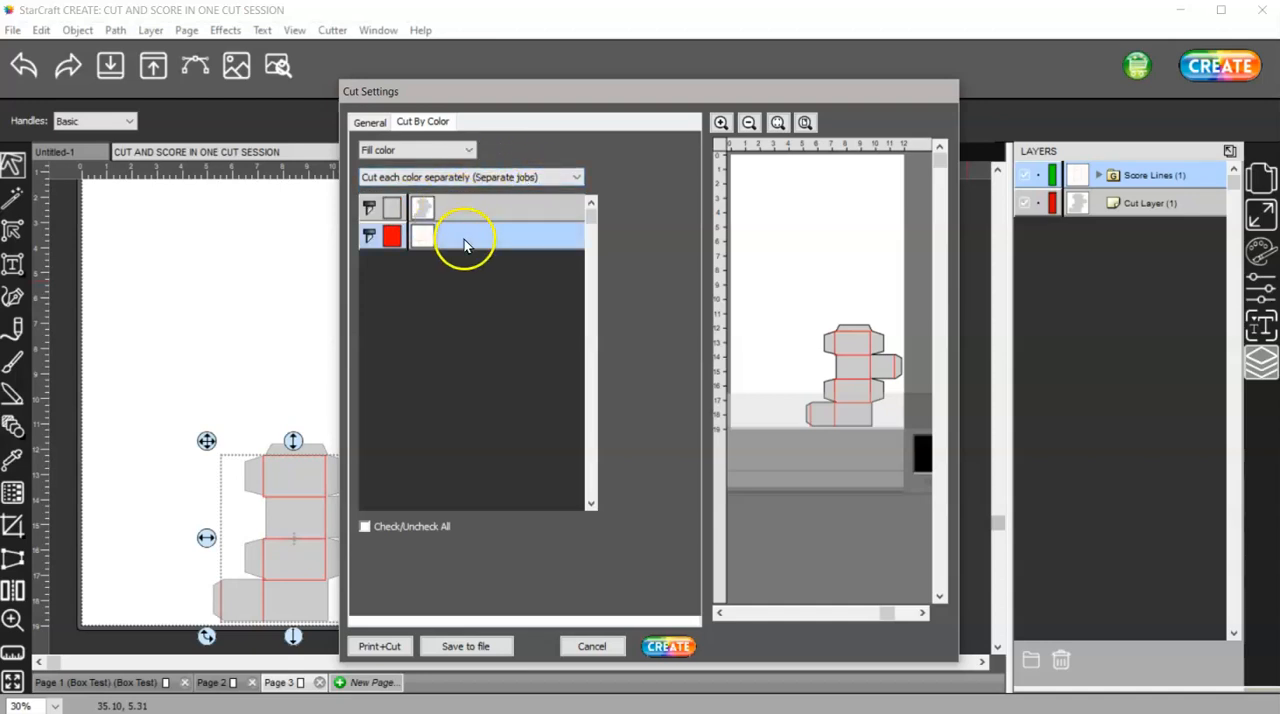
{"action": "left_click", "coordinate": [428, 196]}
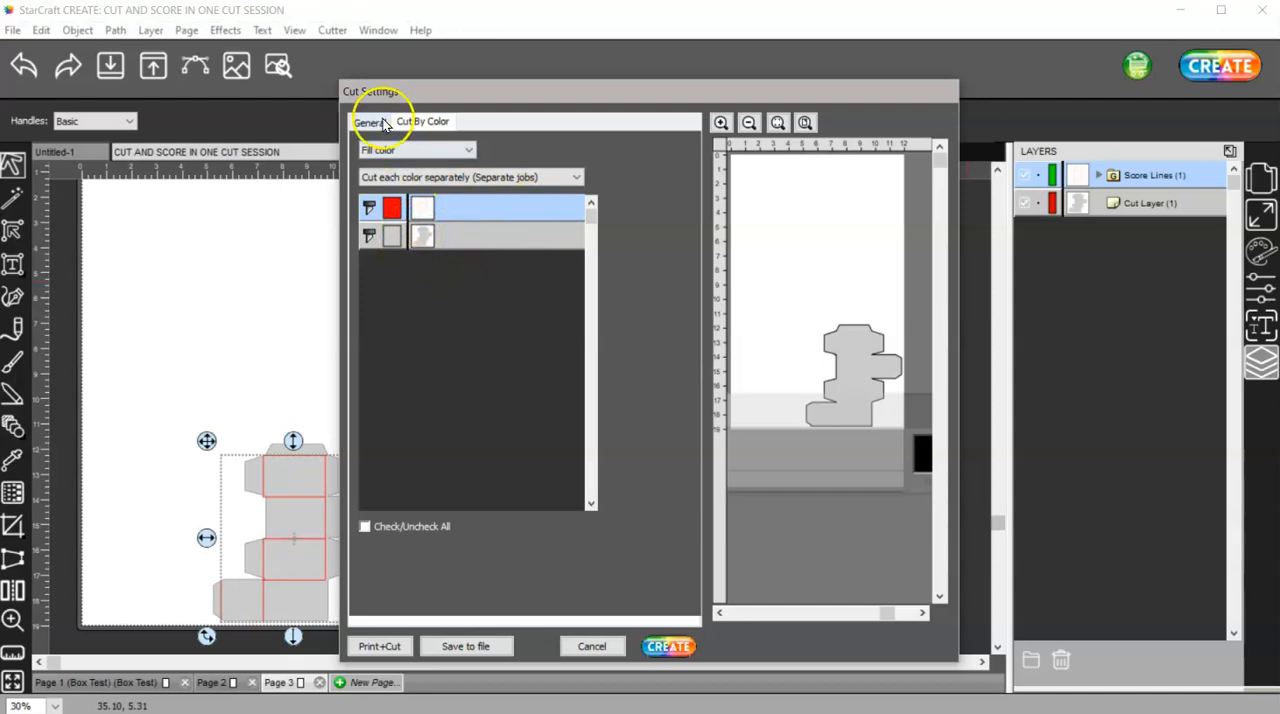
{"action": "left_click", "coordinate": [368, 120]}
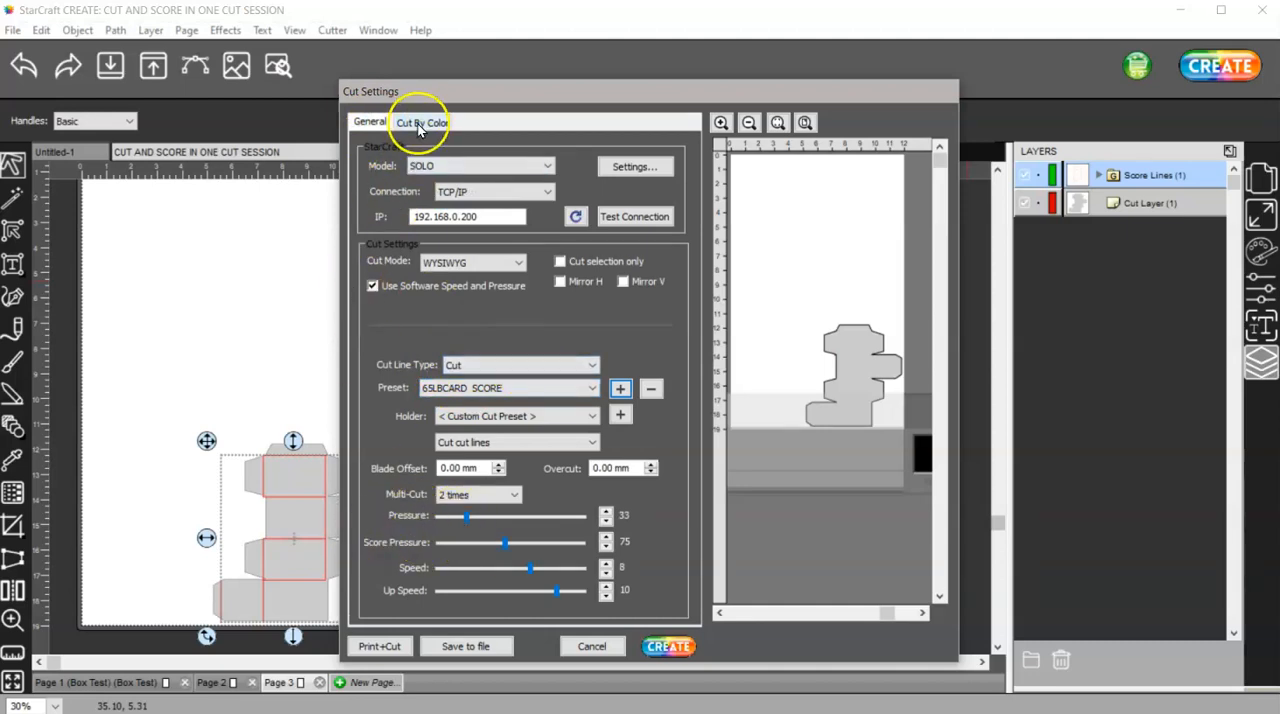
{"action": "left_click", "coordinate": [422, 120]}
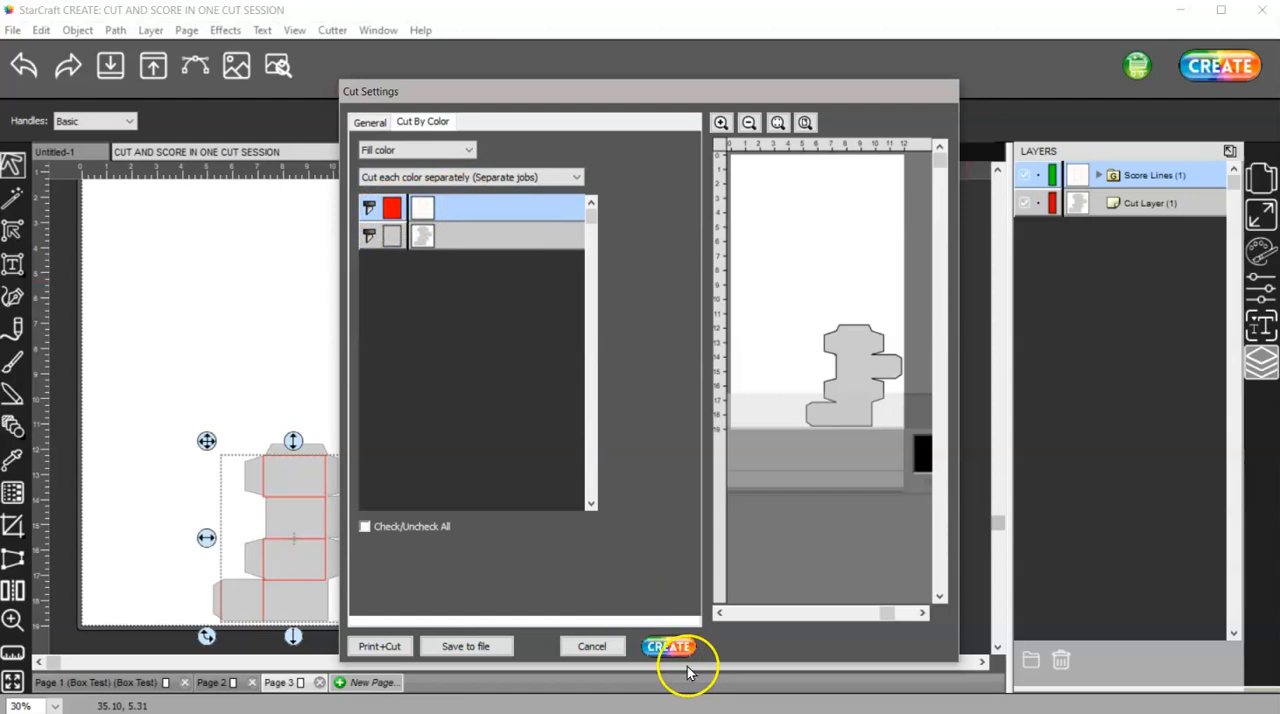
- Send the red Job (1 of 2) to the cutter and acknowledge the Cut Session message
{"action": "left_click", "coordinate": [668, 644]}
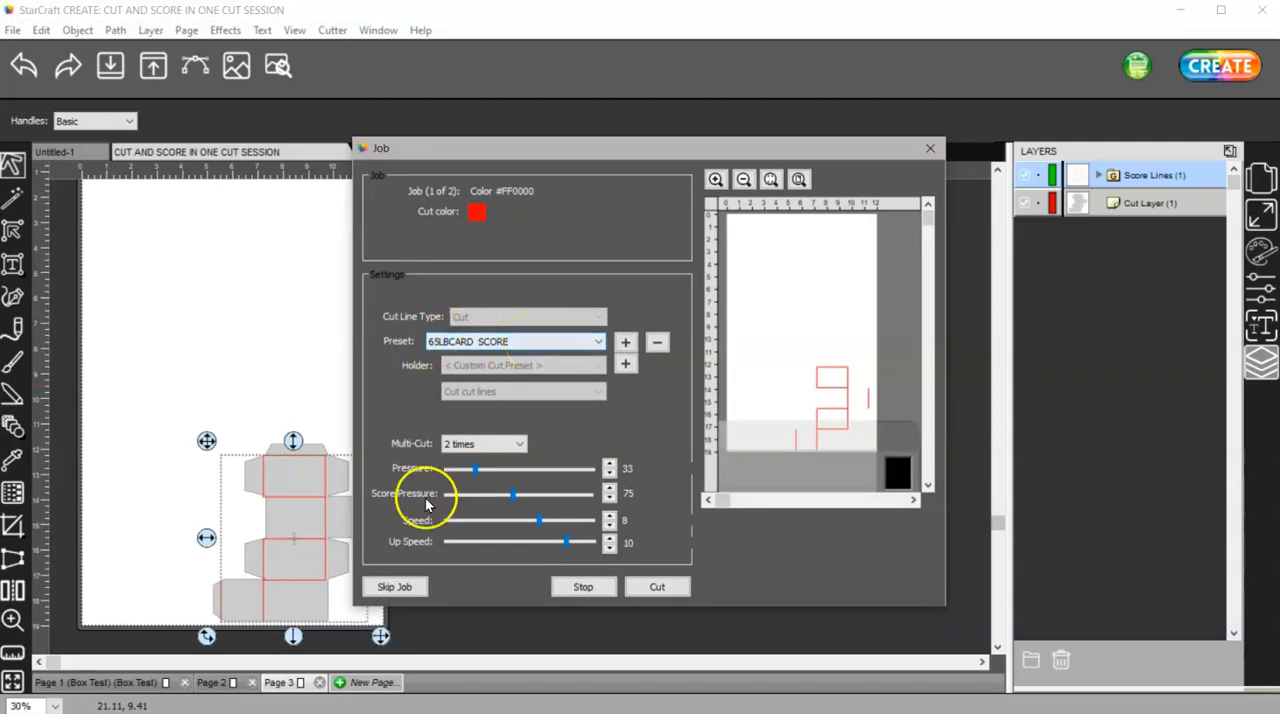
{"action": "mouse_move", "coordinate": [476, 602]}
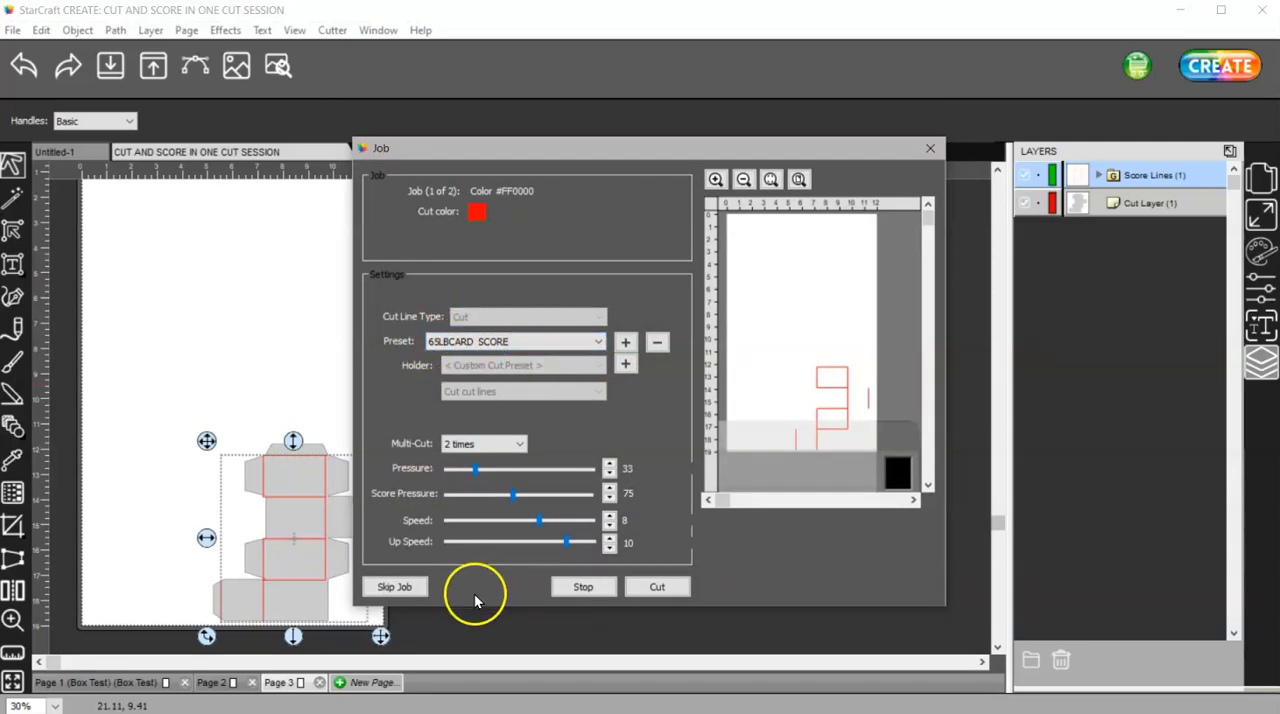
{"action": "left_click", "coordinate": [656, 586]}
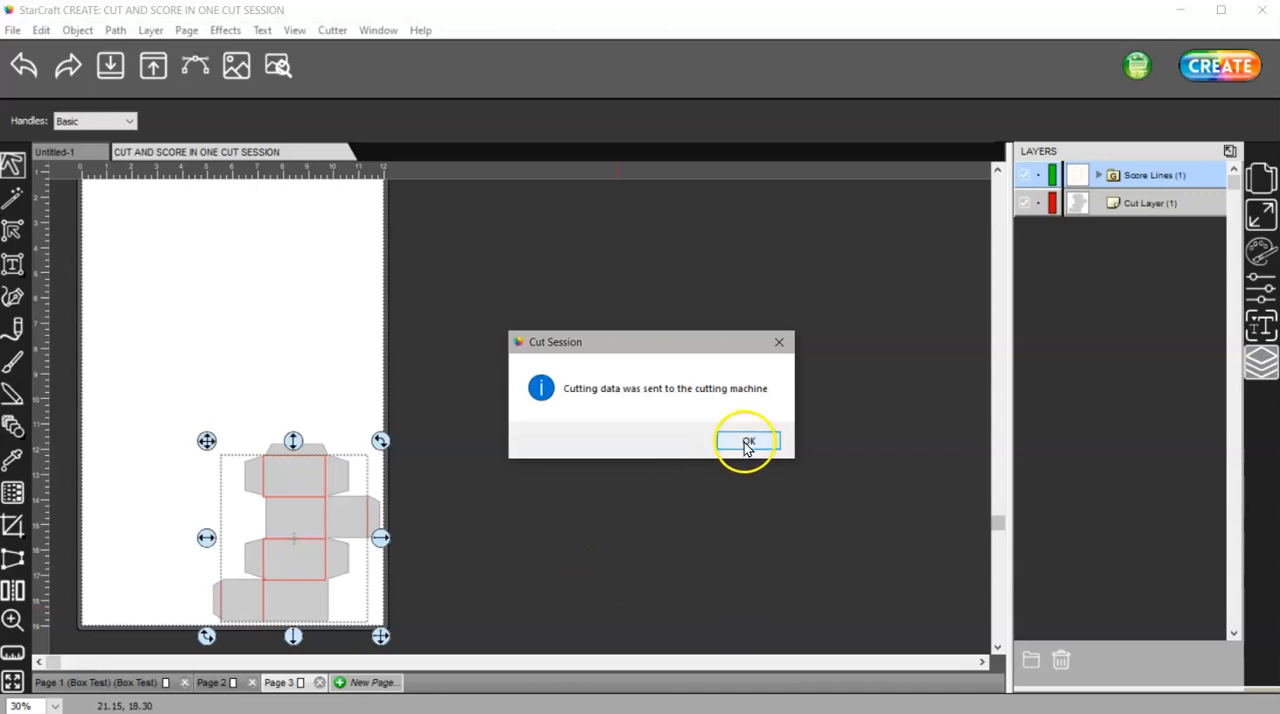
{"action": "left_click", "coordinate": [748, 440]}
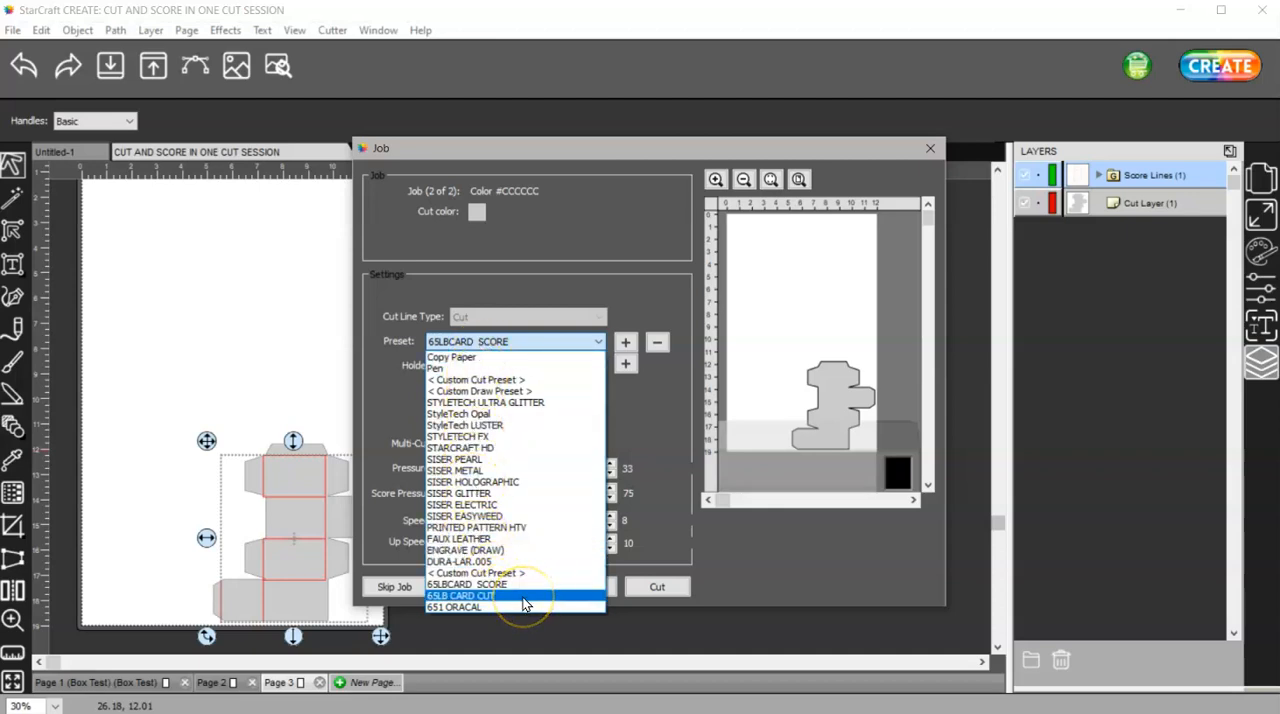
- Apply the 65LB CARD CUT preset to Job 2 of 2, cut it, and acknowledge the Cut Session message
{"action": "left_click", "coordinate": [460, 606]}
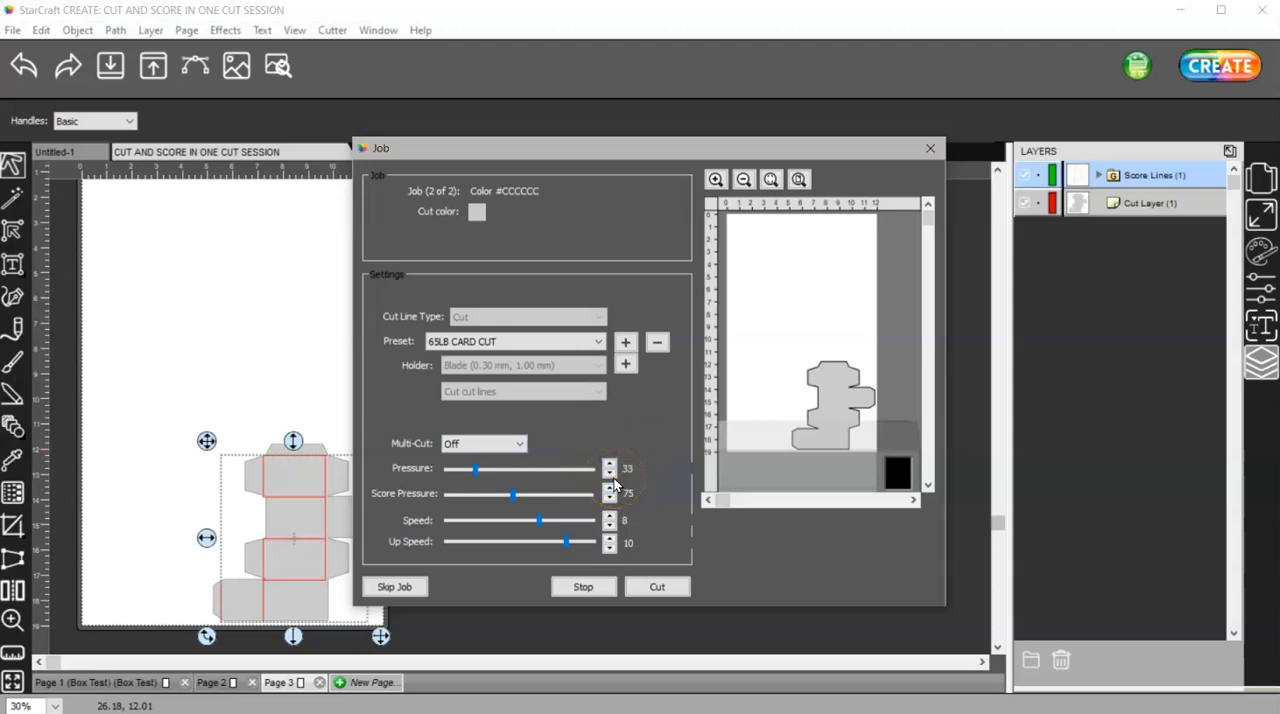
{"action": "mouse_move", "coordinate": [612, 484]}
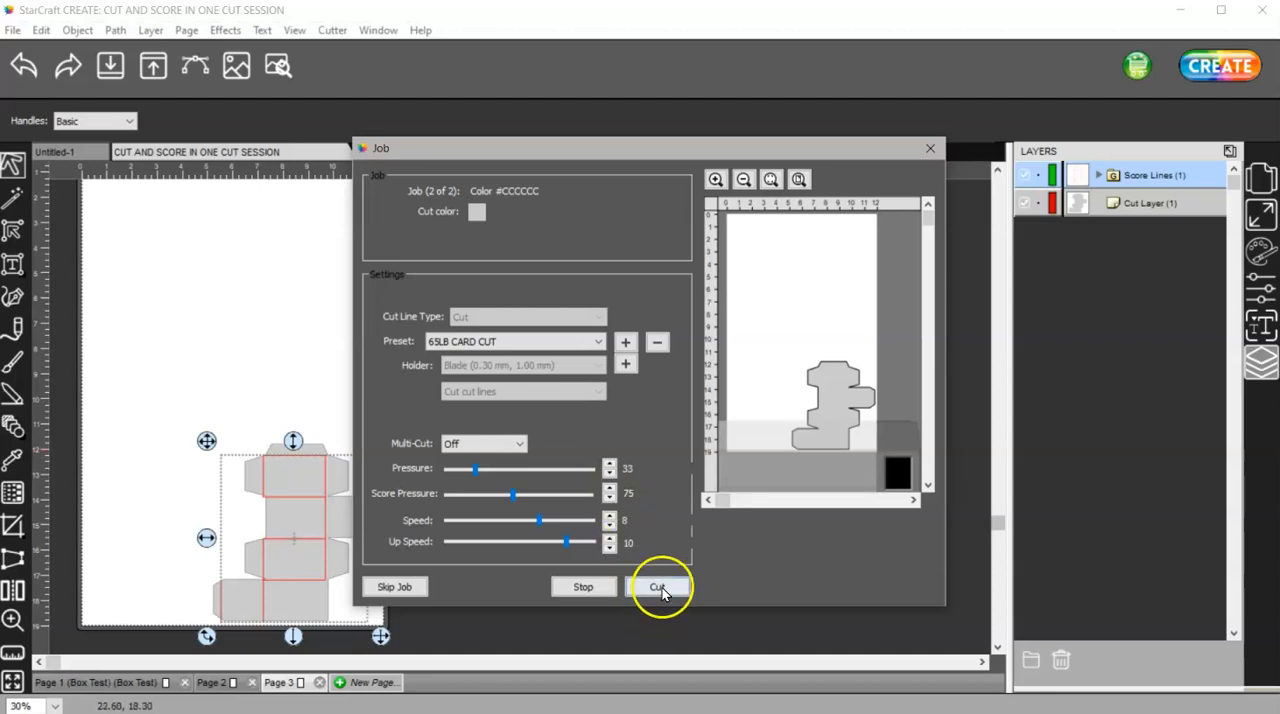
{"action": "left_click", "coordinate": [658, 586]}
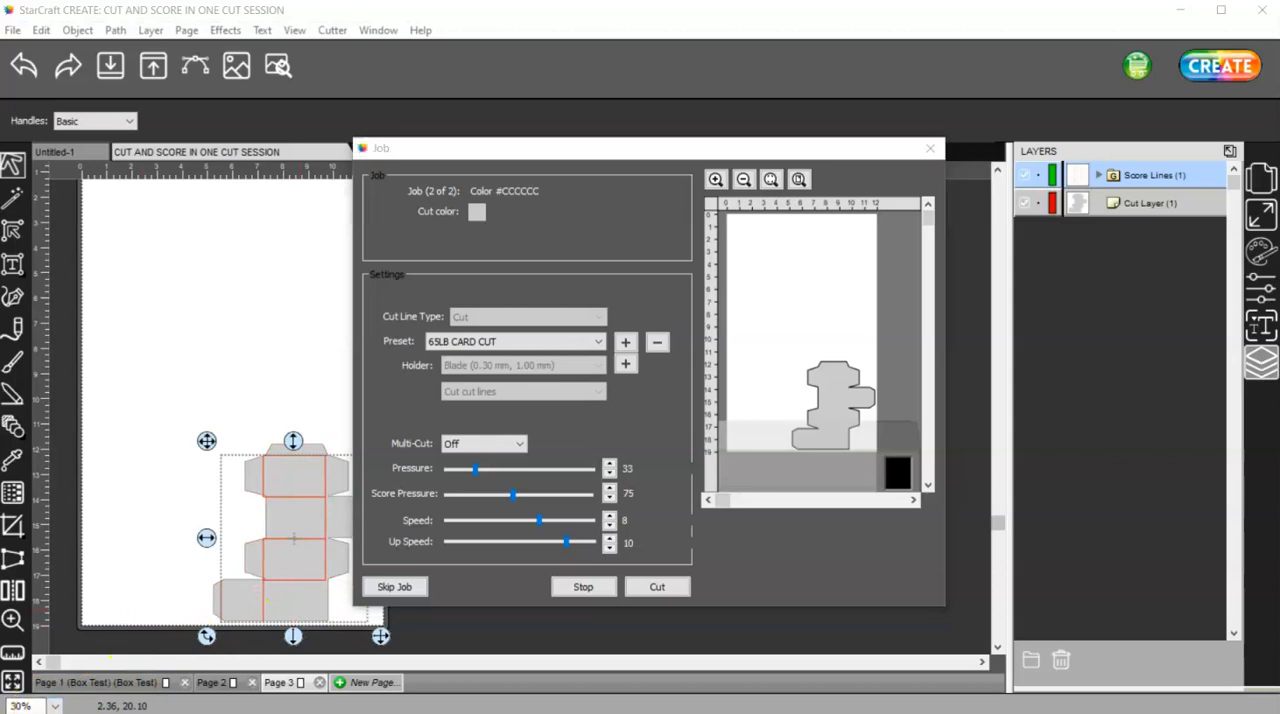
{"action": "left_click", "coordinate": [656, 588]}
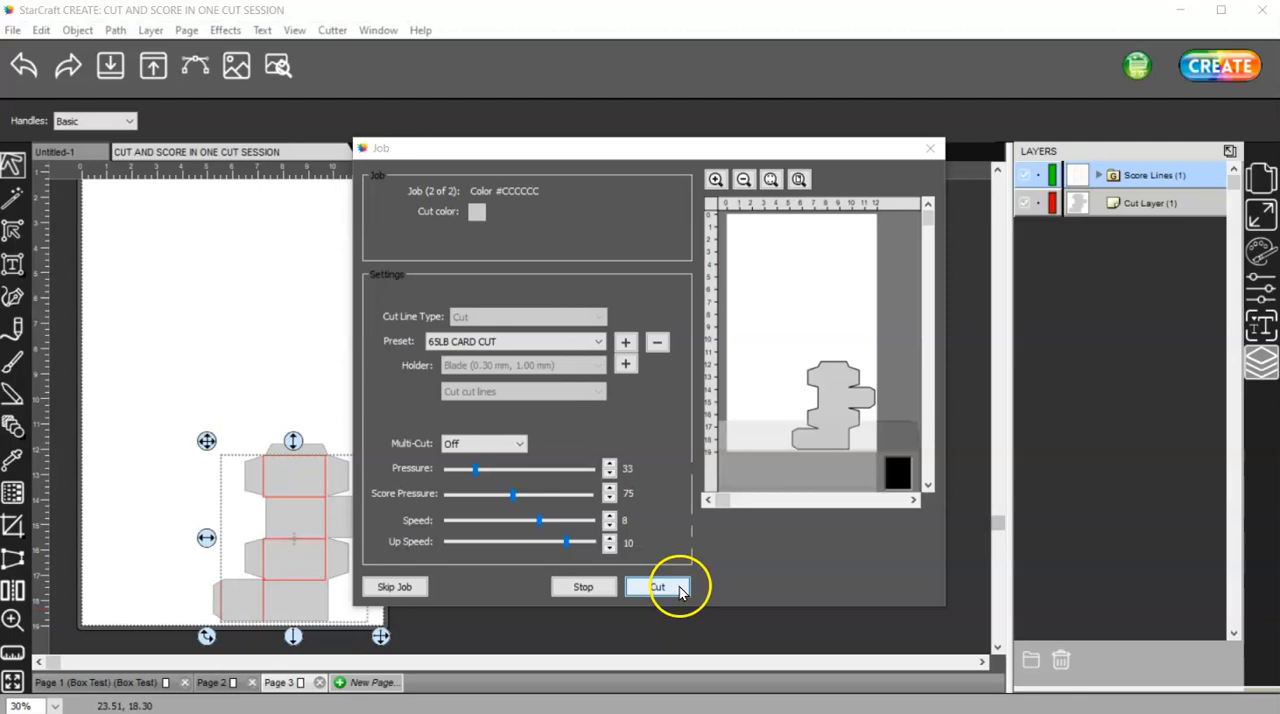
{"action": "left_click", "coordinate": [660, 588]}
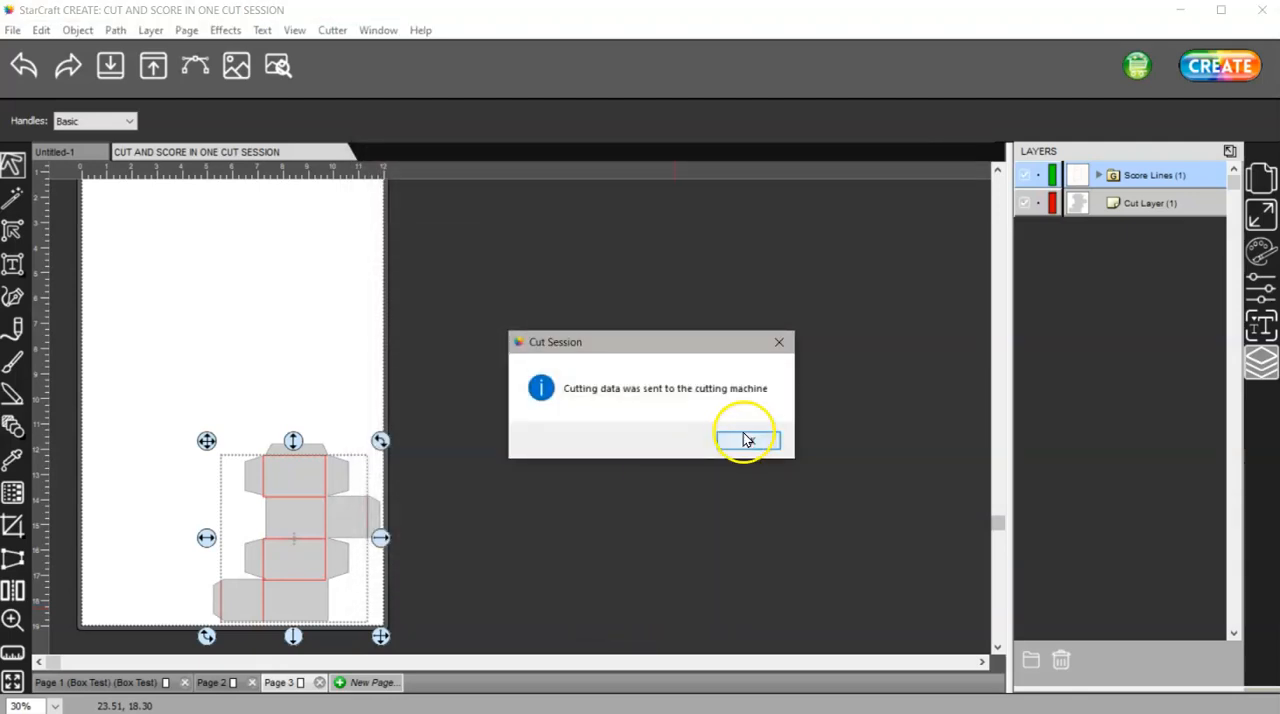
{"action": "left_click", "coordinate": [748, 440]}
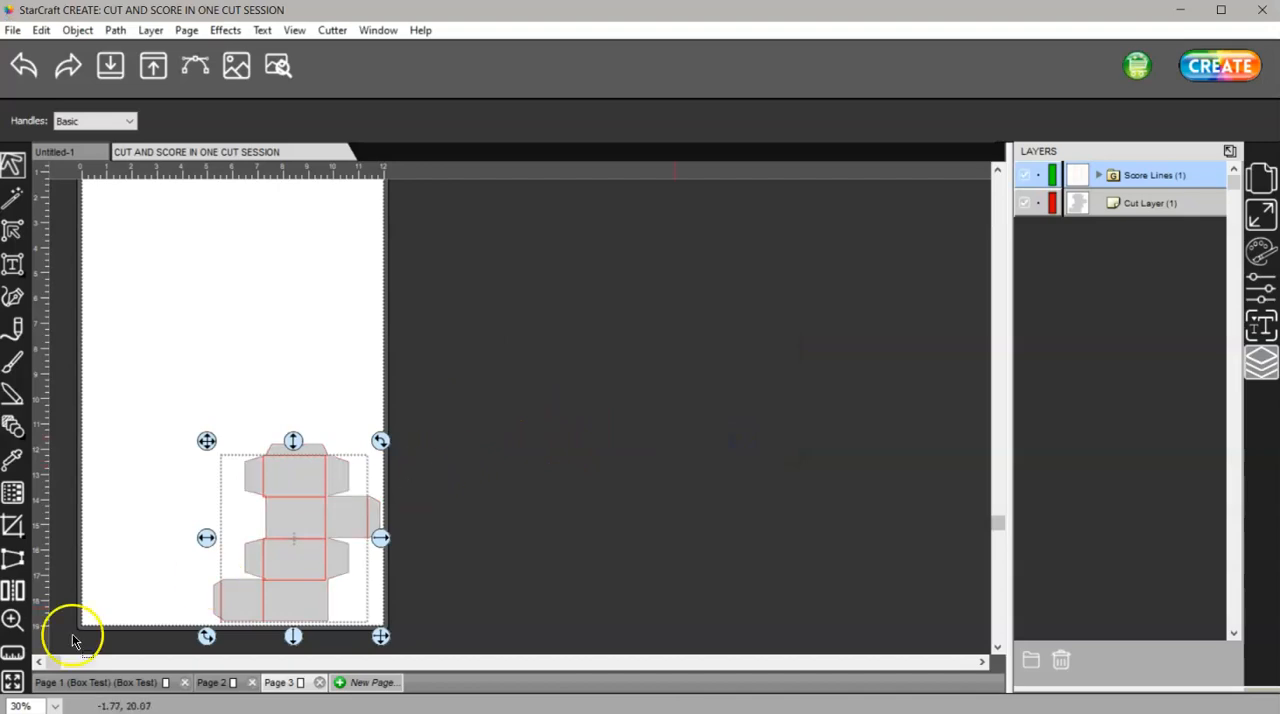